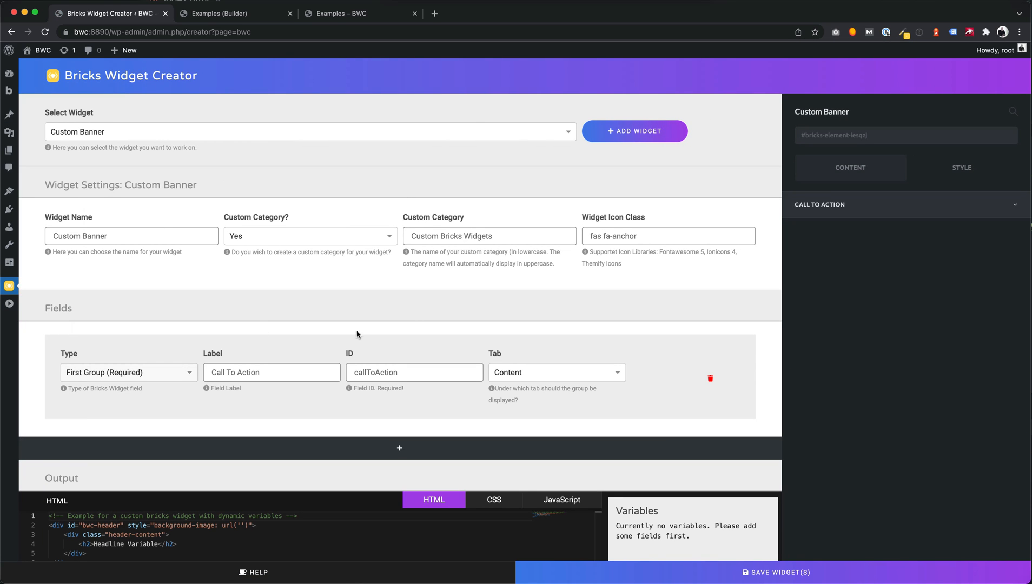
# Step: Review the widget's CSS and JavaScript code and select its name in the creator
pyautogui.scroll(-3)
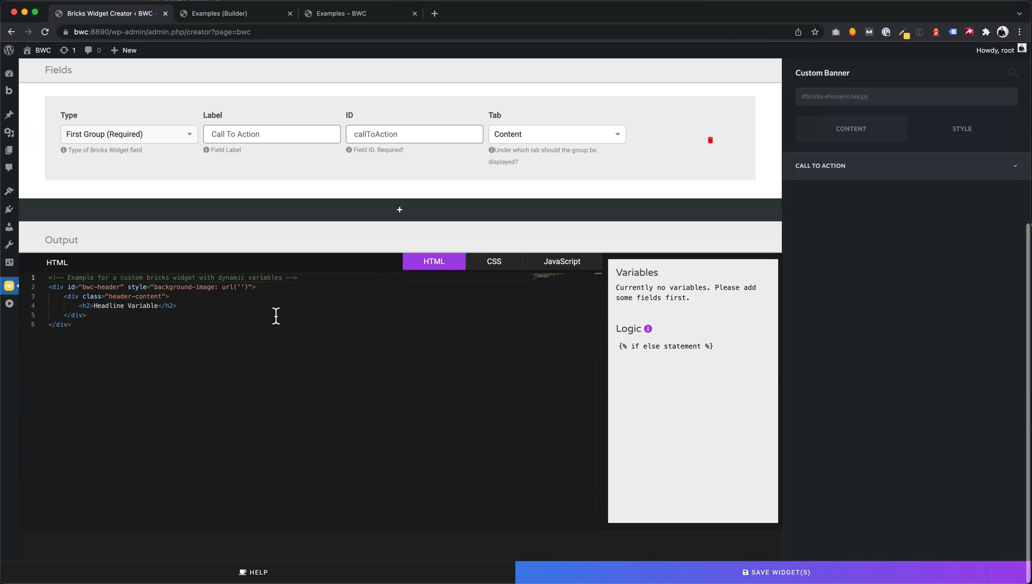
pyautogui.press('cmd+a')
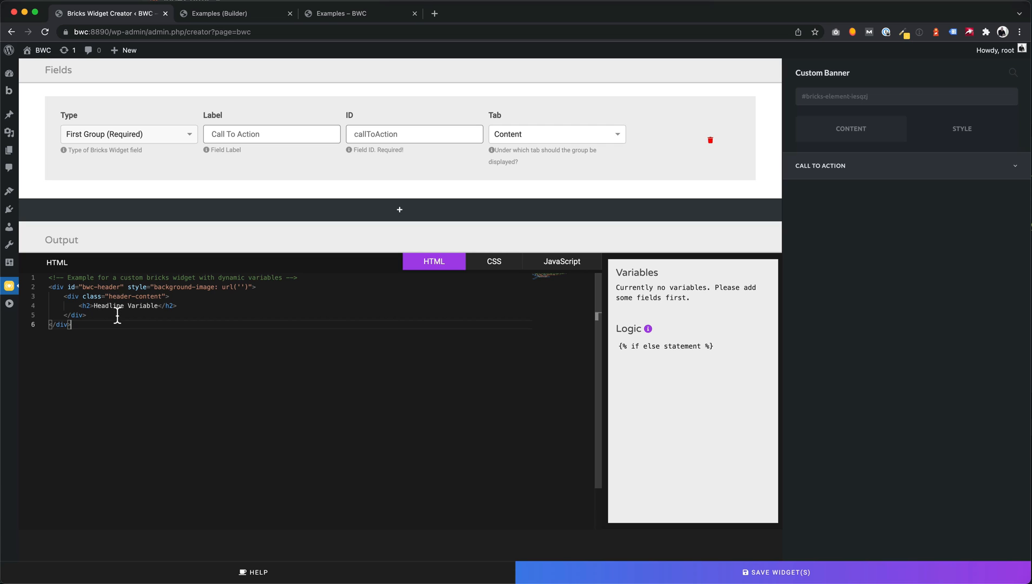
pyautogui.click(493, 261)
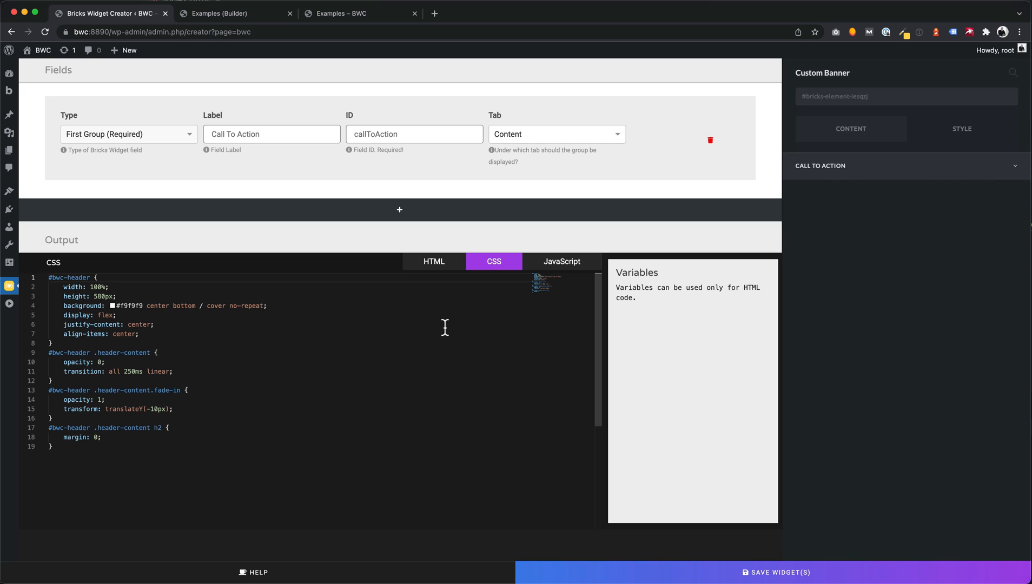
pyautogui.click(560, 261)
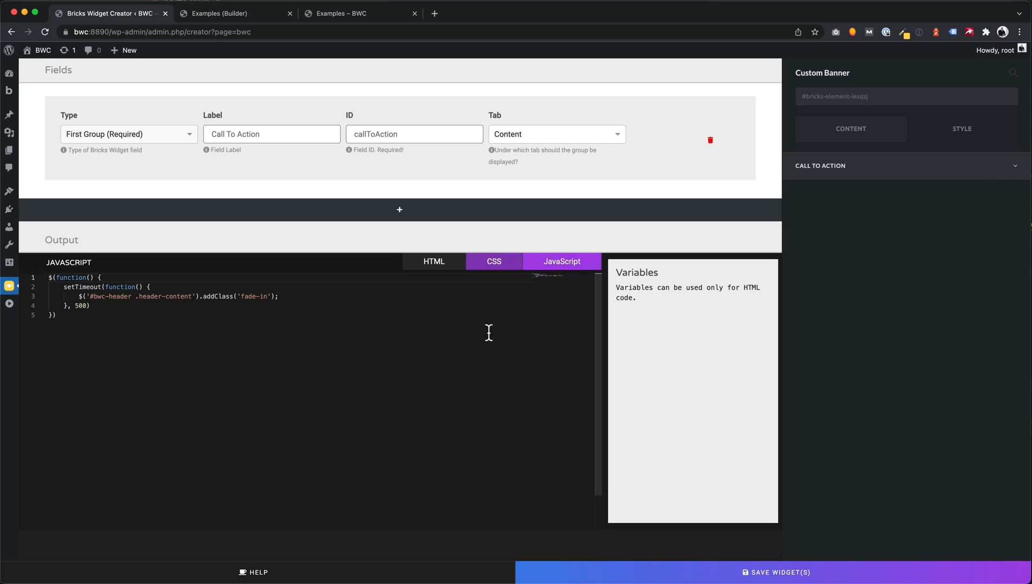
pyautogui.tripleClick(165, 296)
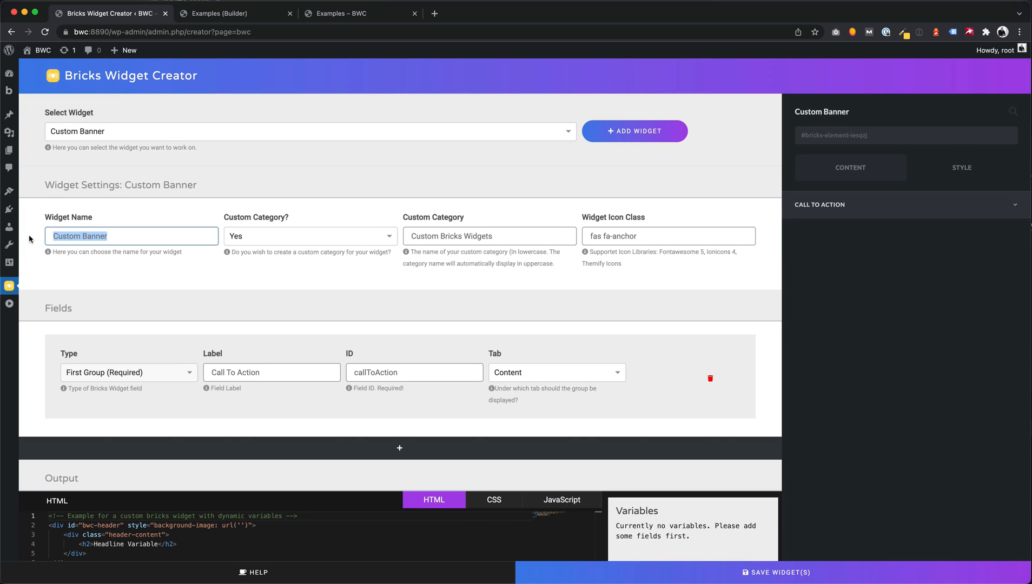
# Step: Rename the widget category to Client Bricks Widgets and save it
pyautogui.click(219, 13)
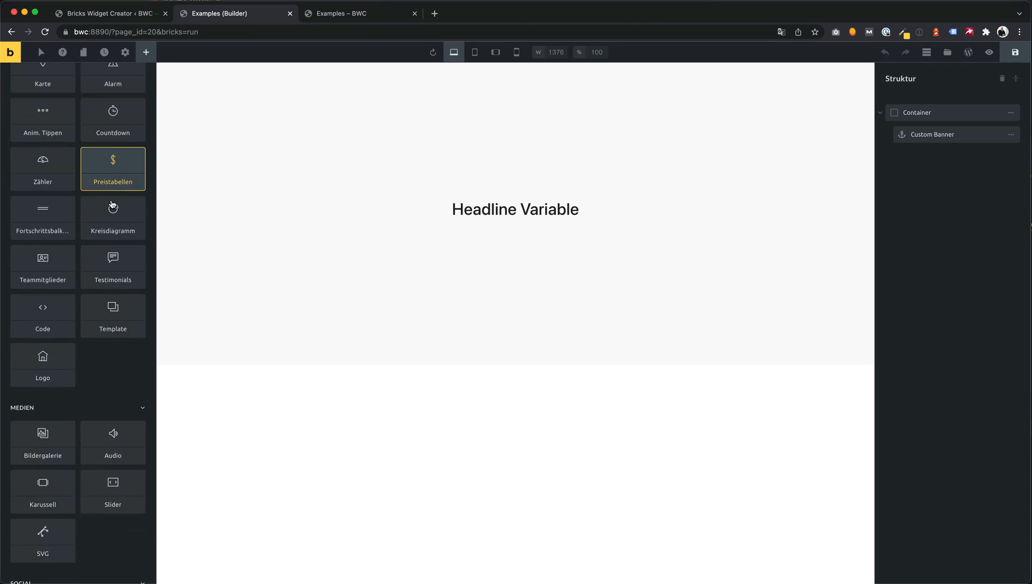
pyautogui.scroll(-3)
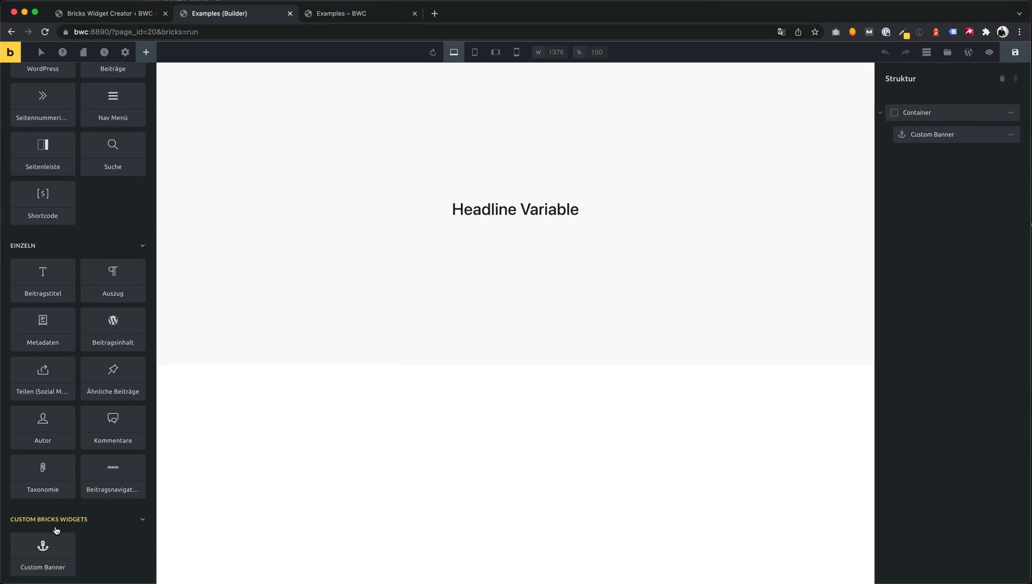
pyautogui.moveTo(125, 52)
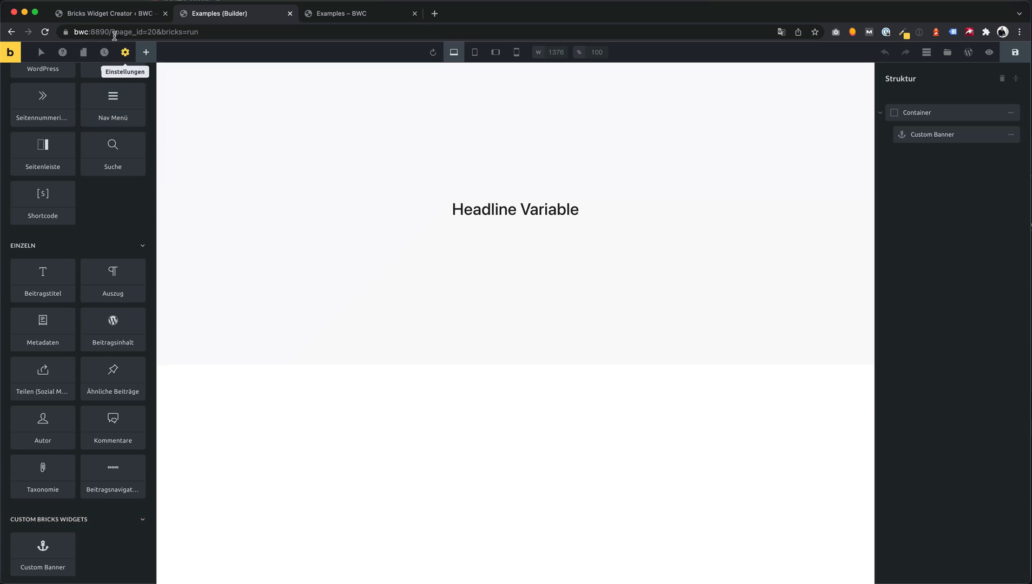
pyautogui.click(108, 13)
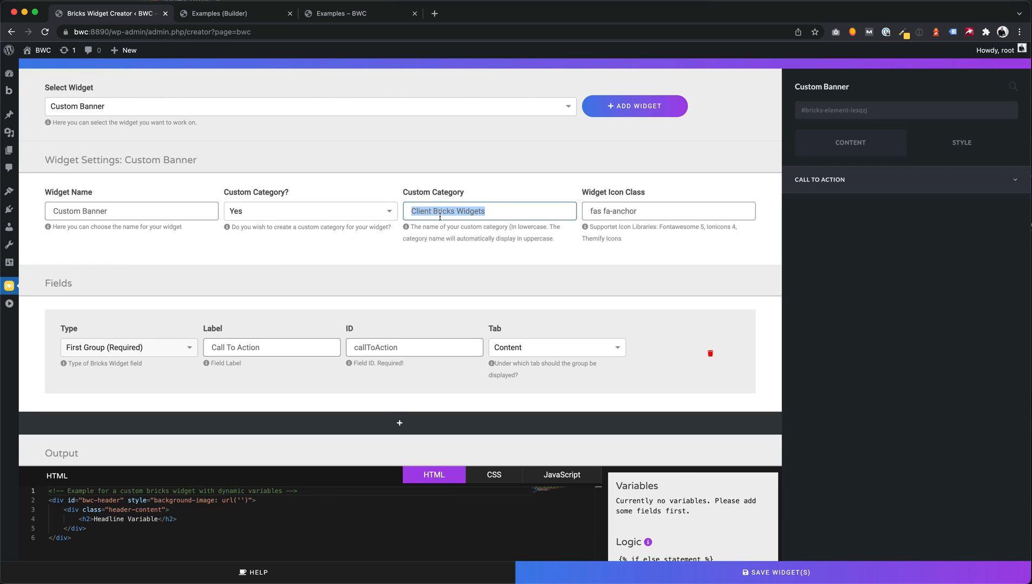
pyautogui.click(776, 573)
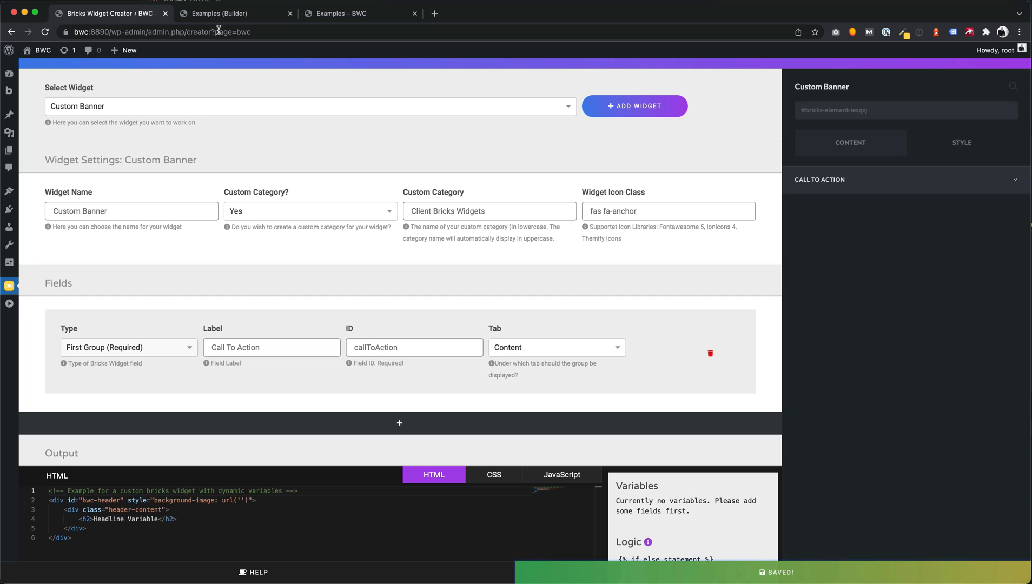
# Step: Reload the builder, select the Custom Banner and view the live page headline
pyautogui.click(227, 13)
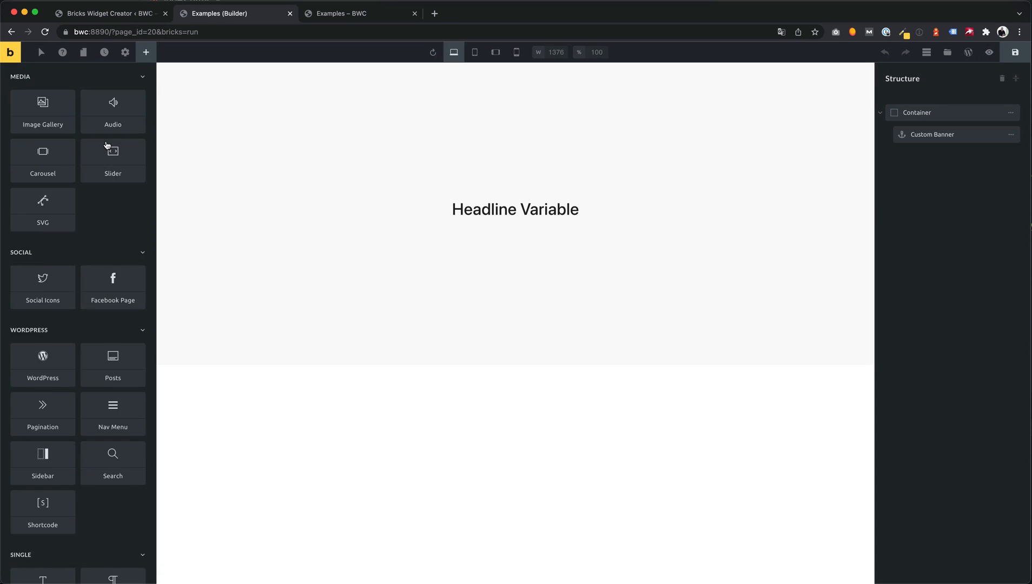
pyautogui.scroll(-3)
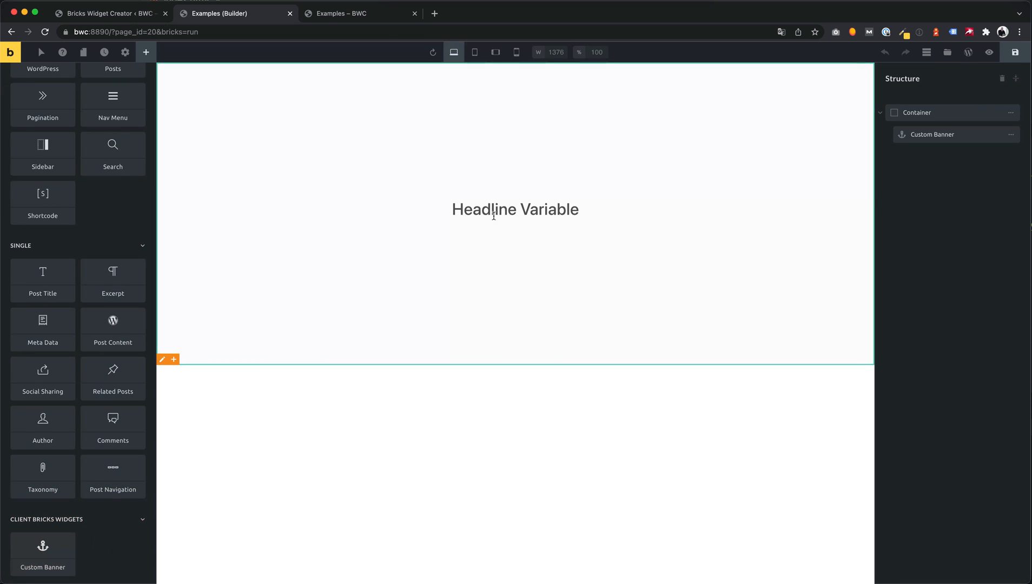
pyautogui.click(931, 134)
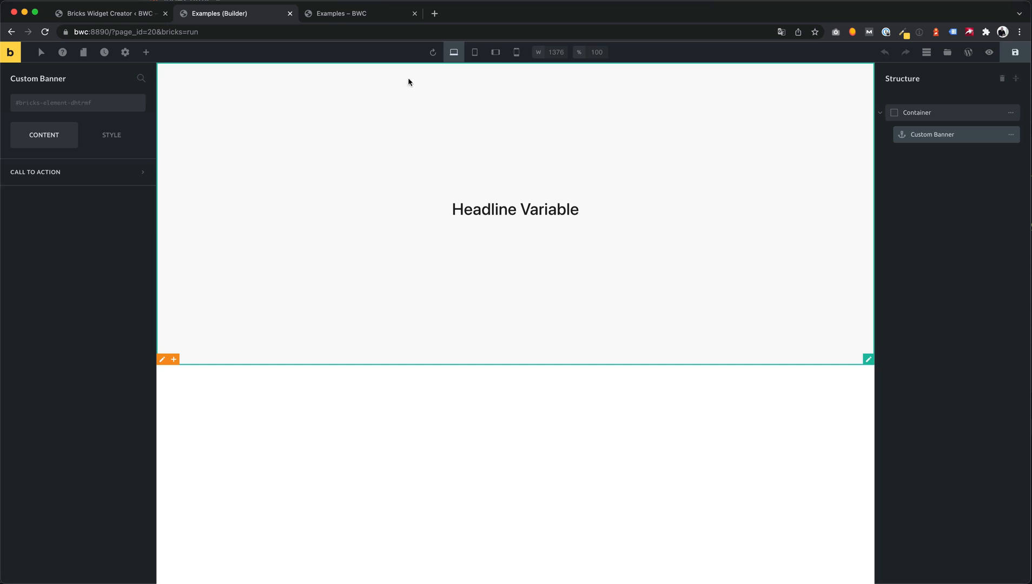
pyautogui.click(359, 13)
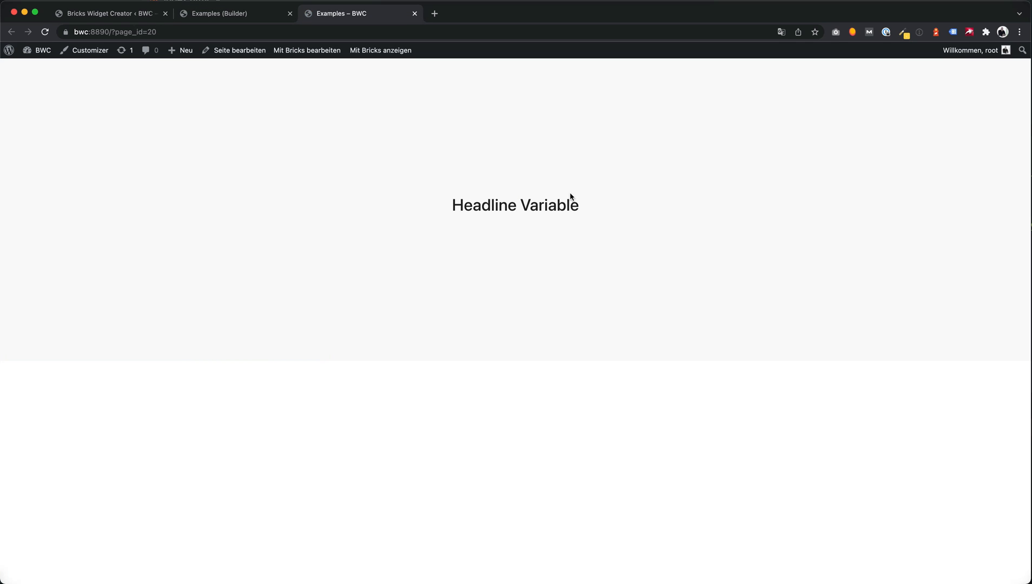
pyautogui.moveTo(108, 13)
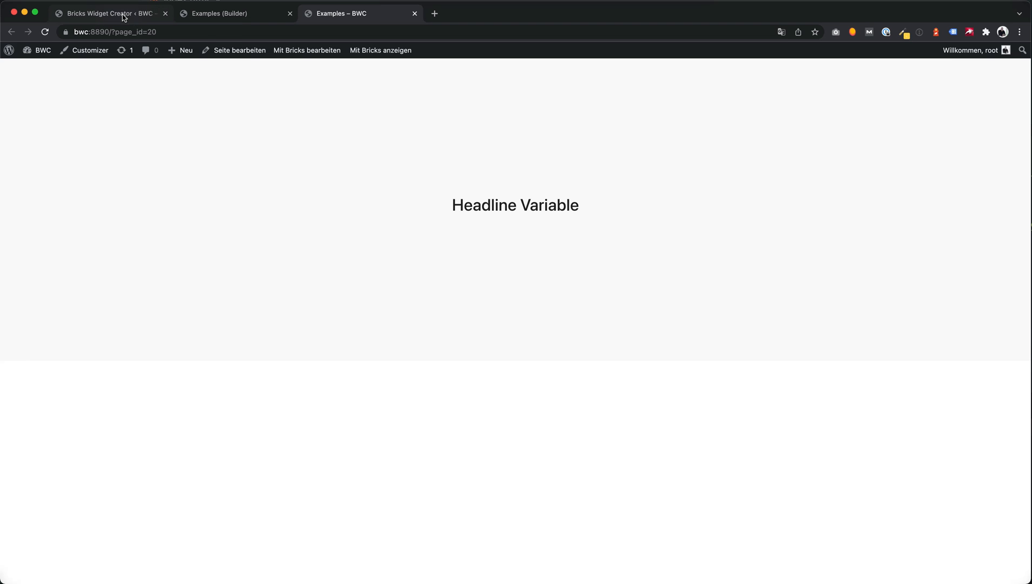
# Step: Add a Text field labelled Headline with default Contact Us
pyautogui.click(108, 13)
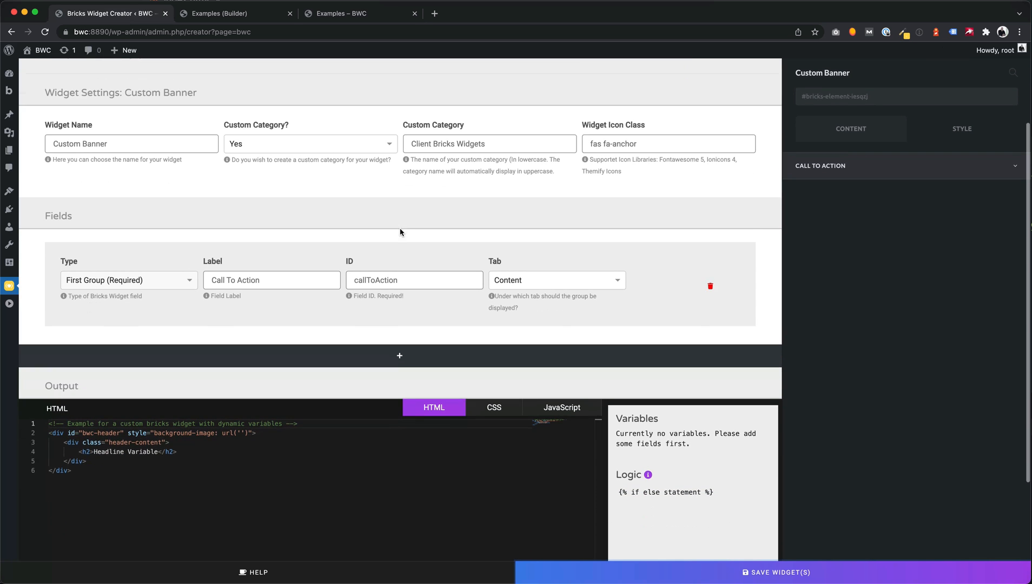
pyautogui.scroll(-3)
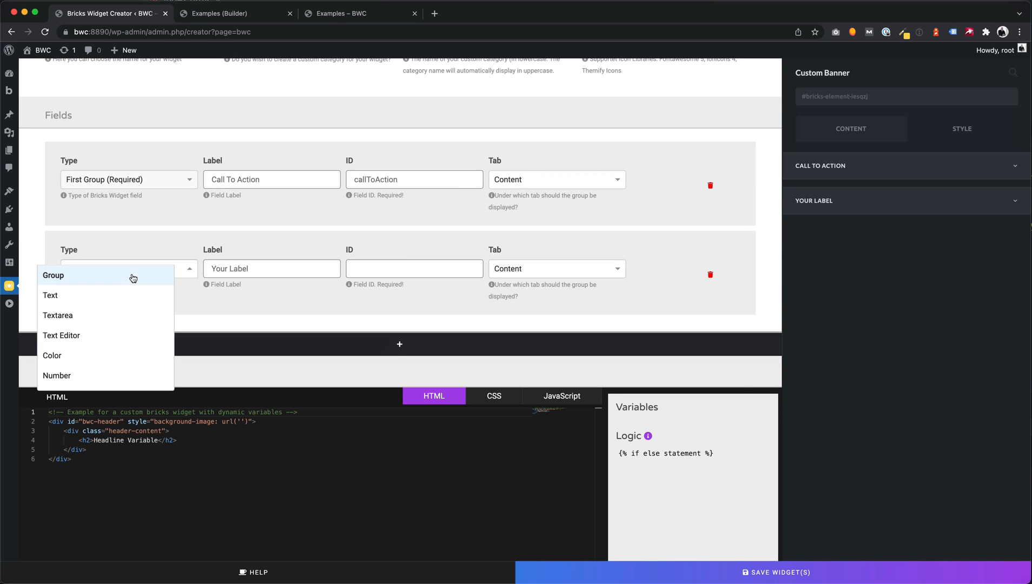
pyautogui.click(50, 295)
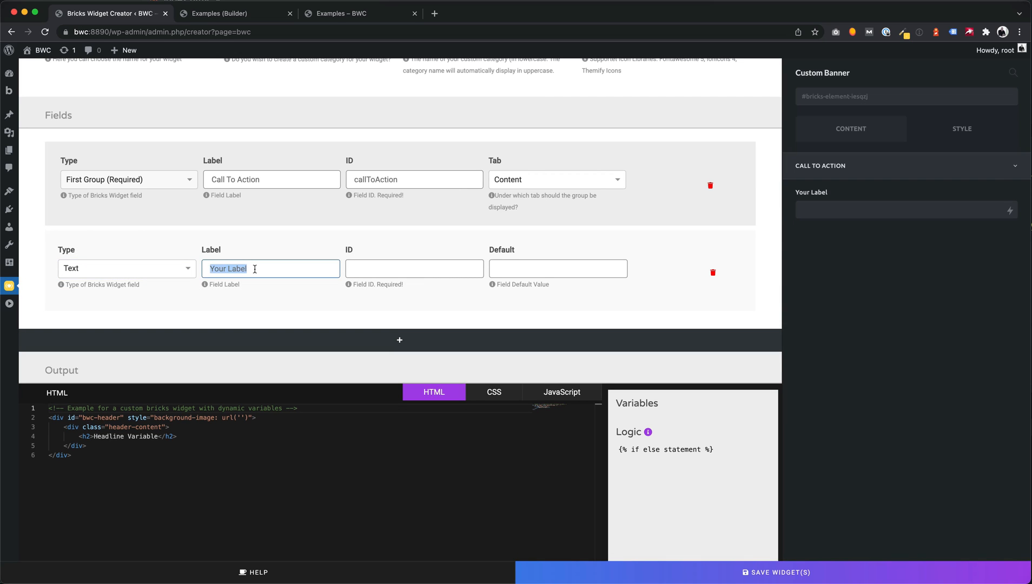
pyautogui.write('Headline')
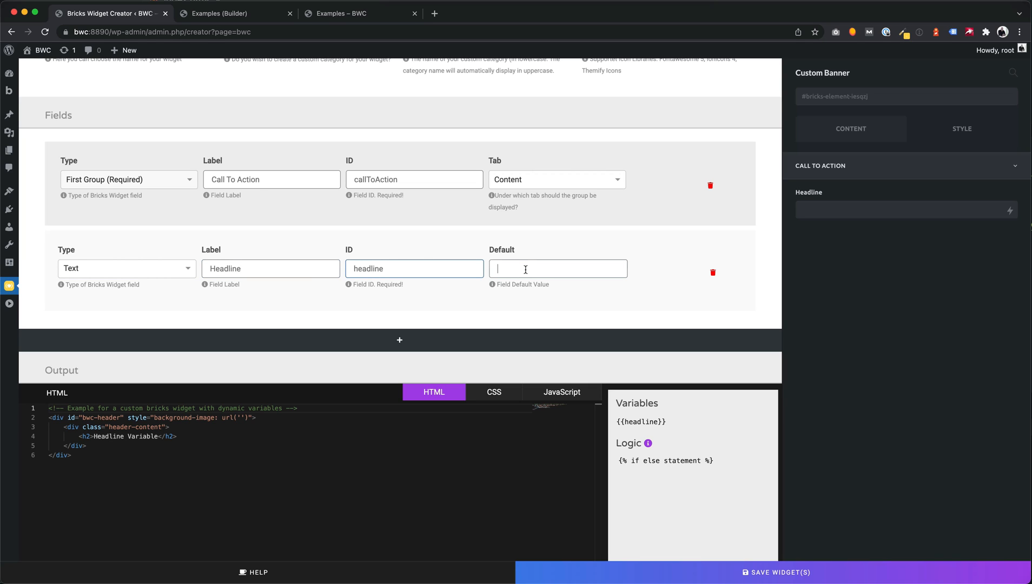
pyautogui.write('Contact Us')
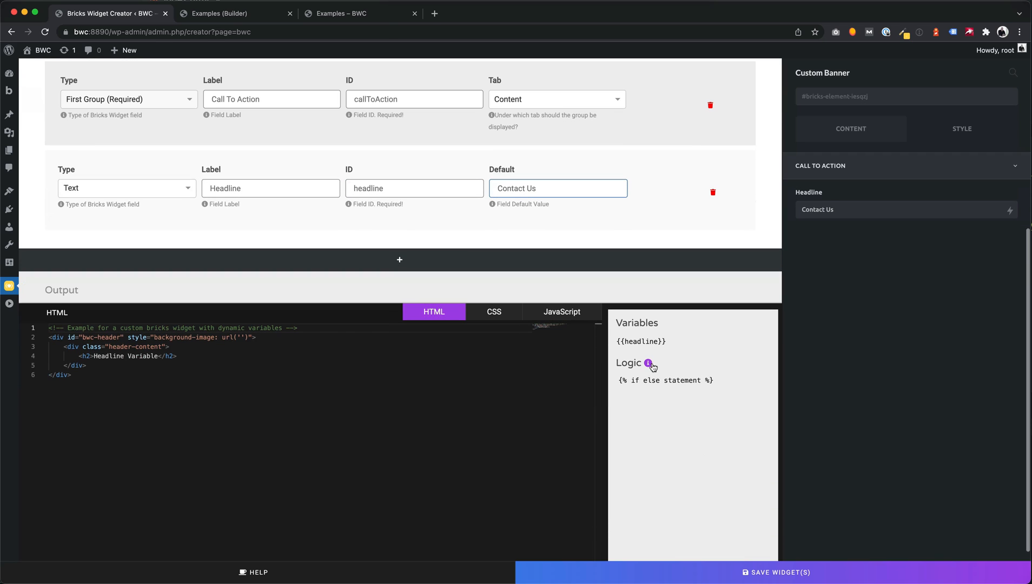
# Step: Replace the Headline Variable placeholder in the HTML with {{headline}}
pyautogui.click(640, 341)
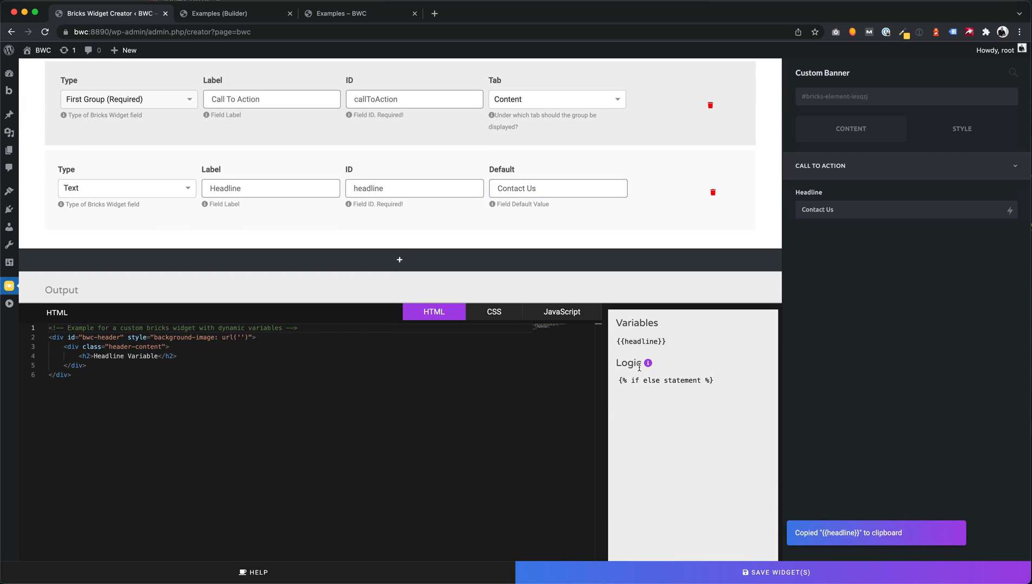
pyautogui.doubleClick(125, 356)
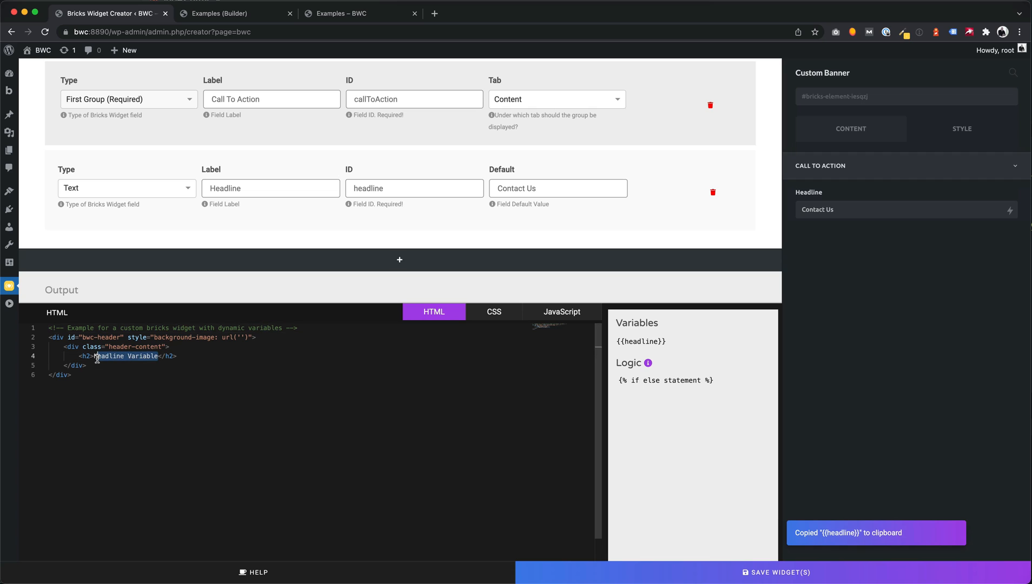
pyautogui.write('{{headline}}')
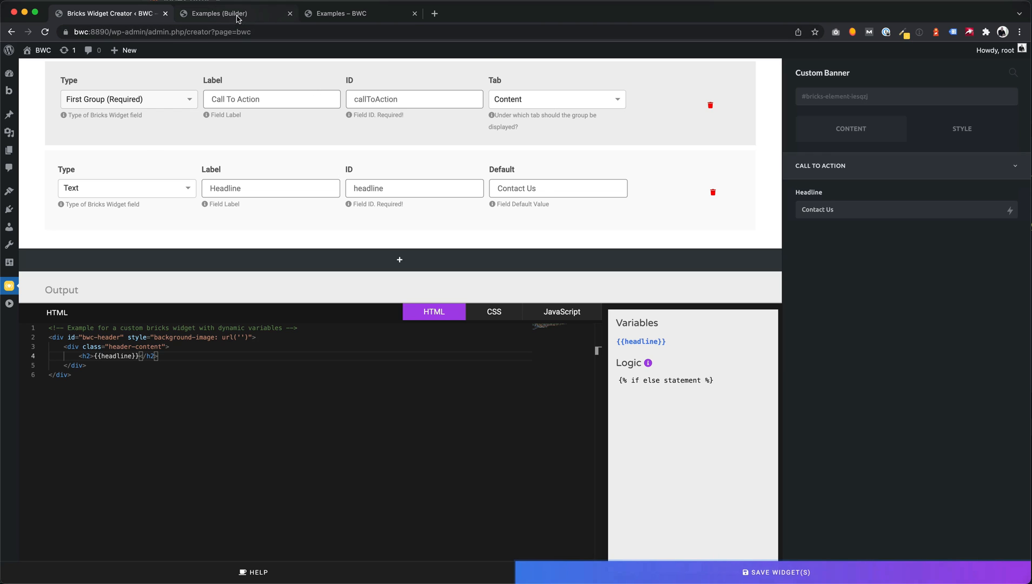
# Step: Edit the Headline field in the builder, restore Contact Us, and check the refreshed live page
pyautogui.click(217, 13)
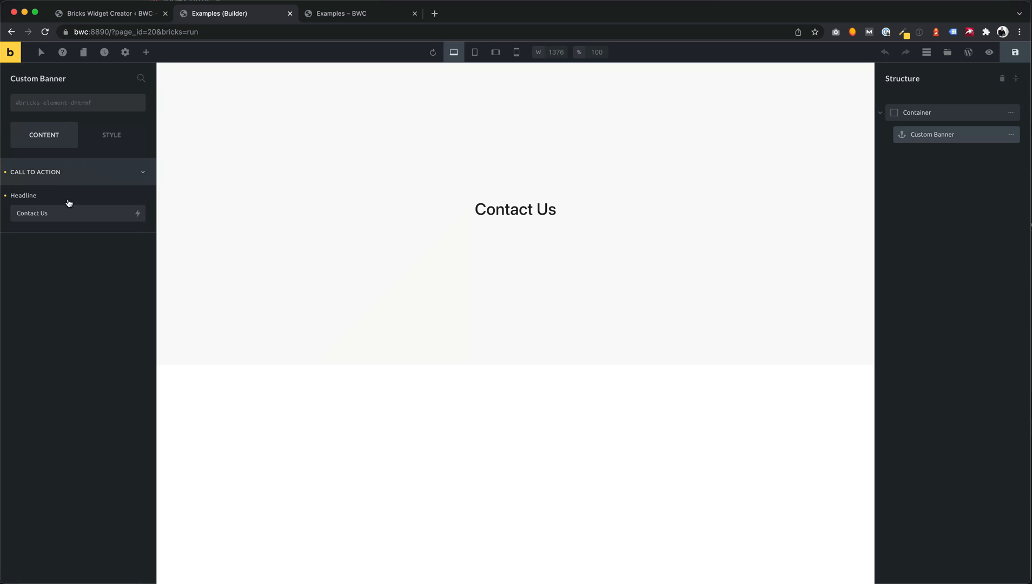
pyautogui.write('My custom text')
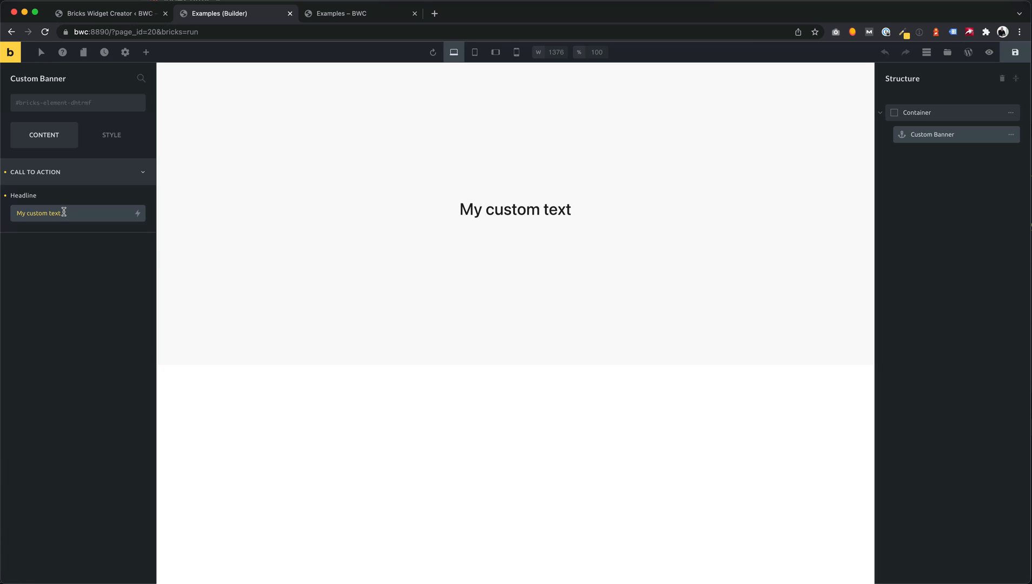
pyautogui.write('Contact Us')
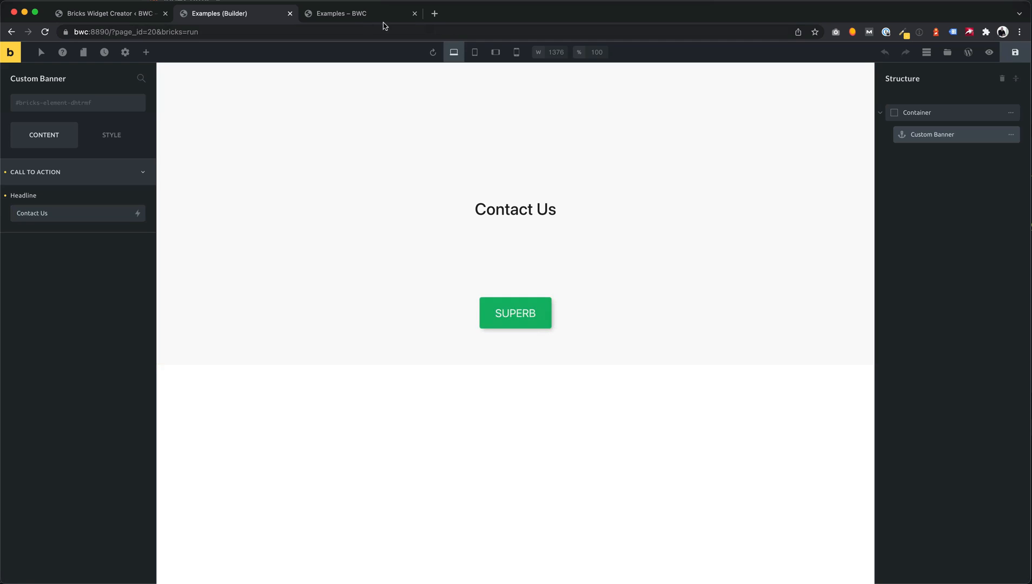
pyautogui.click(359, 13)
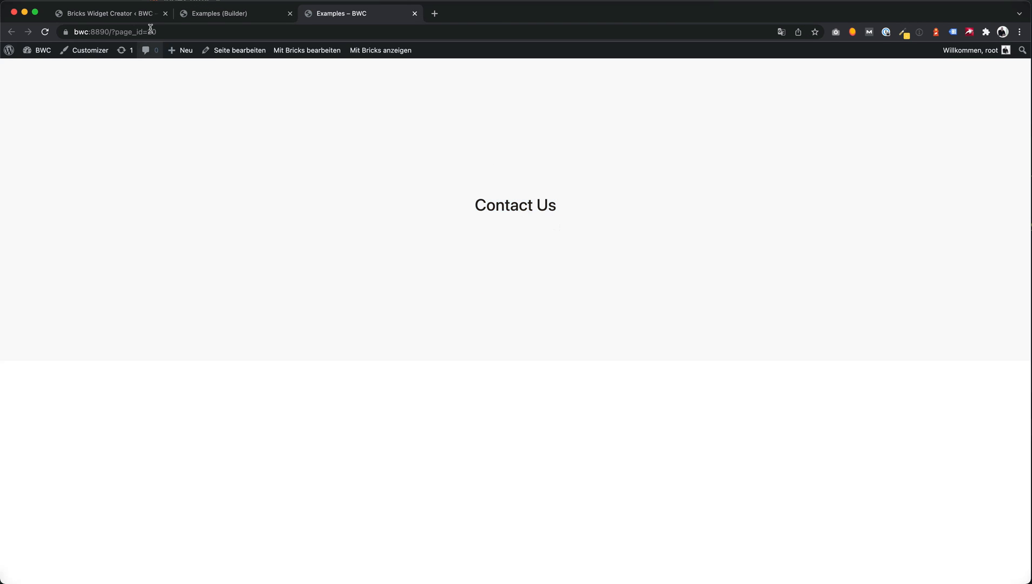
pyautogui.click(110, 13)
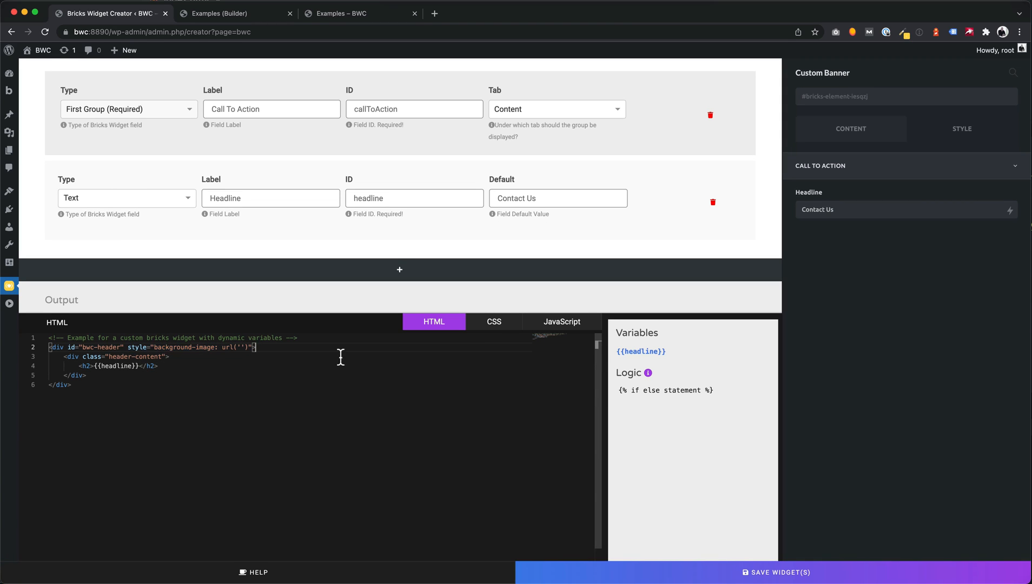
# Step: Check the banner CSS, then add a new field labelled Image
pyautogui.click(493, 321)
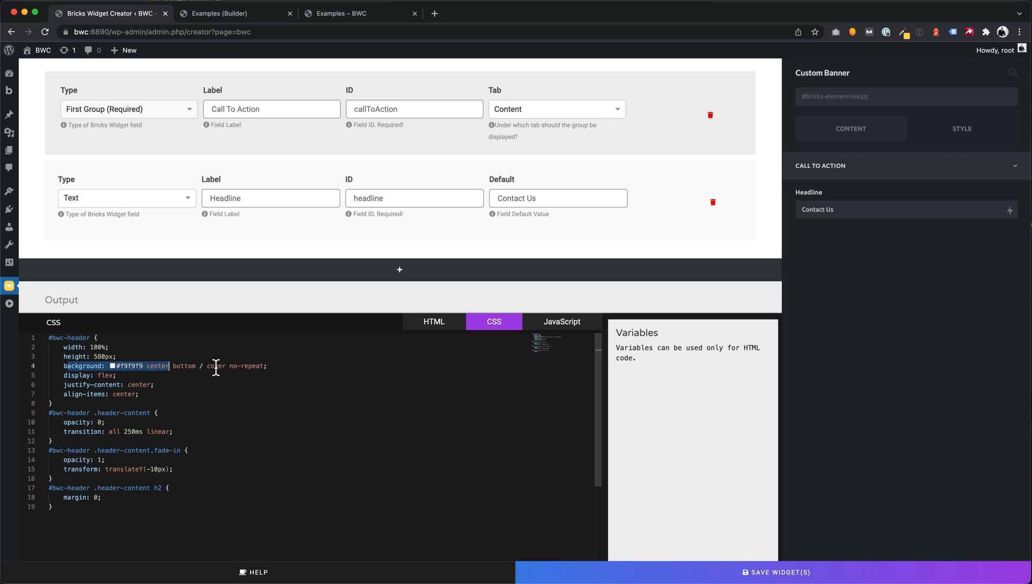
pyautogui.click(434, 321)
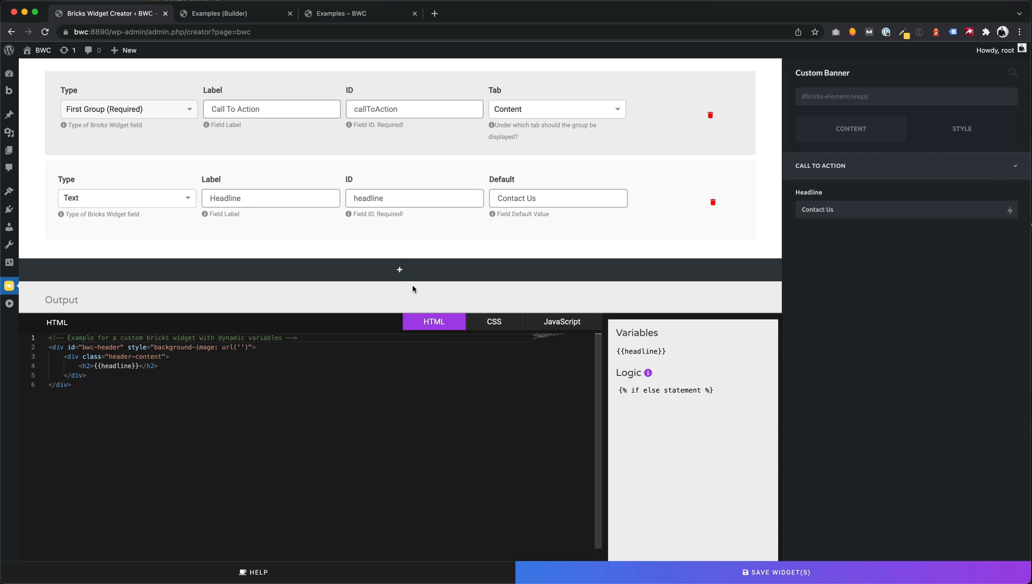
pyautogui.click(399, 269)
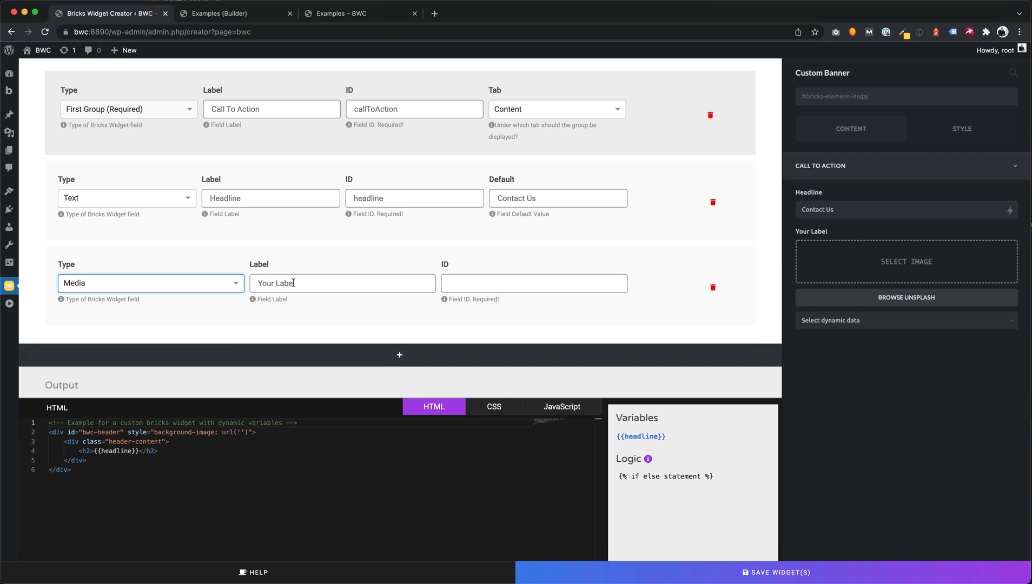
pyautogui.write('Image')
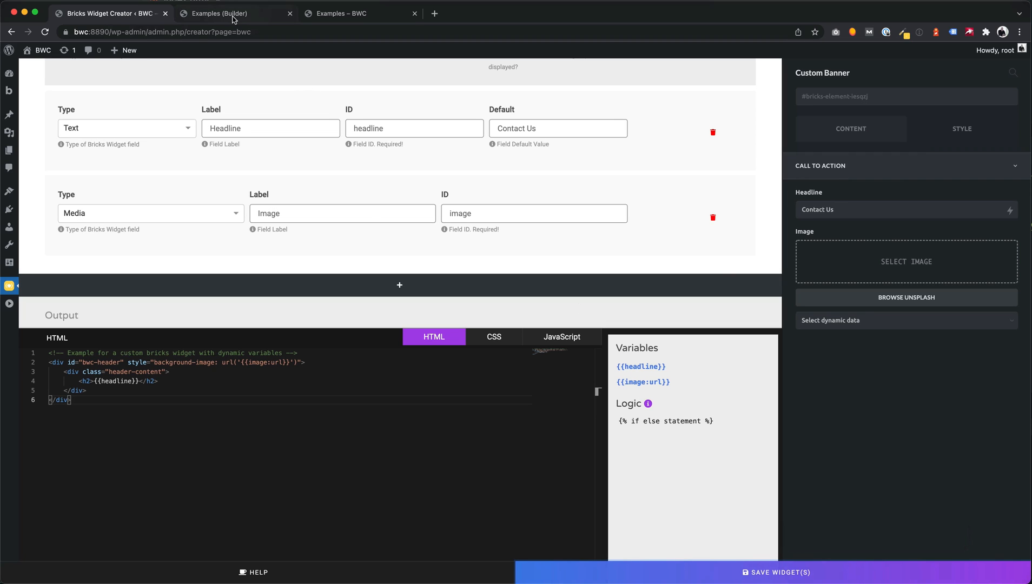
# Step: Select the mountain lake photo from the media library as the banner image
pyautogui.click(220, 13)
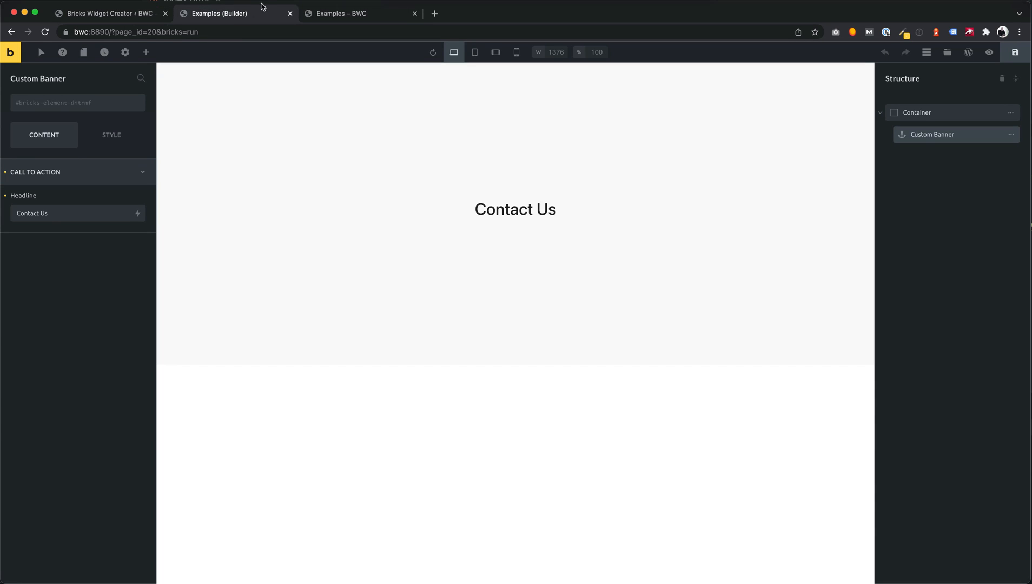
pyautogui.click(137, 213)
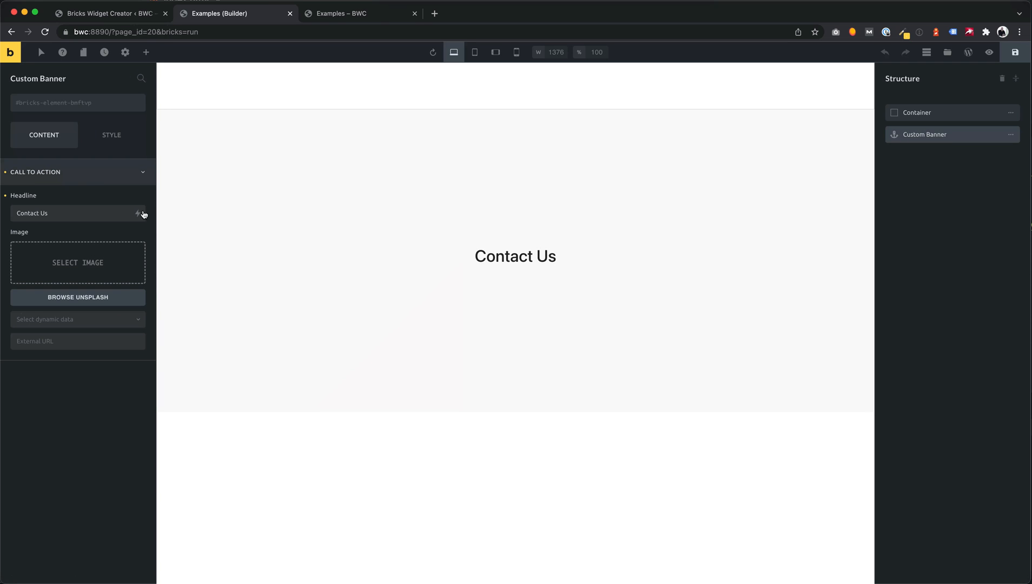
pyautogui.click(77, 262)
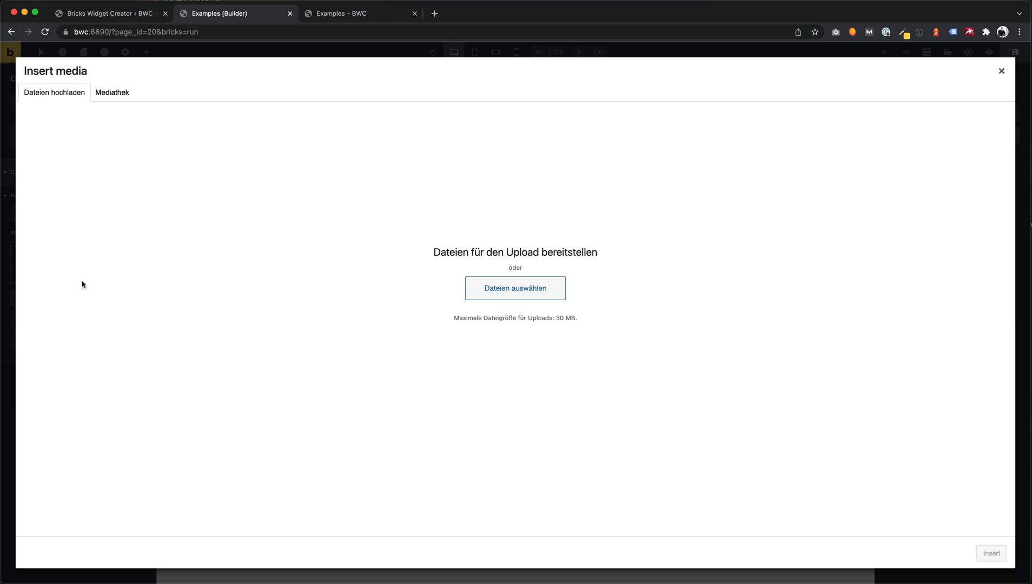
pyautogui.click(111, 92)
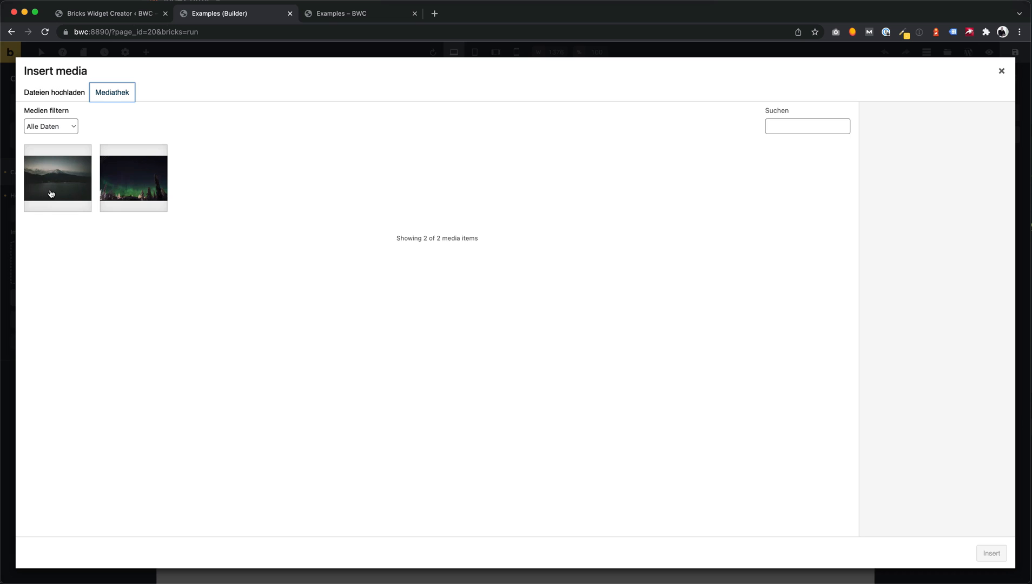
pyautogui.doubleClick(57, 178)
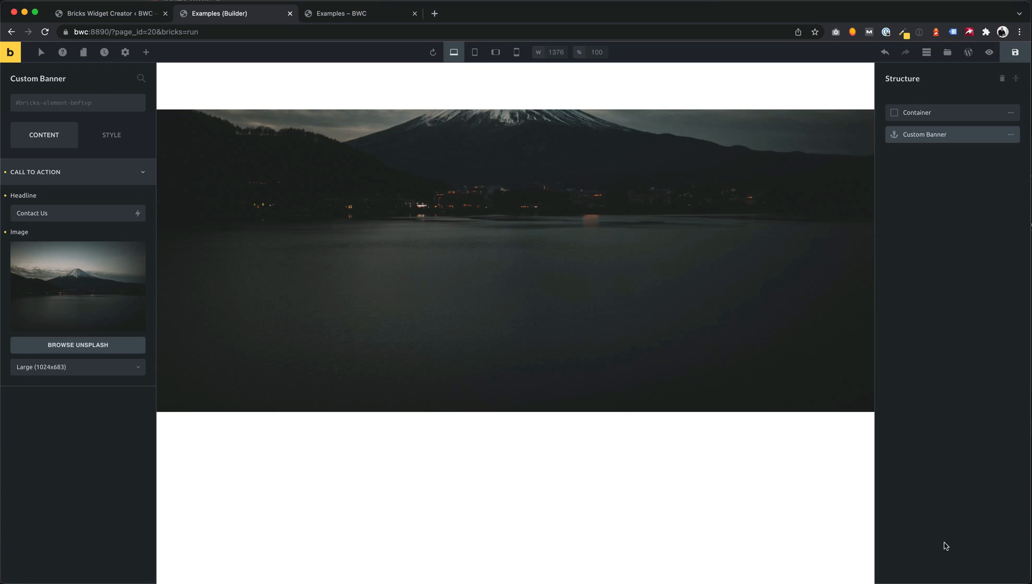
# Step: Save the widget and return to the widget definition
pyautogui.click(108, 13)
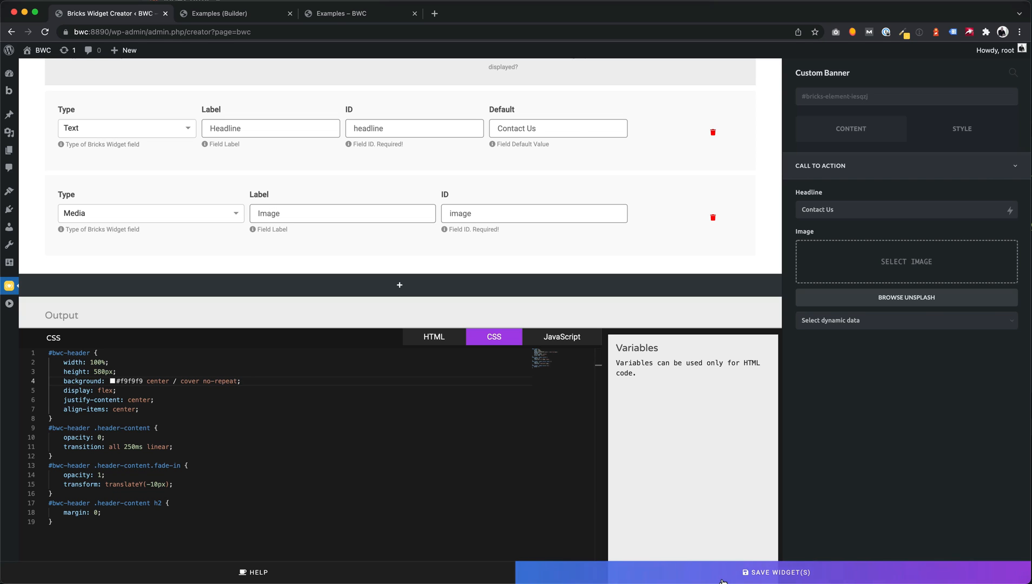
pyautogui.click(339, 13)
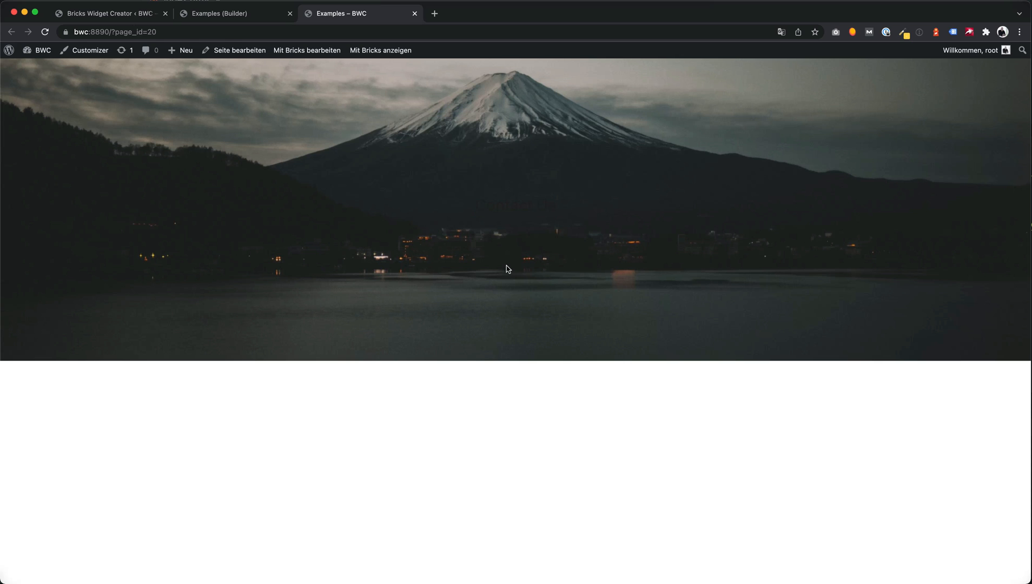
pyautogui.click(105, 13)
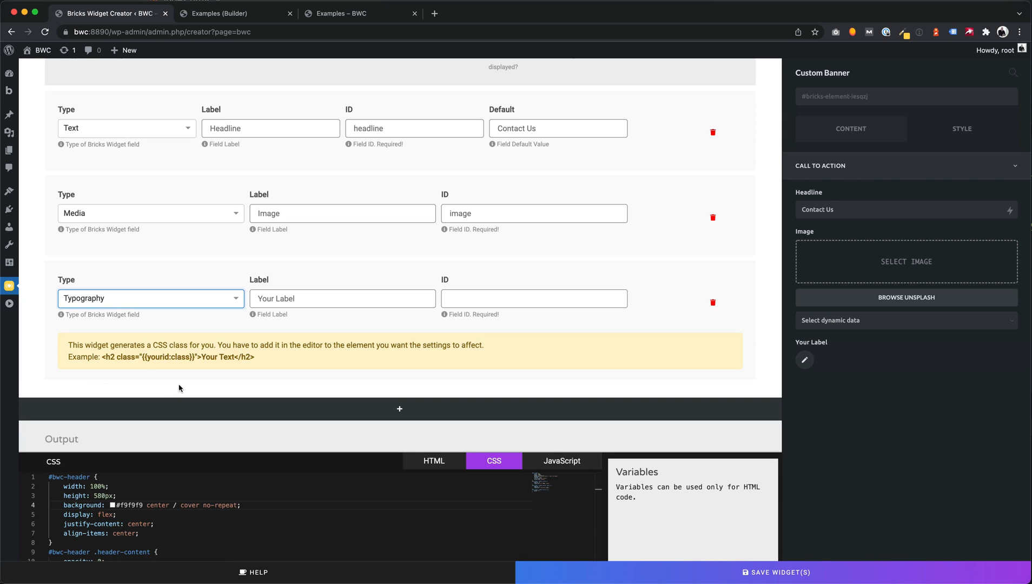
pyautogui.moveTo(359, 330)
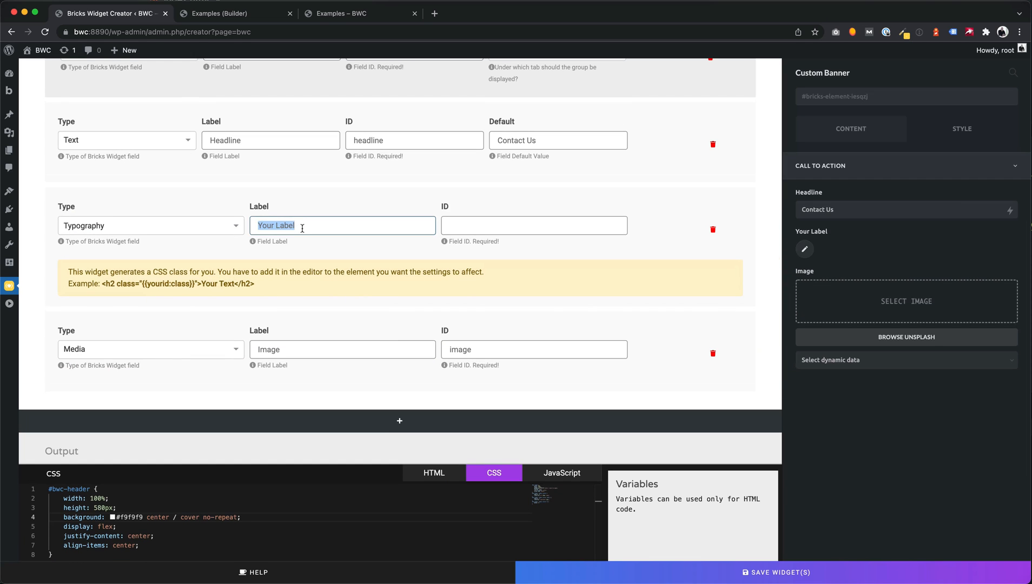
# Step: Label the field Headline Typography, copy its class variable for the h2, and save
pyautogui.write('Headline')
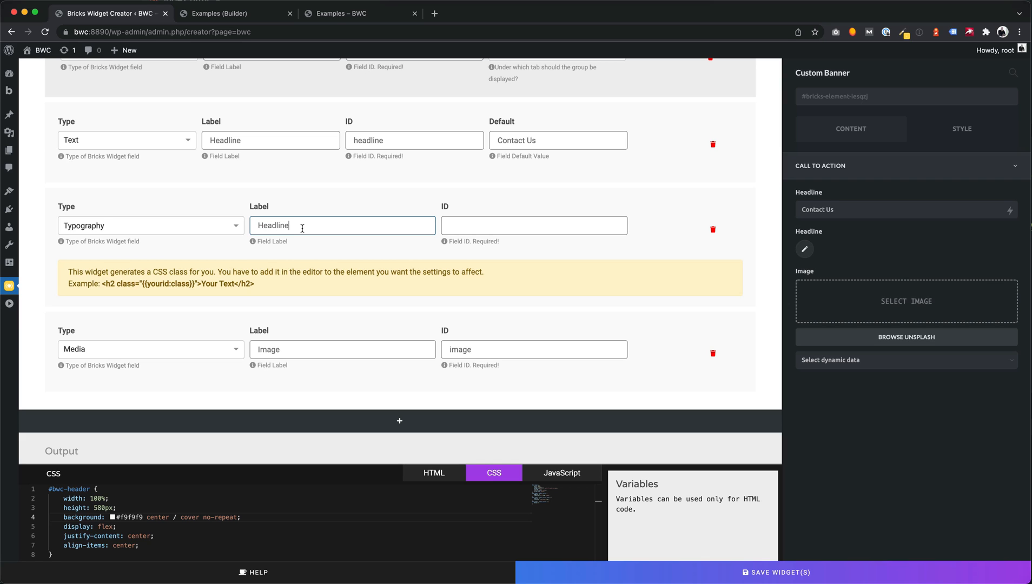
pyautogui.write('Typography')
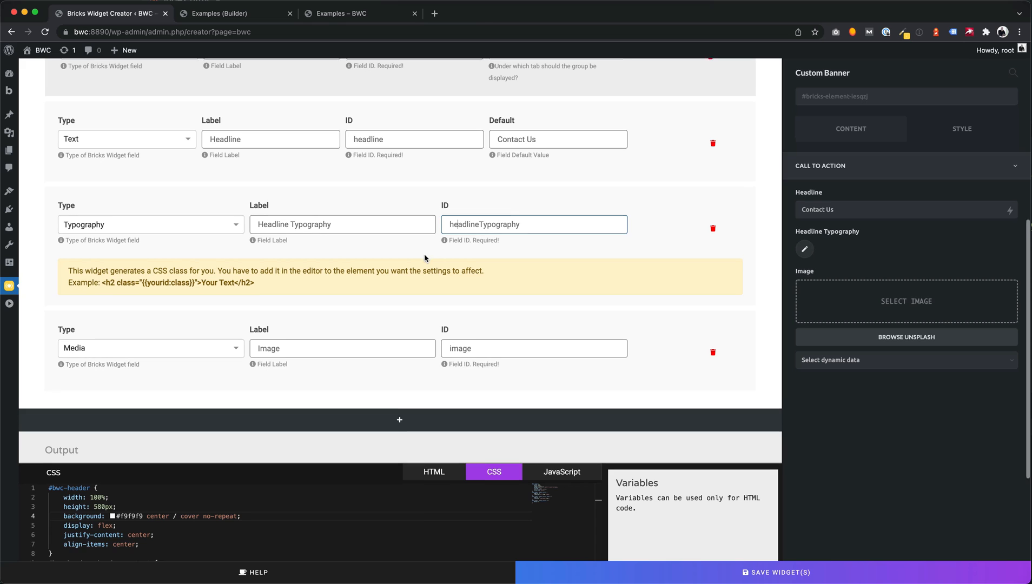
pyautogui.scroll(-3)
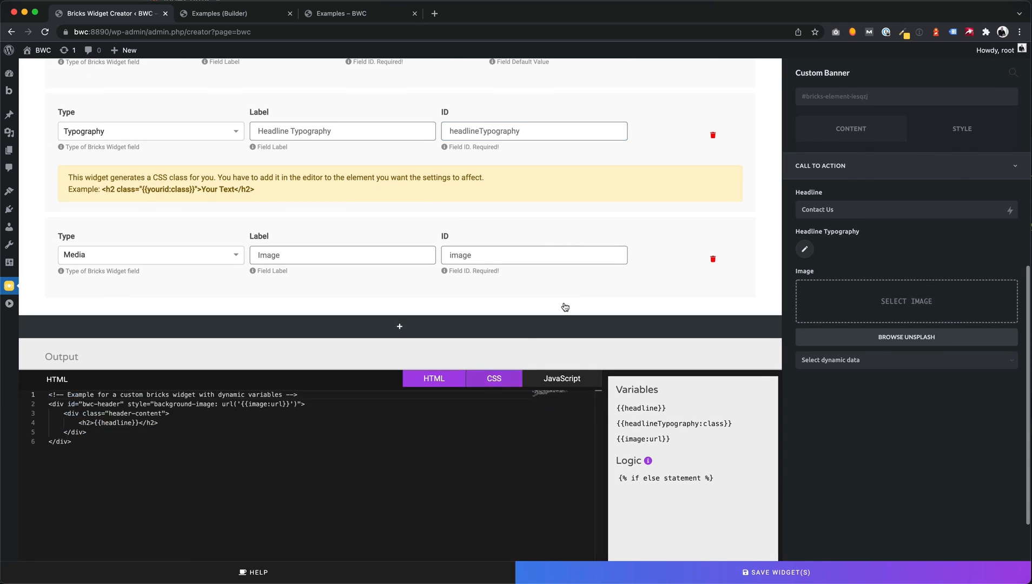
pyautogui.scroll(-3)
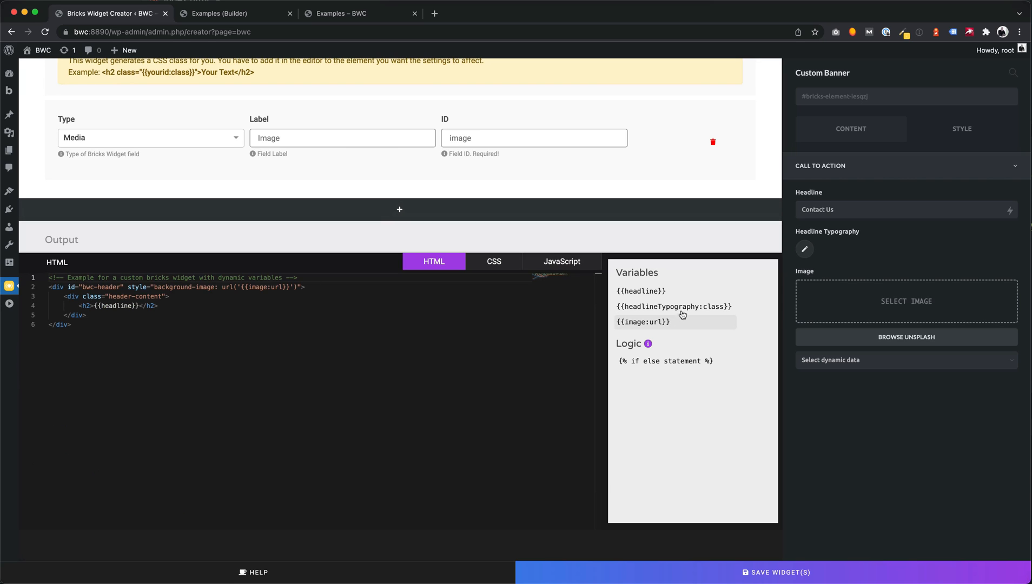
pyautogui.click(673, 306)
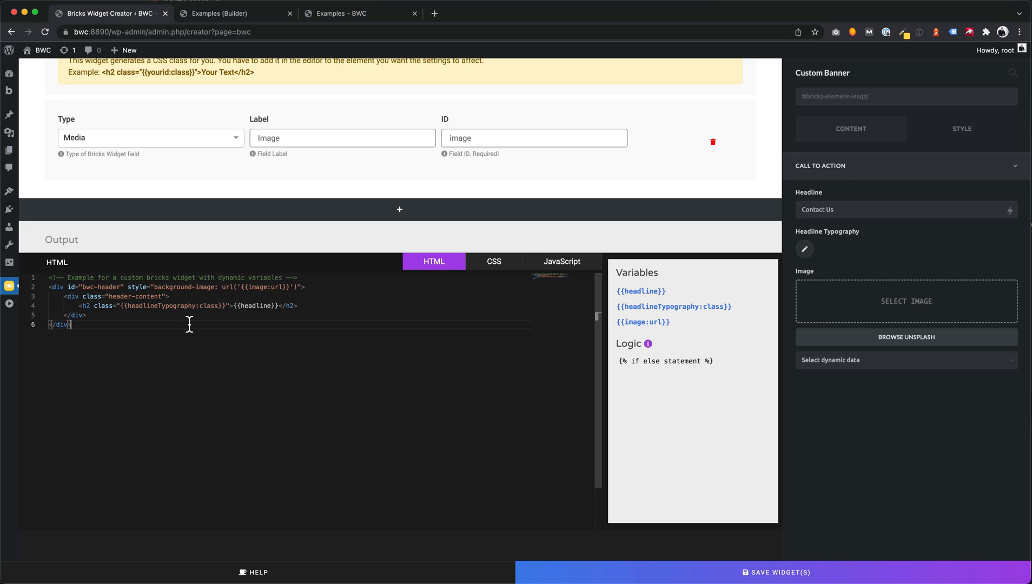
pyautogui.click(776, 572)
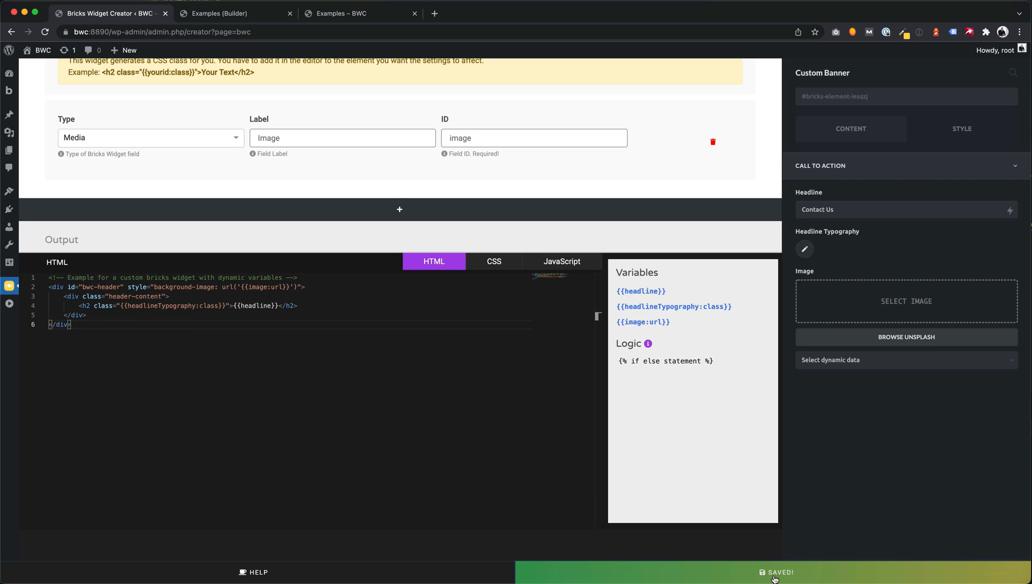
# Step: In Headline Typography, give the banner heading a light colour and larger font size
pyautogui.click(234, 13)
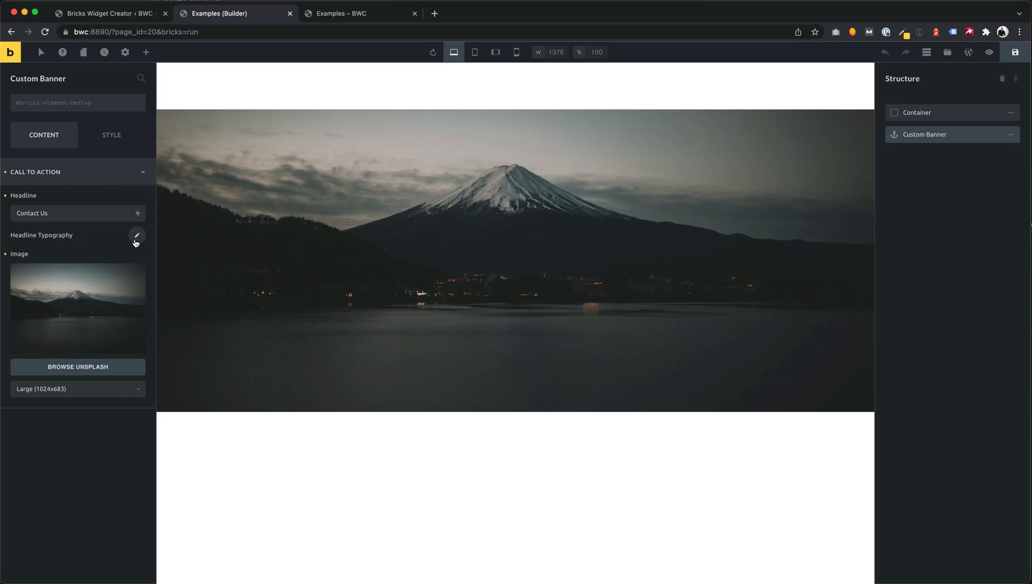
pyautogui.click(137, 235)
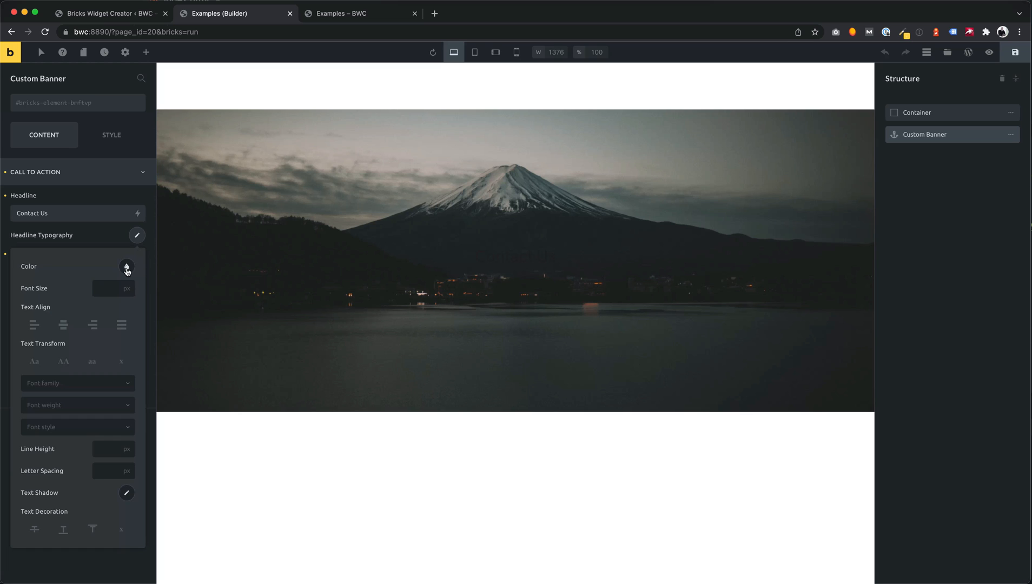
pyautogui.click(126, 266)
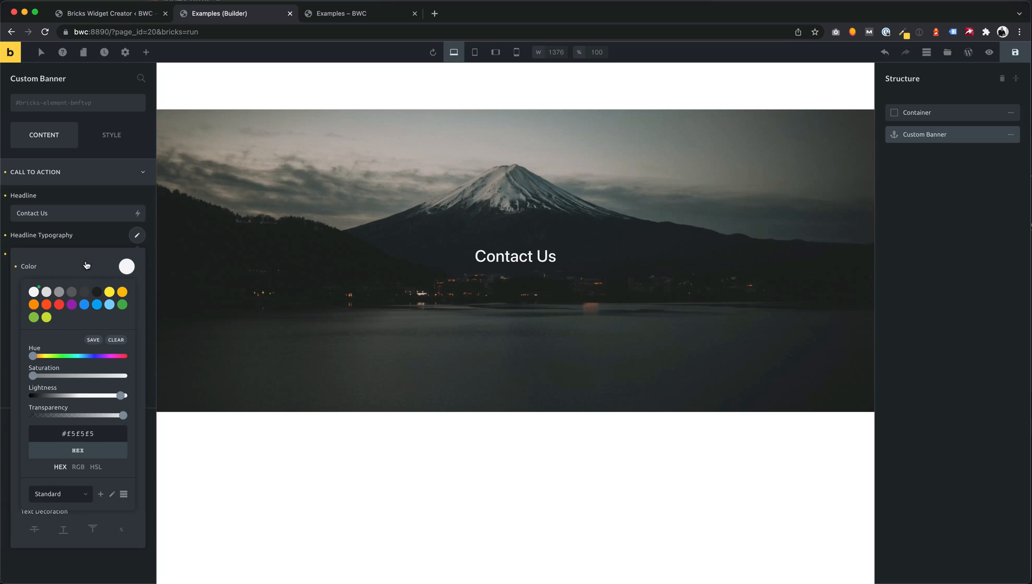
pyautogui.click(126, 266)
pyautogui.write('70')
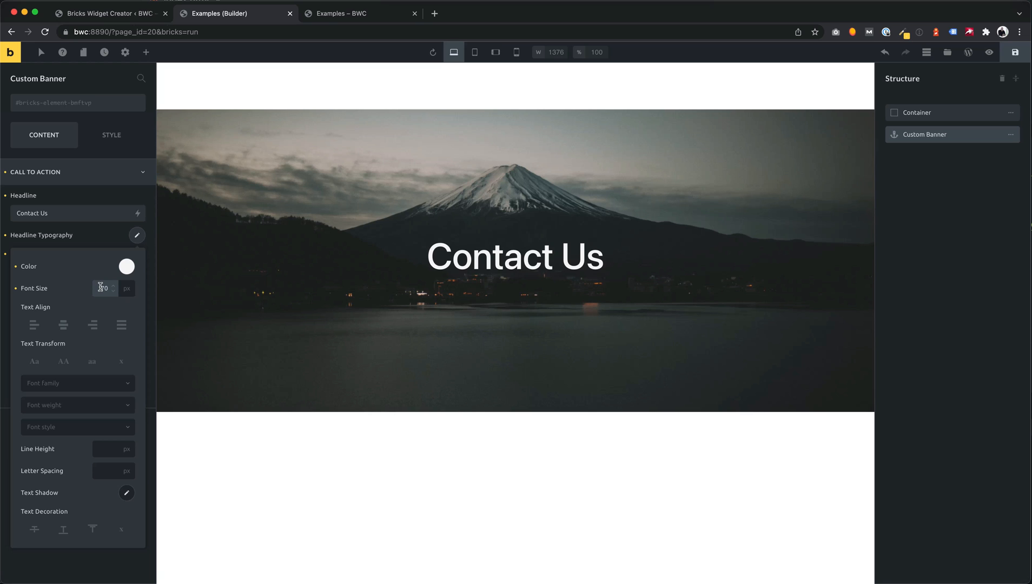
pyautogui.click(108, 13)
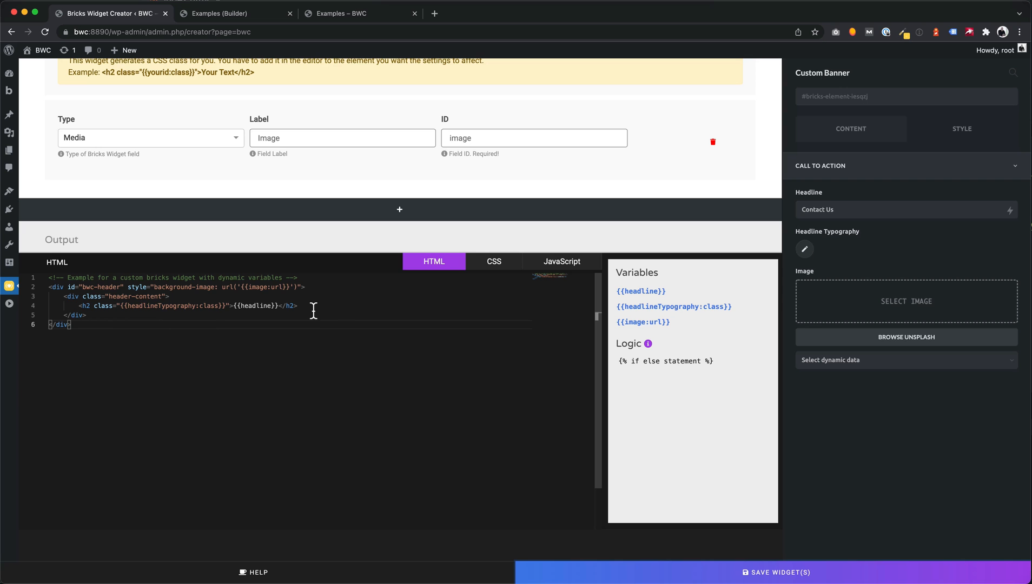
# Step: Write <p class="header-description">This is my custom description</p> below the h2 and check the live page
pyautogui.press('Enter')
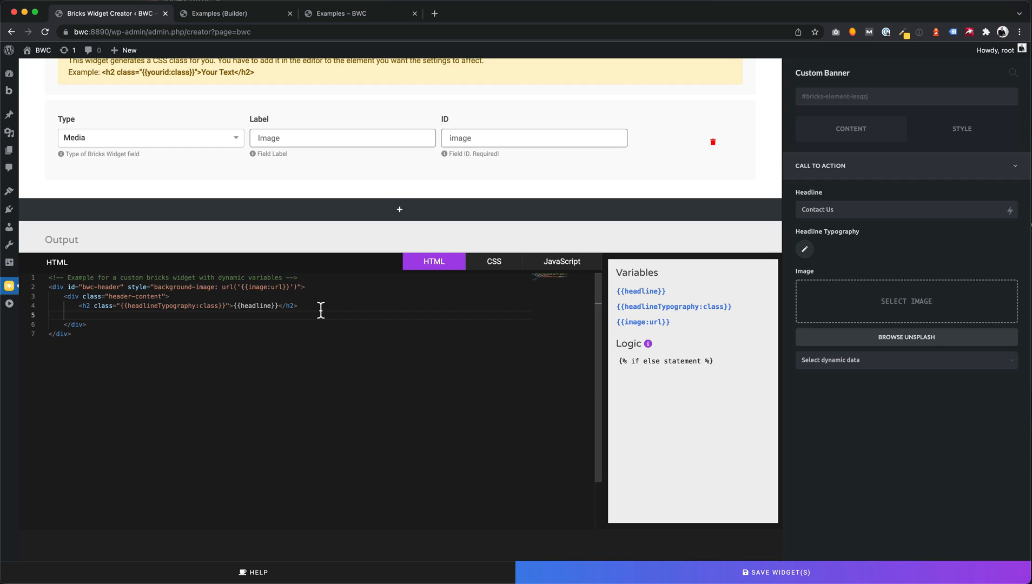
pyautogui.write('<p class')
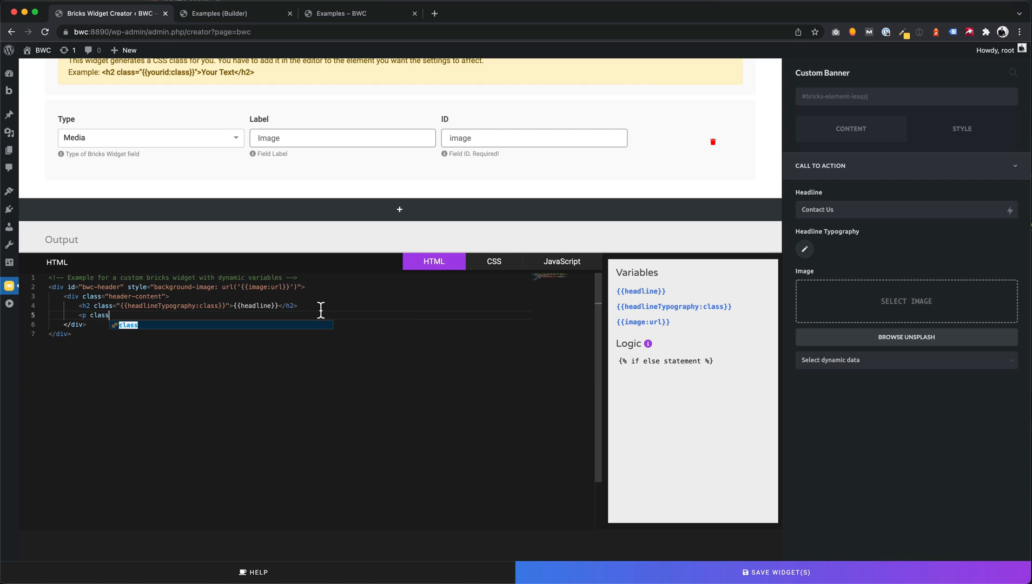
pyautogui.write('header"')
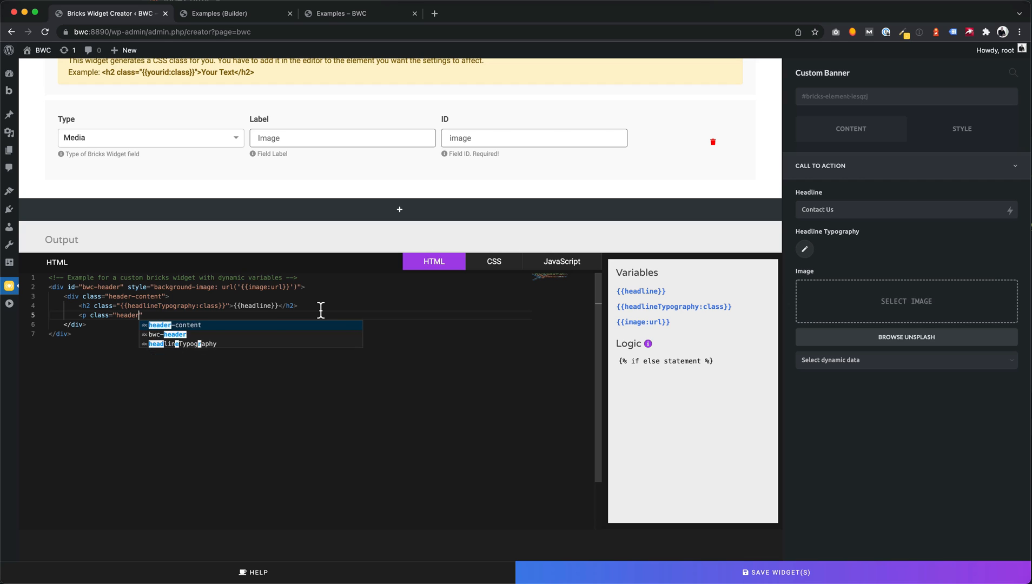
pyautogui.write('-descript')
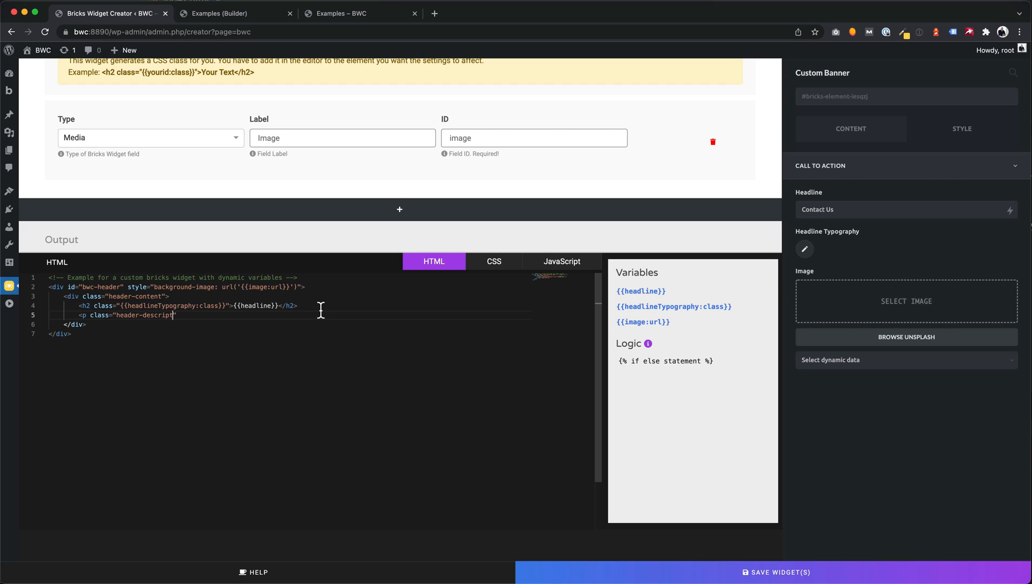
pyautogui.write('ion"></p>')
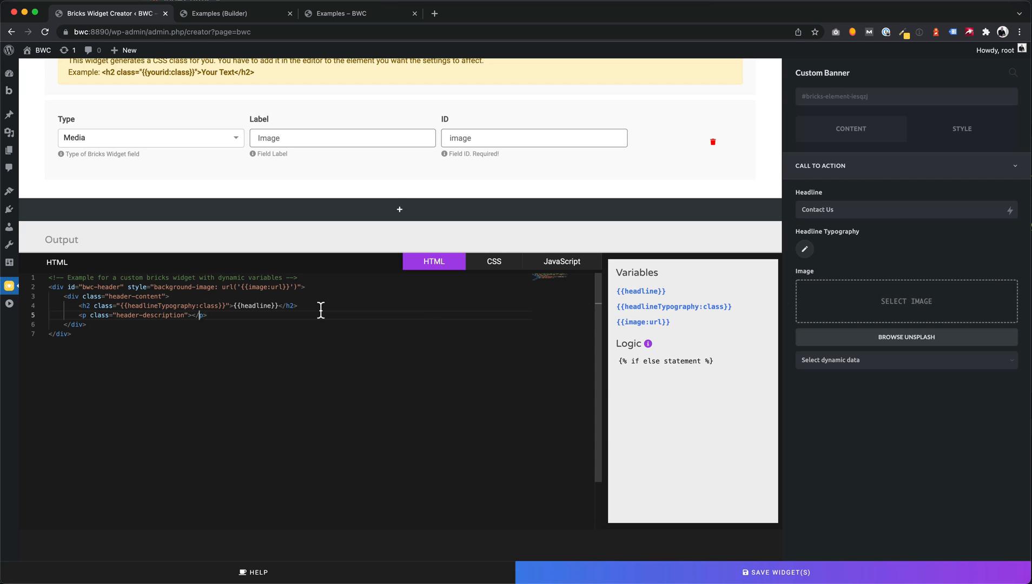
pyautogui.write('This is my')
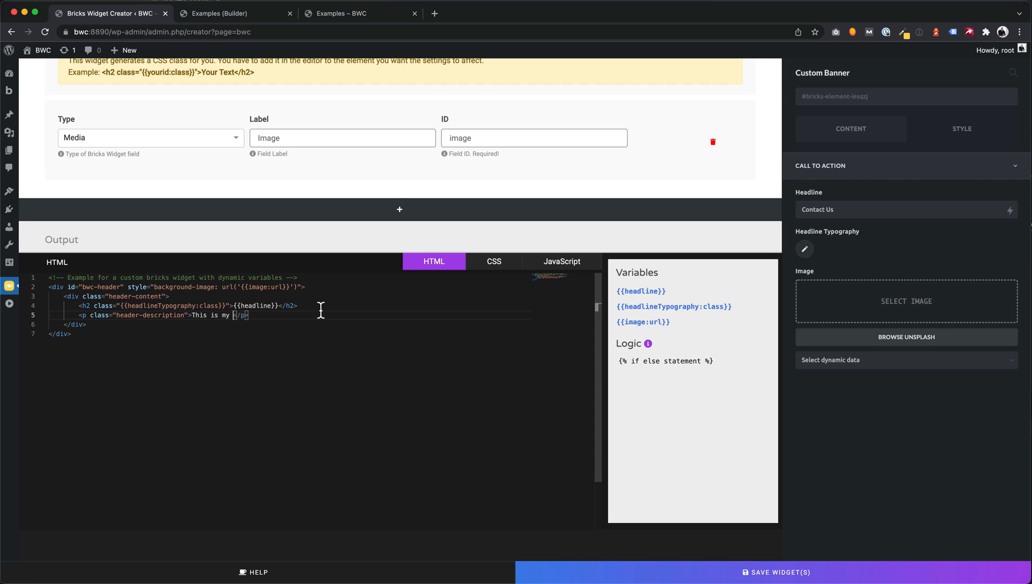
pyautogui.write('custom description')
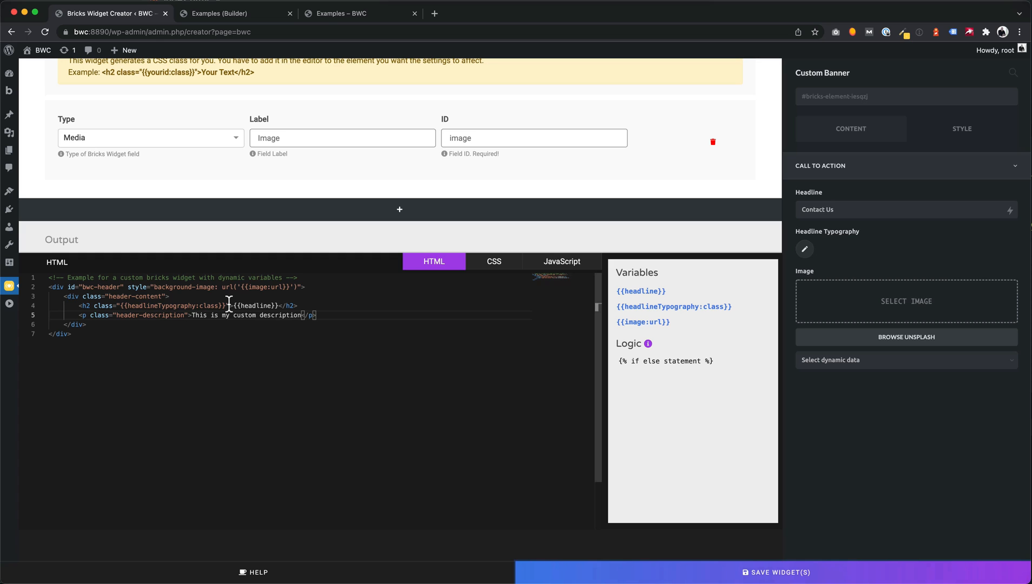
pyautogui.click(342, 13)
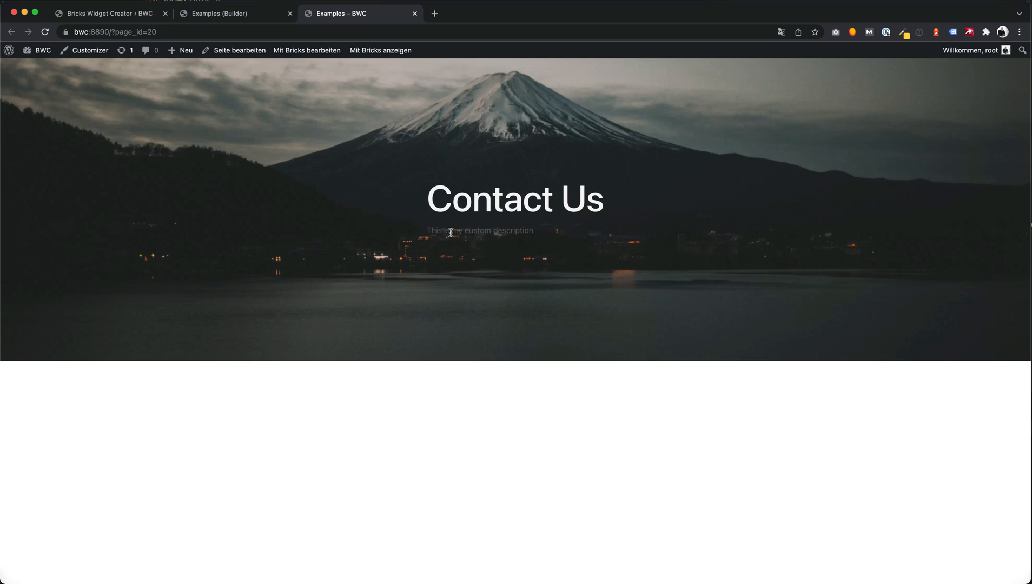
# Step: Add a #bwc-header .header-description CSS rule making the description white and centred
pyautogui.click(108, 13)
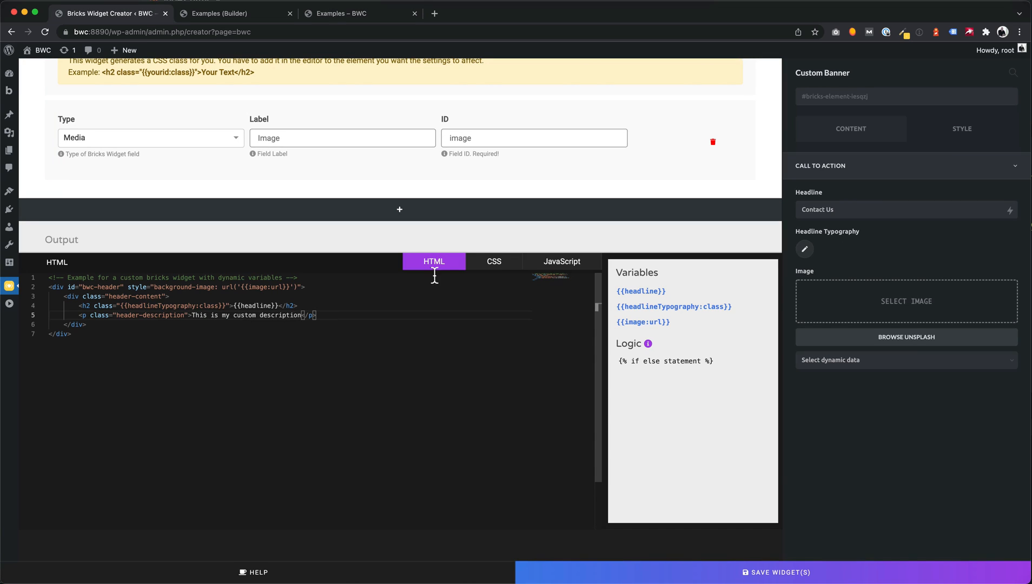
pyautogui.doubleClick(149, 315)
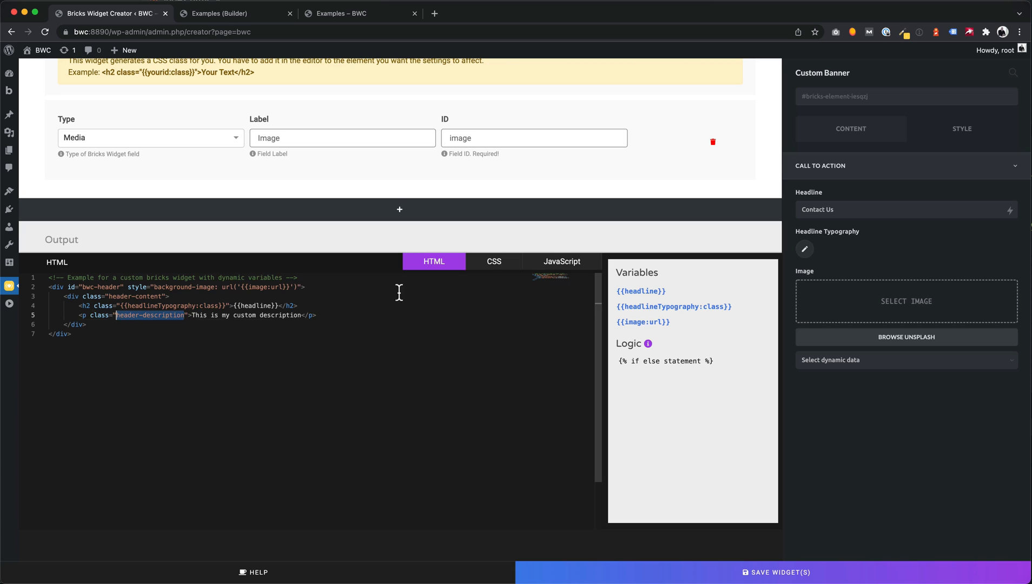
pyautogui.click(493, 261)
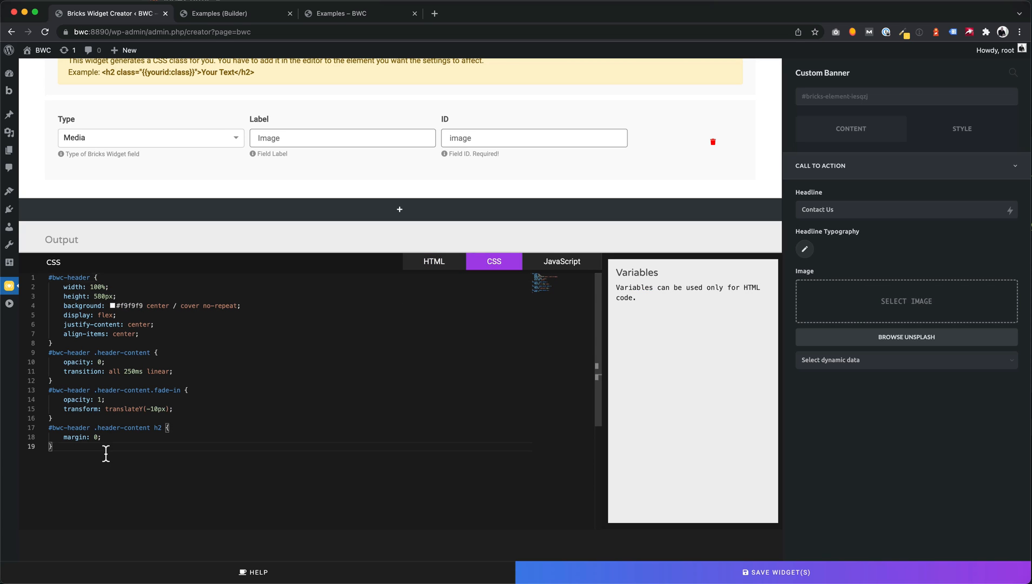
pyautogui.write('#bwc-header .header-description {')
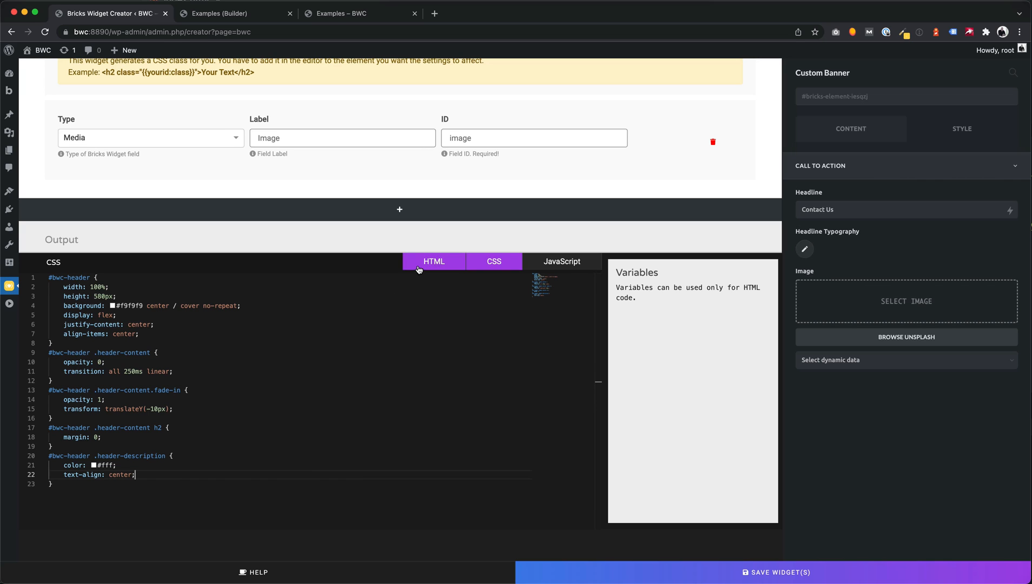
pyautogui.click(434, 261)
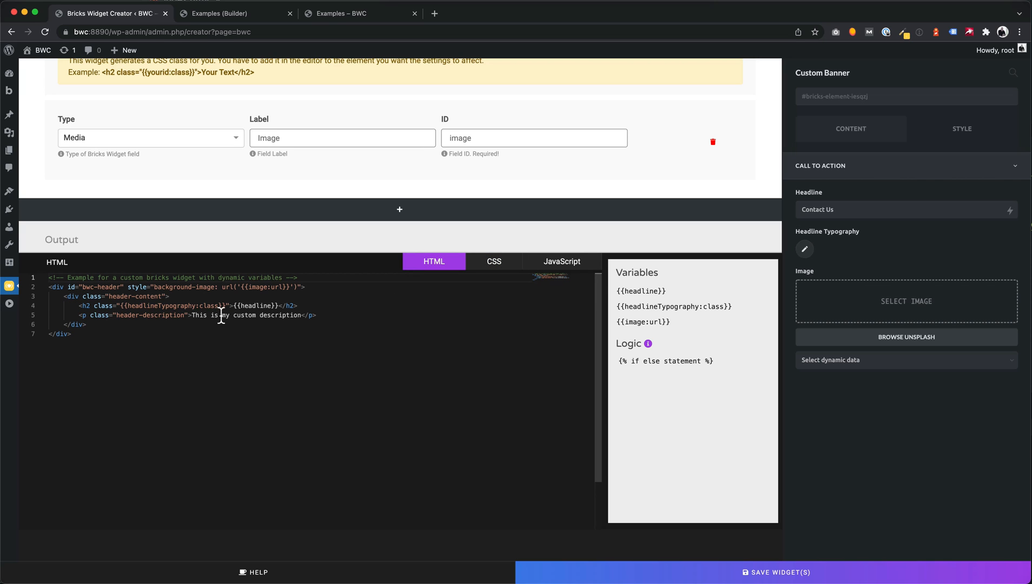
# Step: Add a Textarea field labelled Description, ID description, default Default Description
pyautogui.scroll(-3)
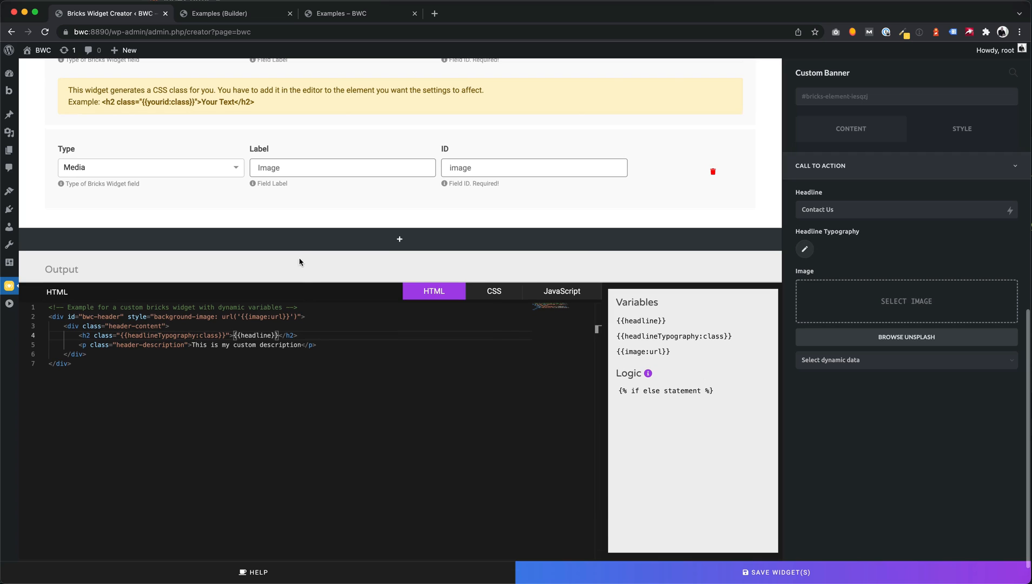
pyautogui.click(400, 239)
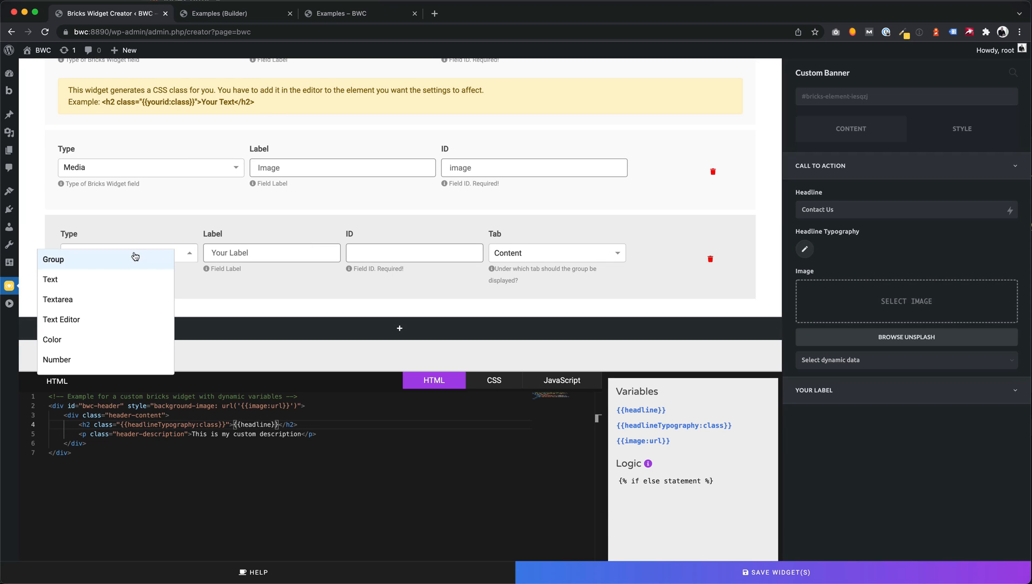
pyautogui.moveTo(97, 300)
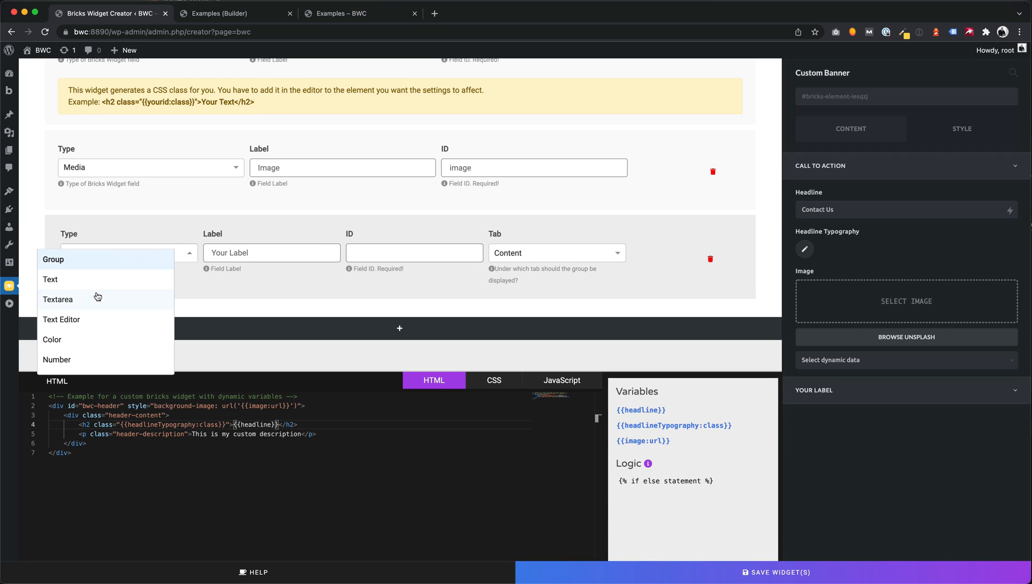
pyautogui.click(57, 300)
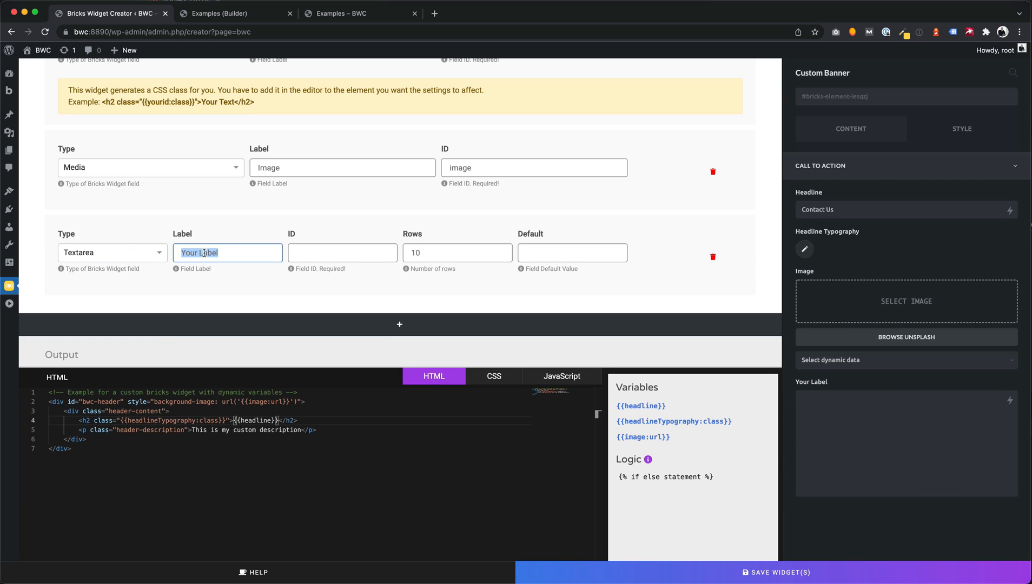
pyautogui.write('Description')
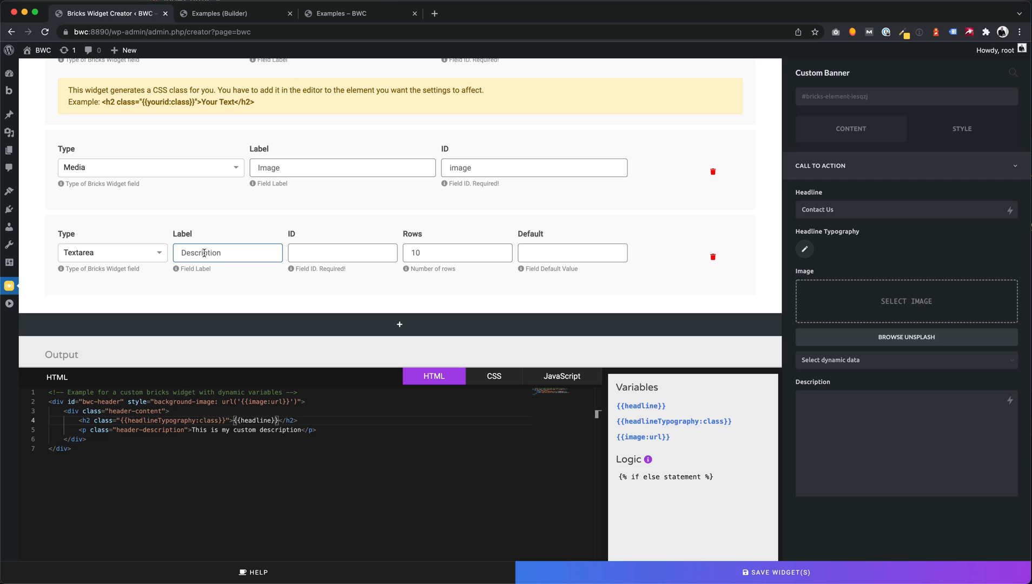
pyautogui.write('description')
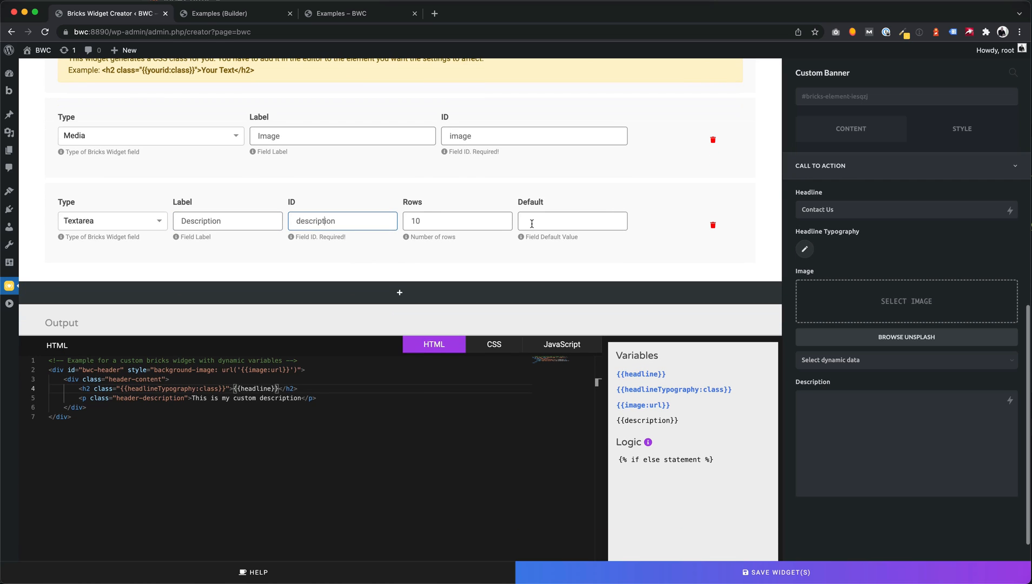
pyautogui.write('Default Description')
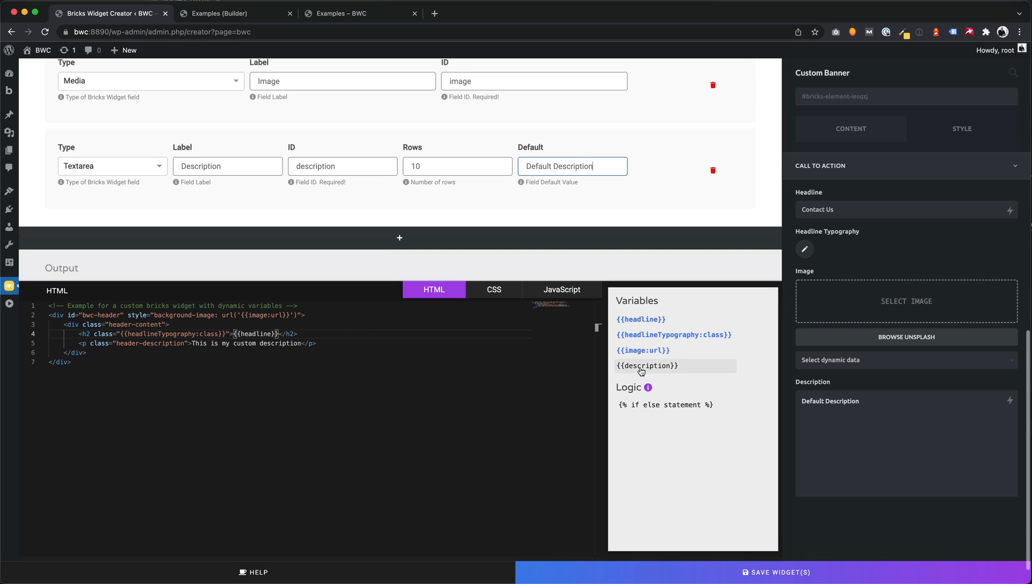
# Step: Copy the {{description}} variable into the paragraph, save, and open the builder to test
pyautogui.click(645, 366)
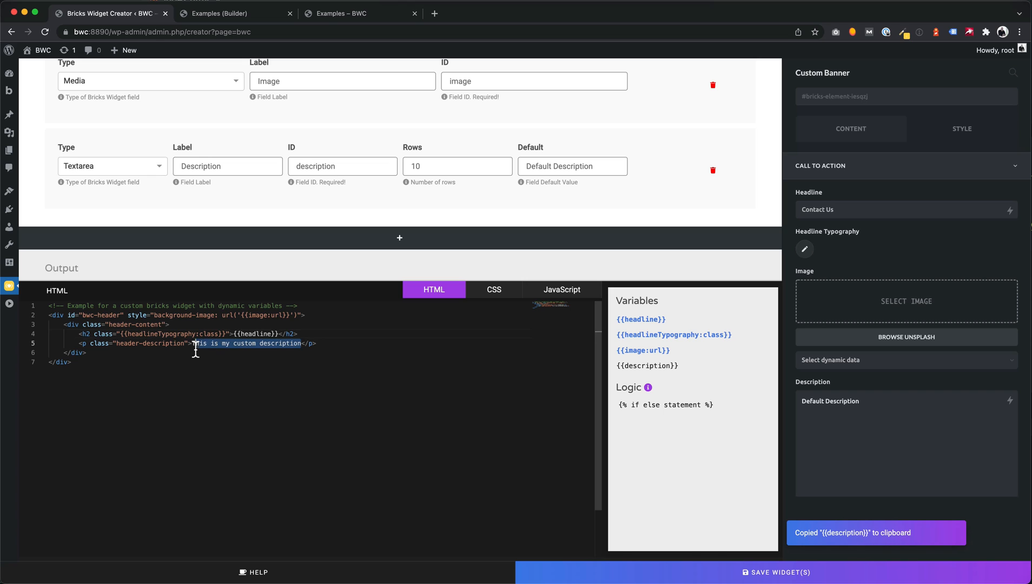
pyautogui.click(646, 366)
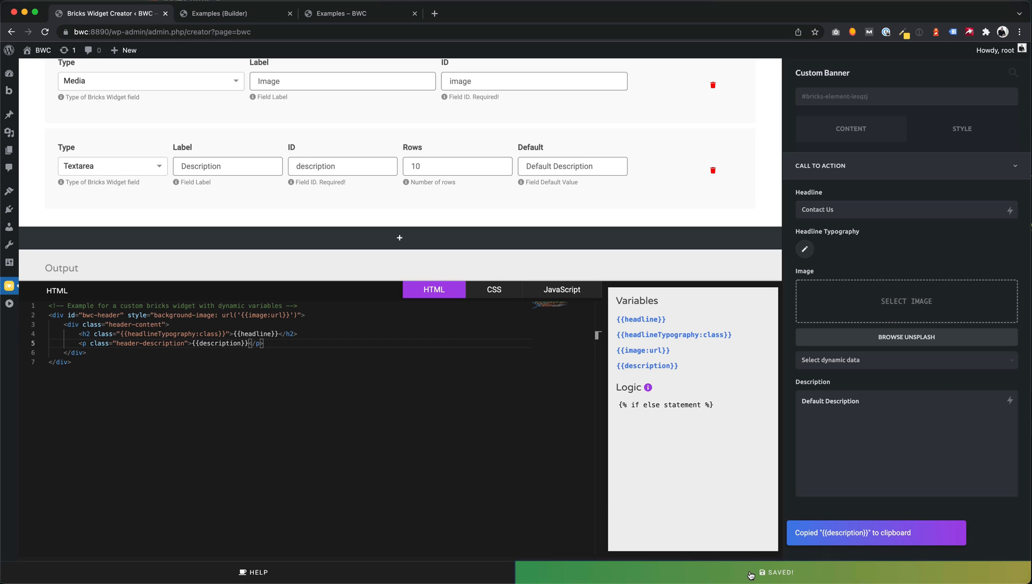
pyautogui.click(228, 13)
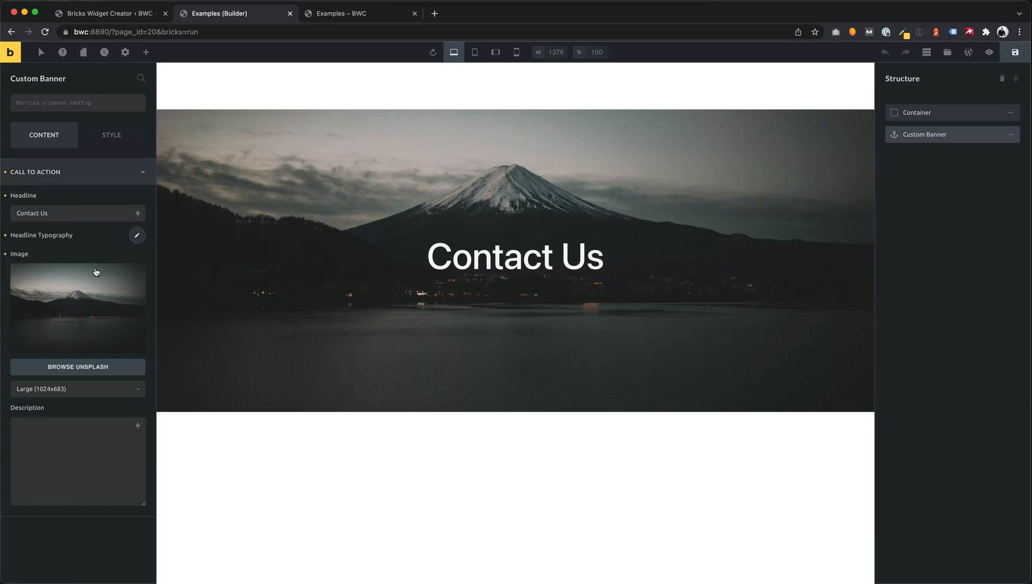
pyautogui.moveTo(124, 337)
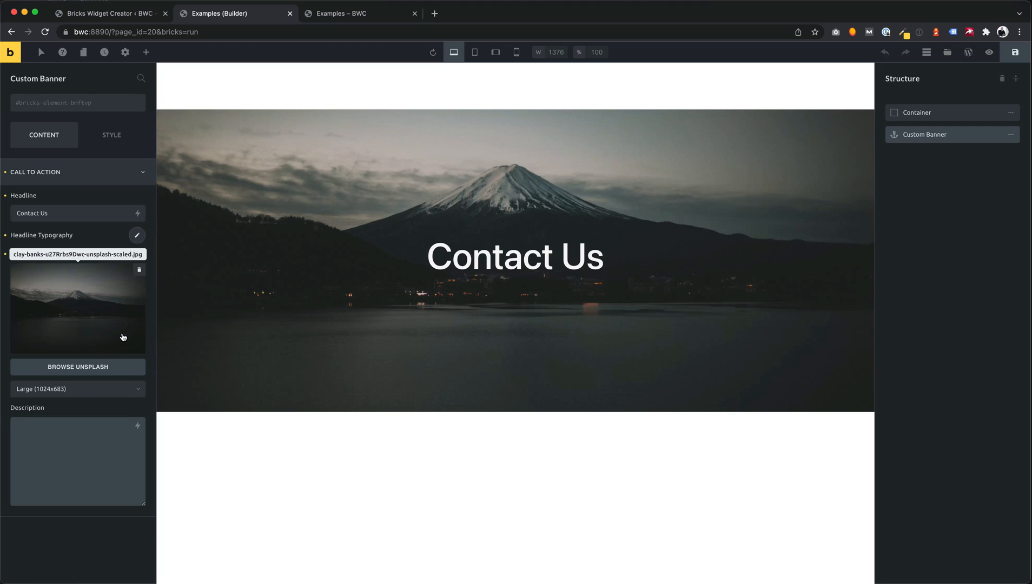
# Step: Enter 'This is my new description! :)' as the banner description
pyautogui.write('This is')
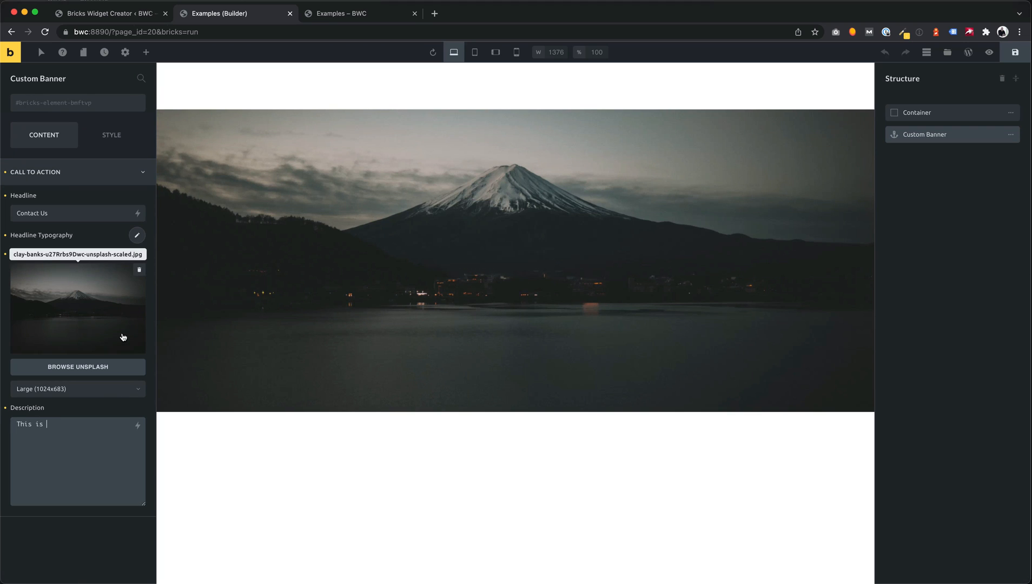
pyautogui.write('my new descrei')
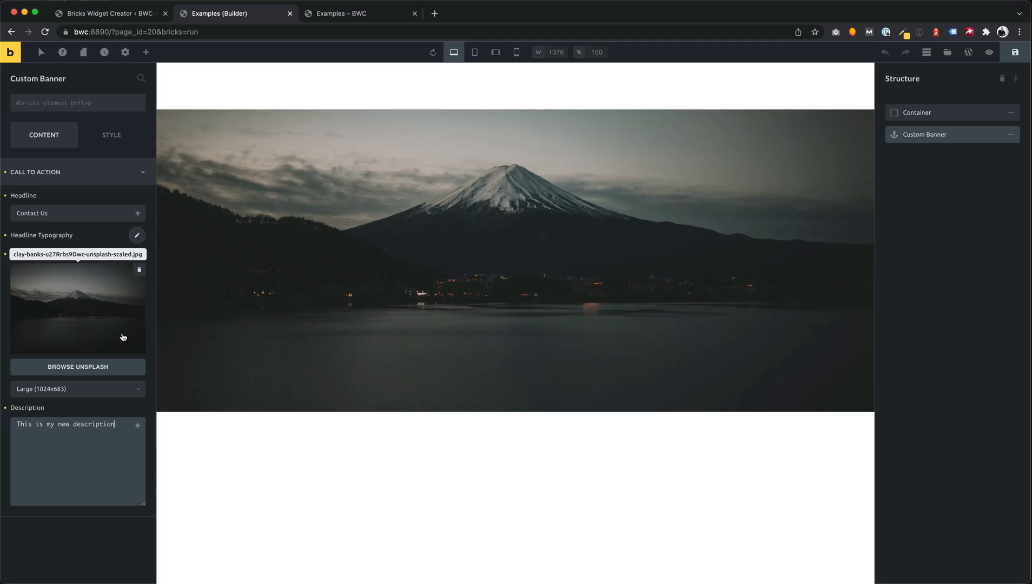
pyautogui.write('! :)')
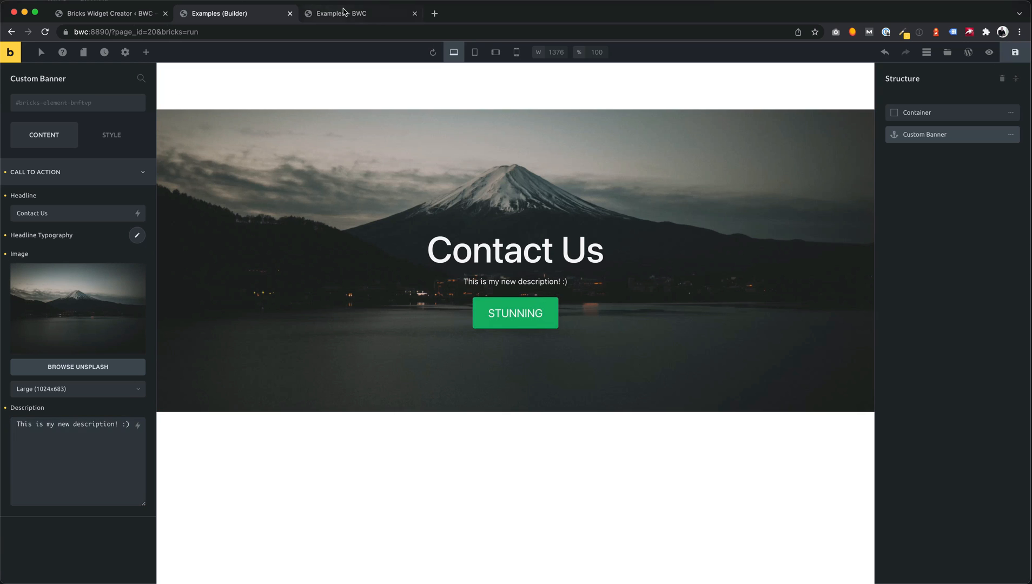
# Step: Verify the new description on the live page, then return to Widget Creator
pyautogui.click(341, 13)
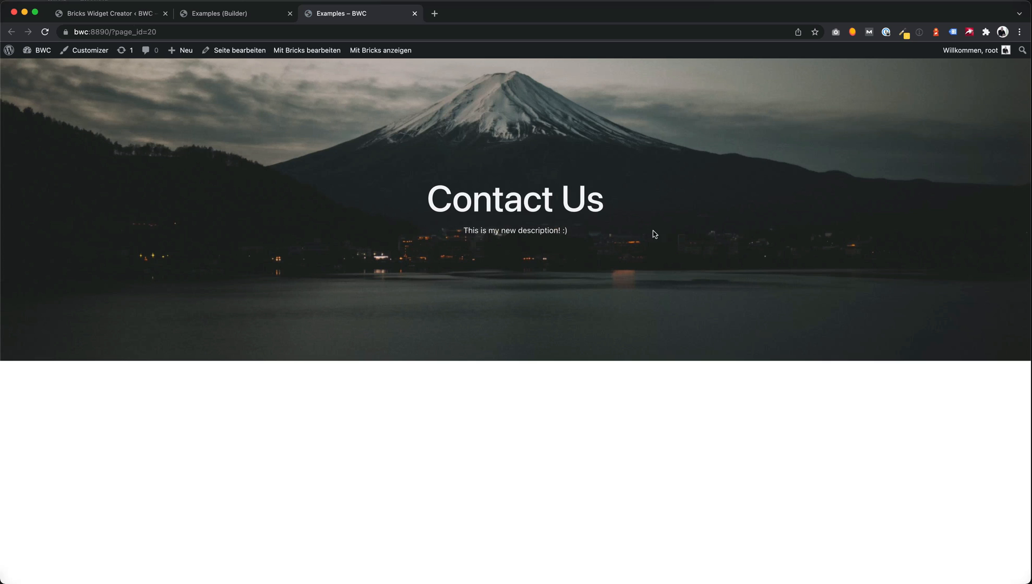
pyautogui.moveTo(822, 366)
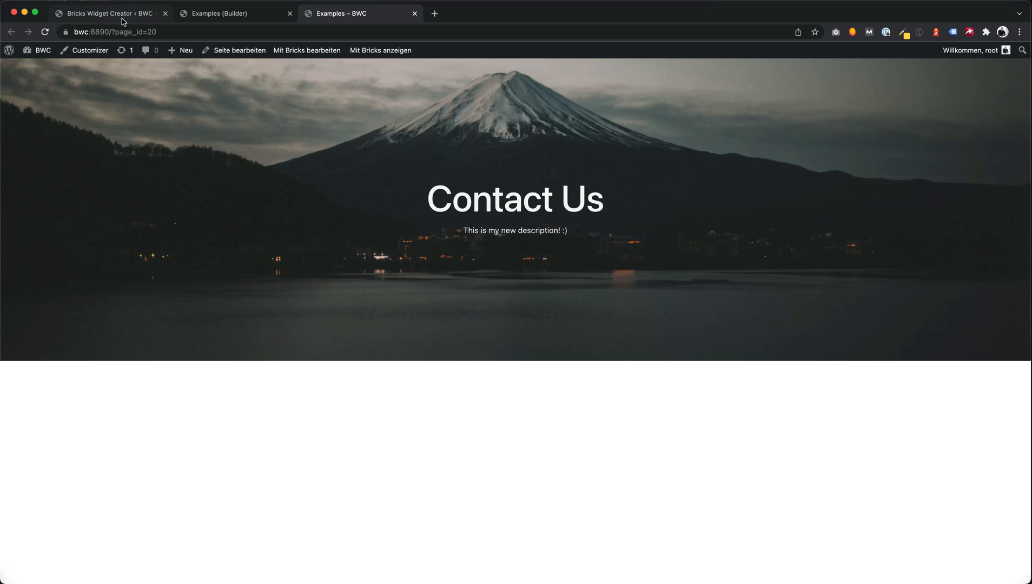
pyautogui.click(108, 13)
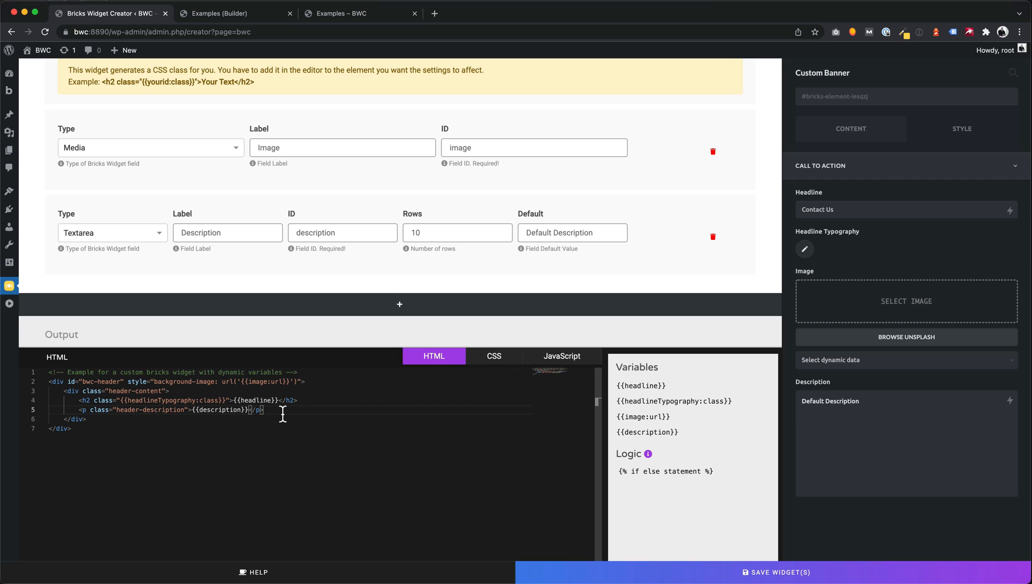
# Step: Insert the if/else statement template on a new line below the description paragraph
pyautogui.press('enter')
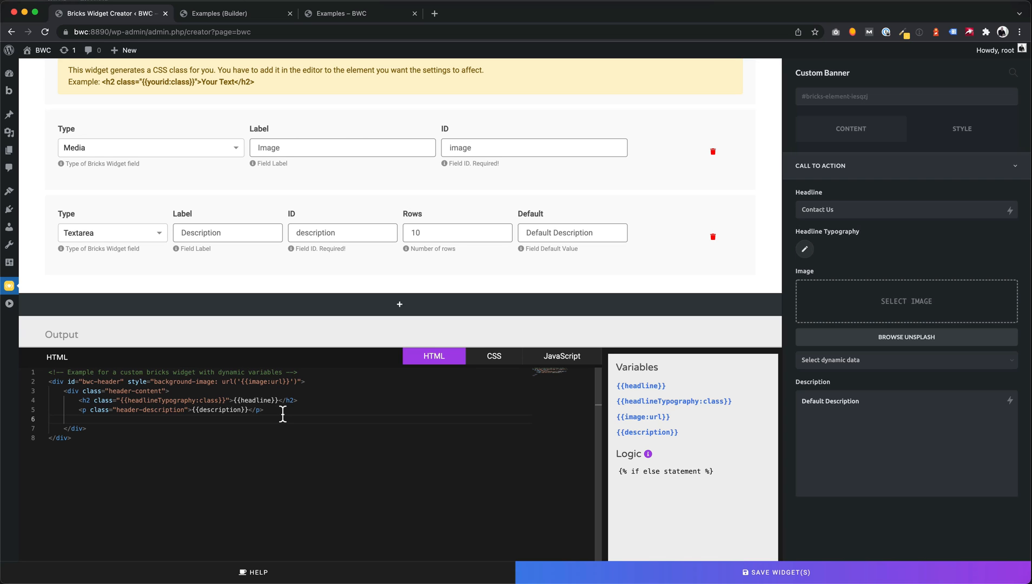
pyautogui.scroll(-3)
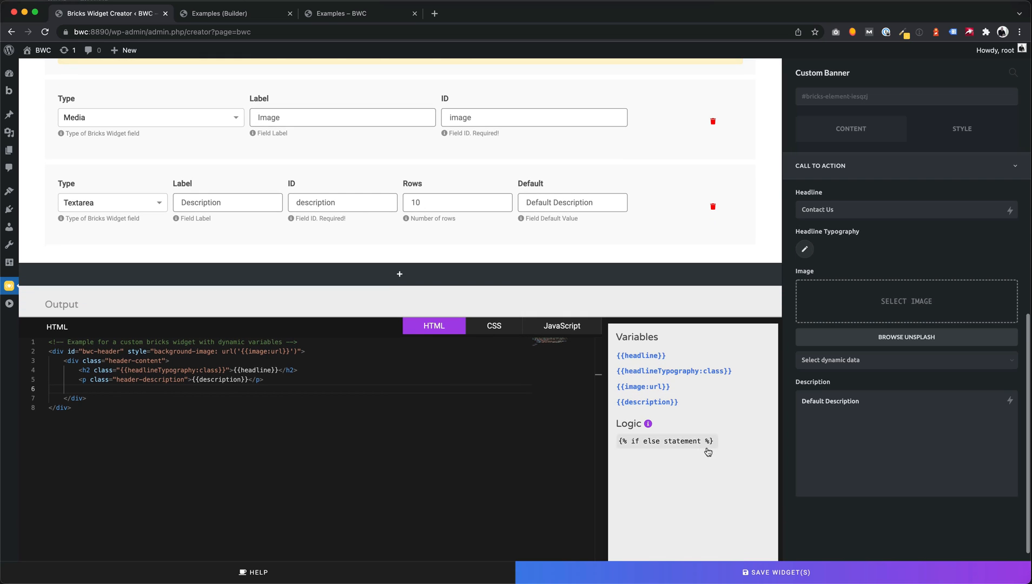
pyautogui.click(665, 441)
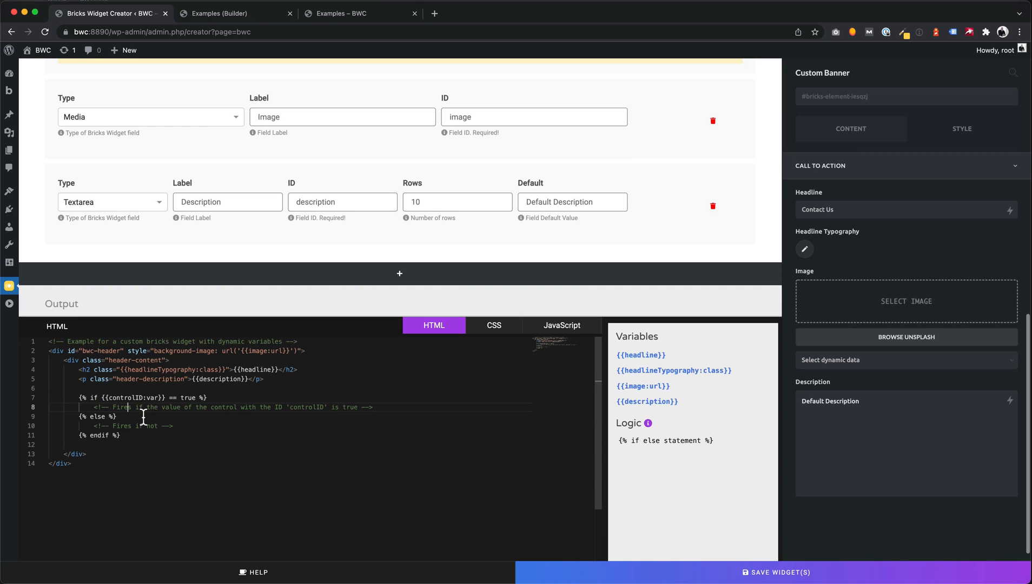
pyautogui.moveTo(183, 407)
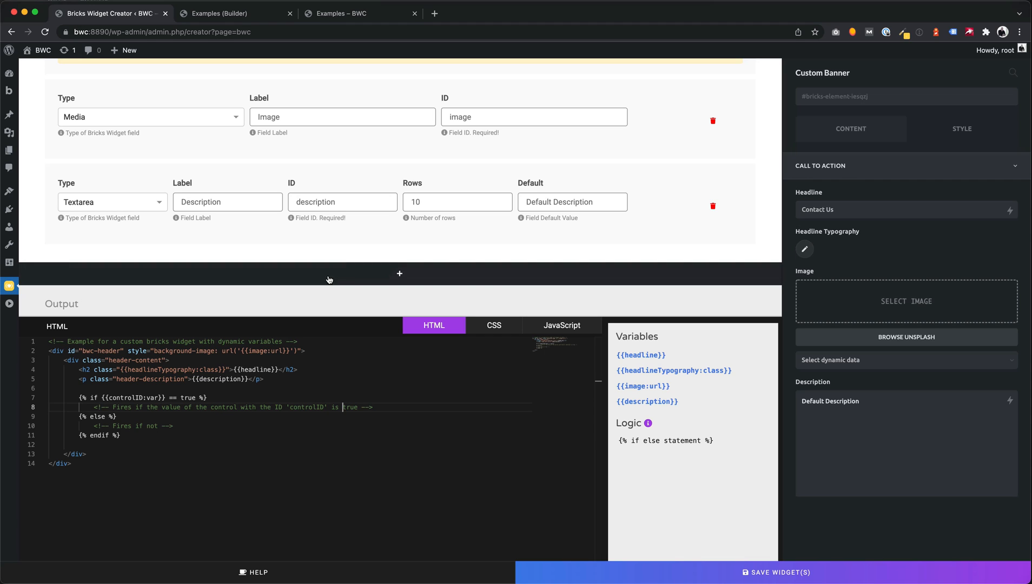
# Step: Add a Text field labelled 'Button Text' with ID 'buttonText'
pyautogui.click(399, 272)
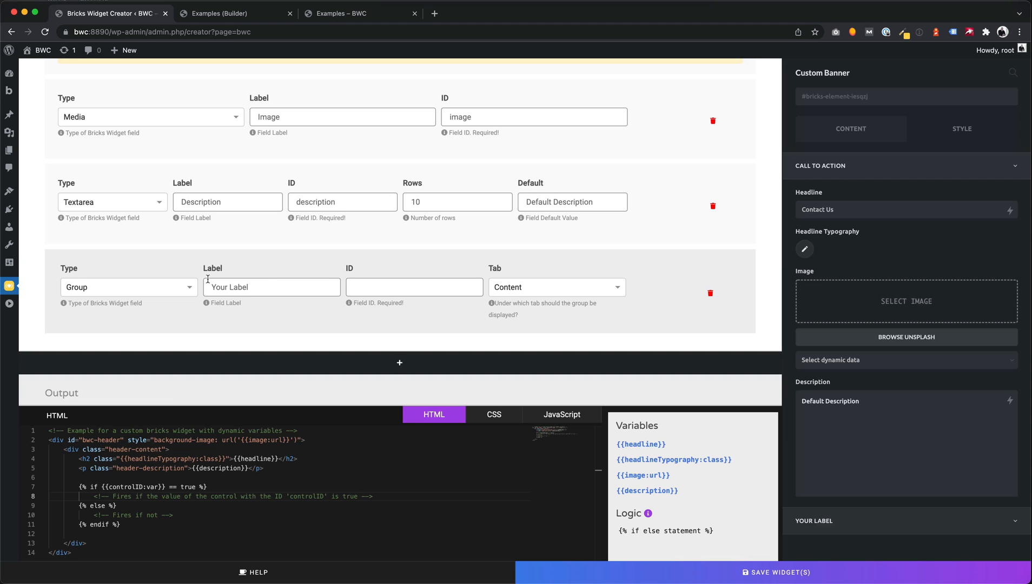
pyautogui.click(129, 287)
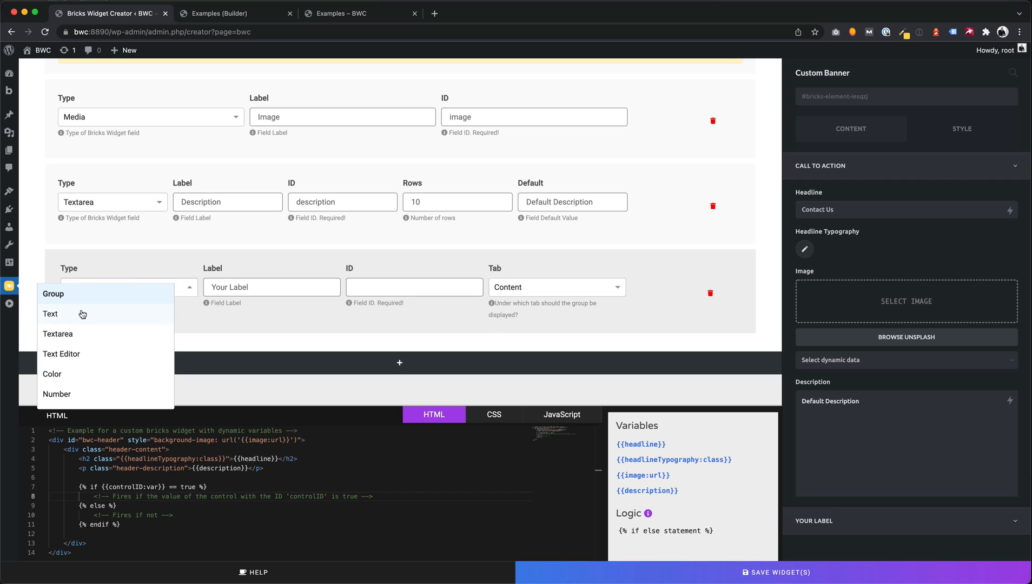
pyautogui.write('Butto')
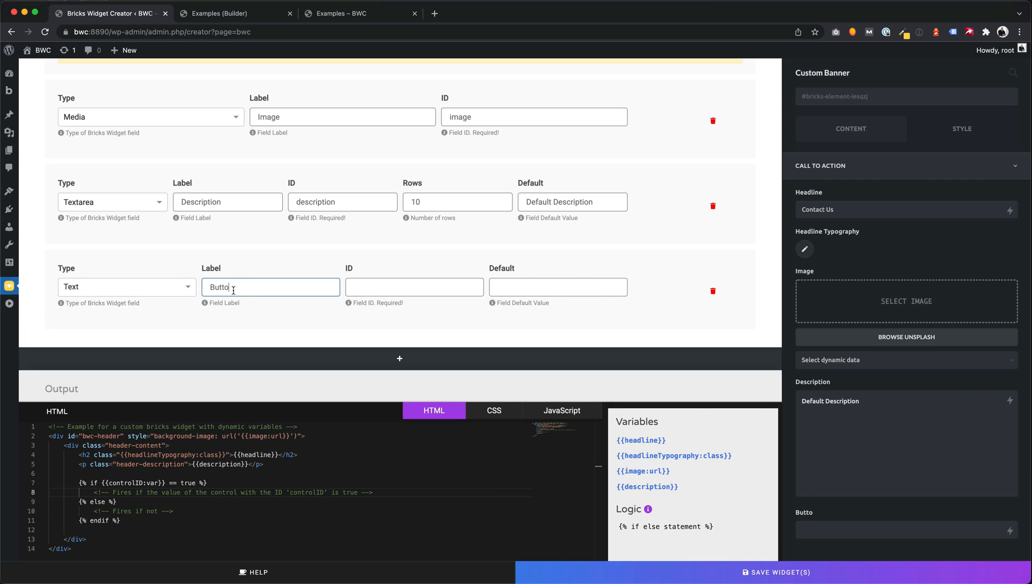
pyautogui.write('buttonText')
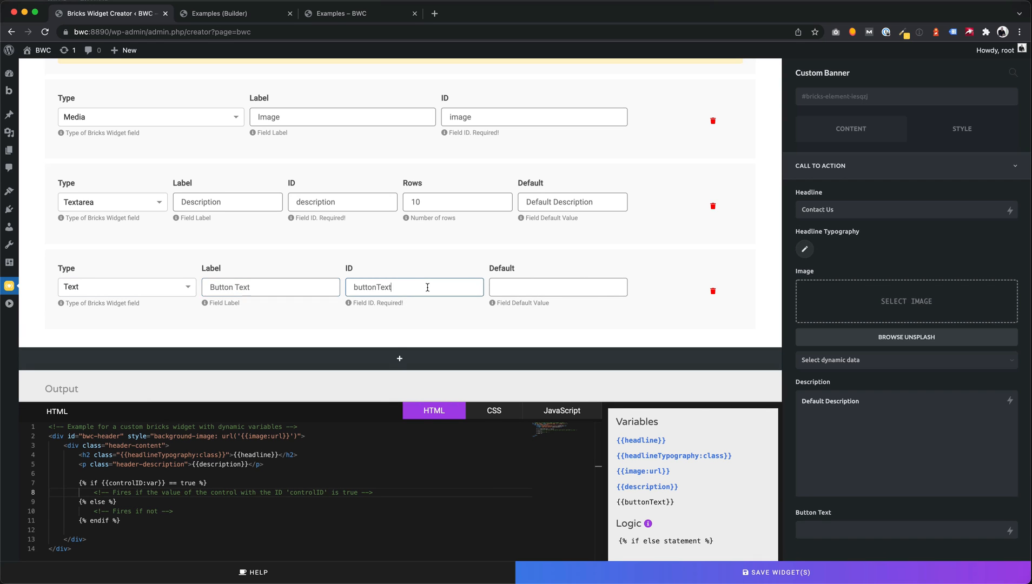
pyautogui.scroll(-3)
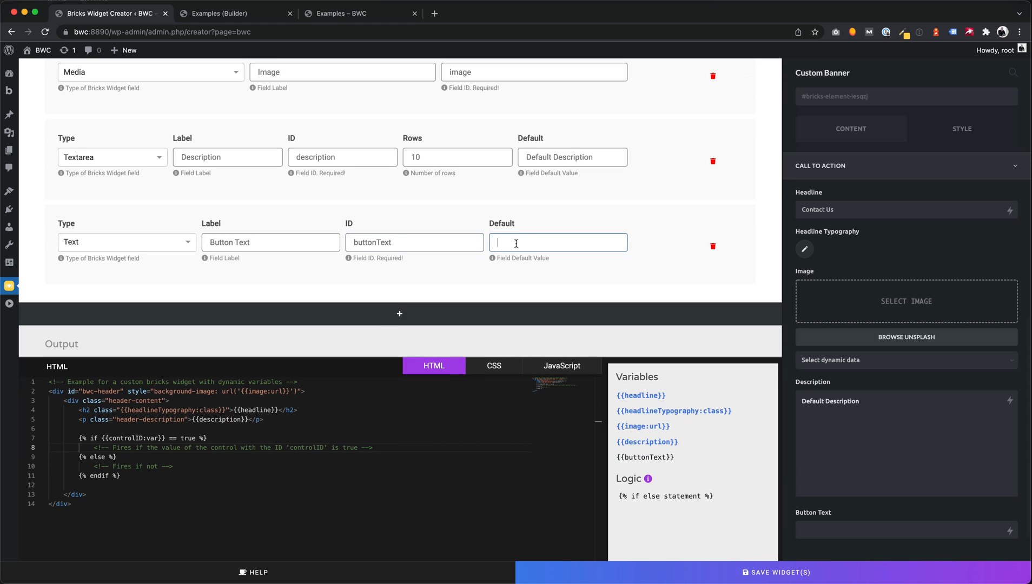
# Step: Write the !empty if-block rendering a 'Click here' link with {{buttonText:var}} and save the widget
pyautogui.write('Click')
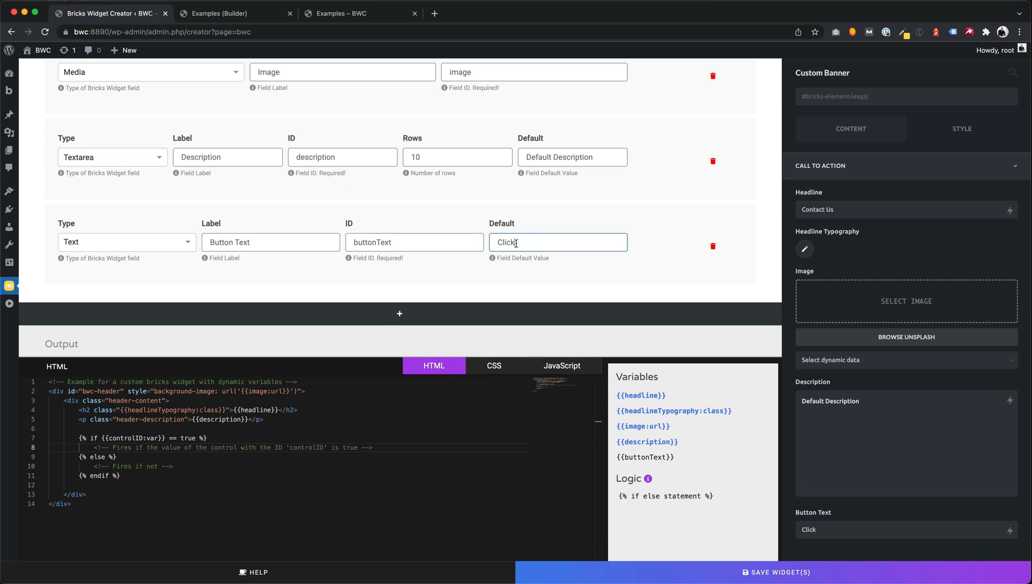
pyautogui.write('here')
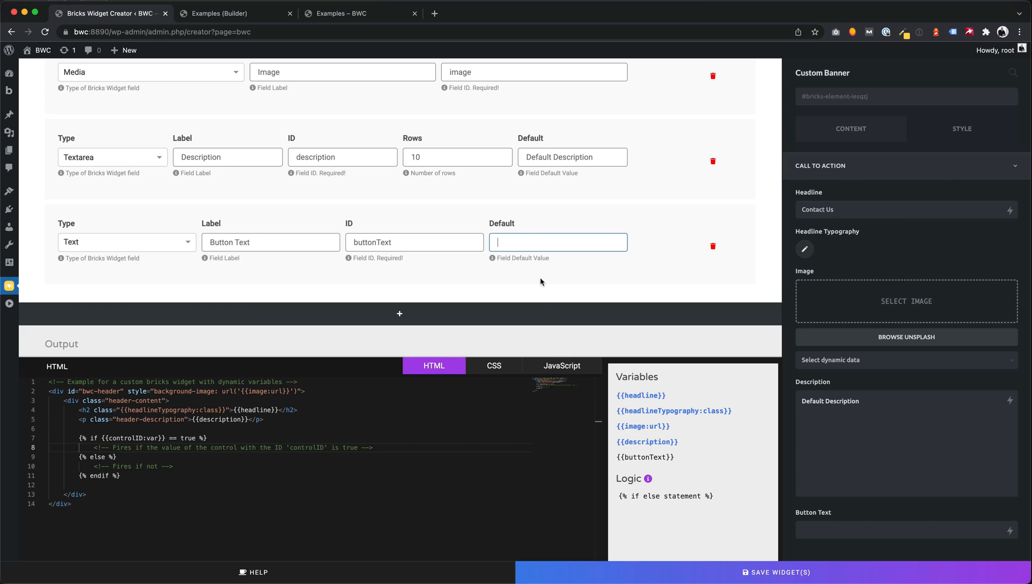
pyautogui.moveTo(646, 458)
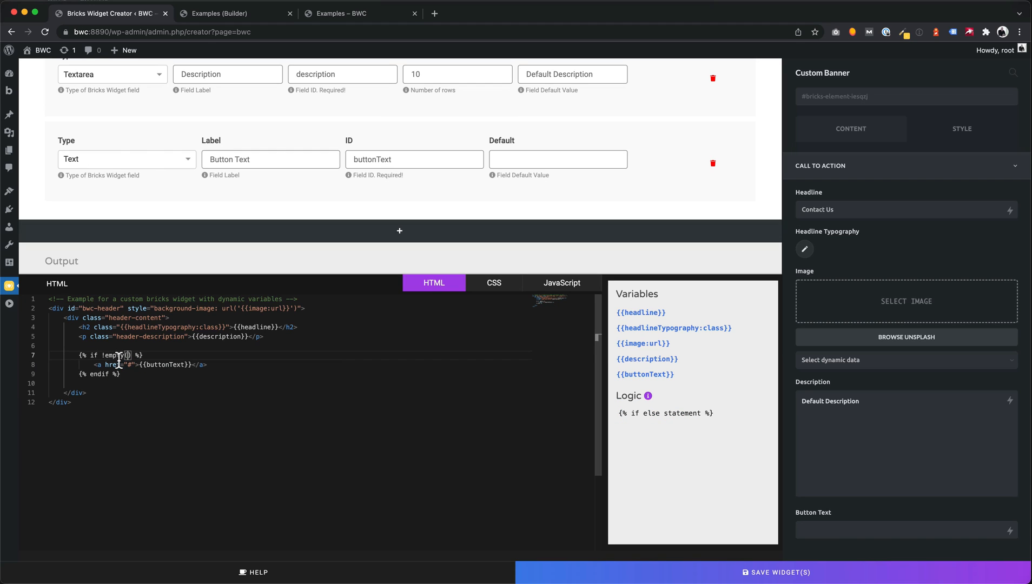
pyautogui.write('{{buttonText:var}}')
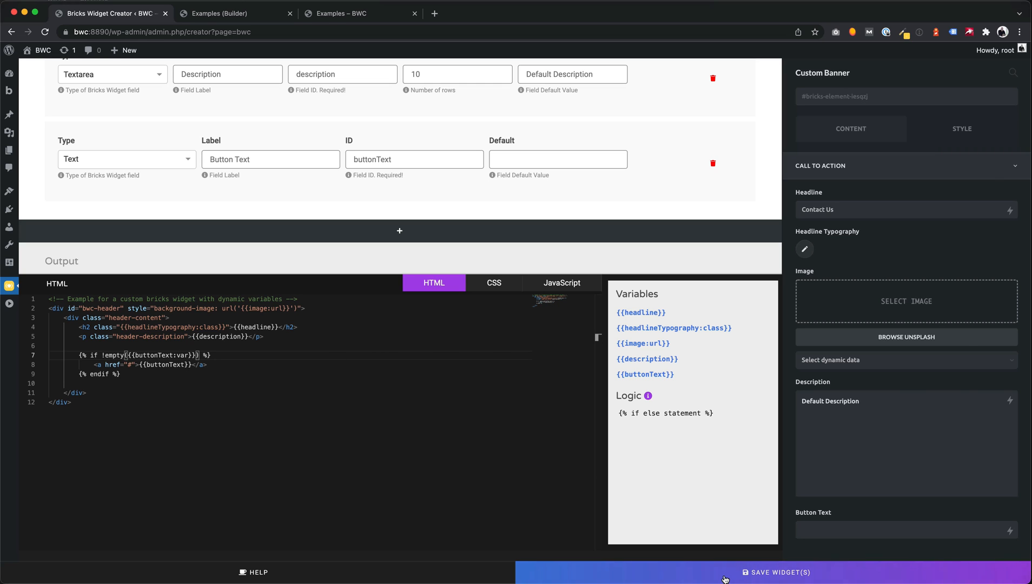
pyautogui.click(217, 13)
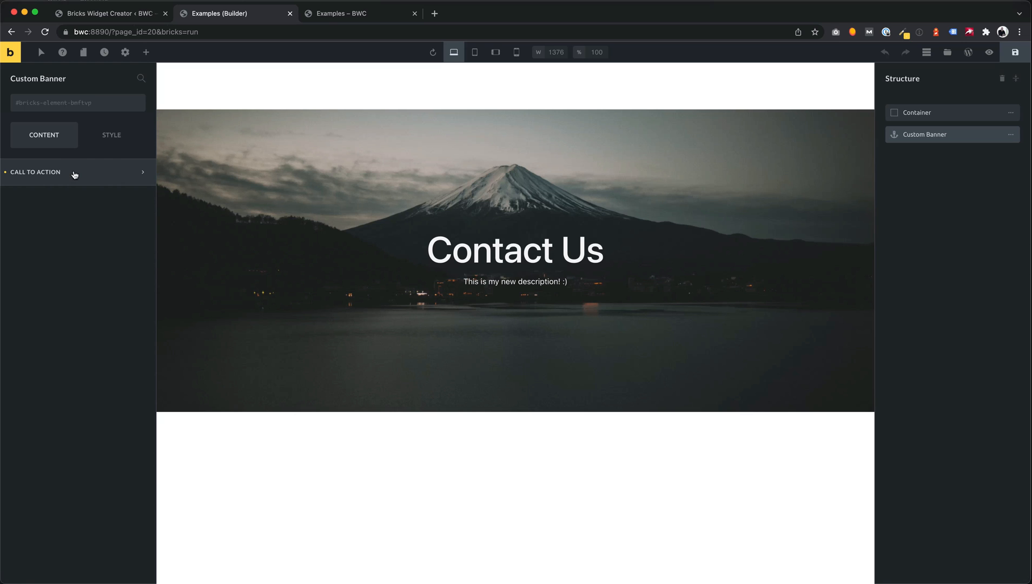
# Step: Enter 'My Button' as the Call to Action button text to preview the button, then return to Widget Creator
pyautogui.click(35, 172)
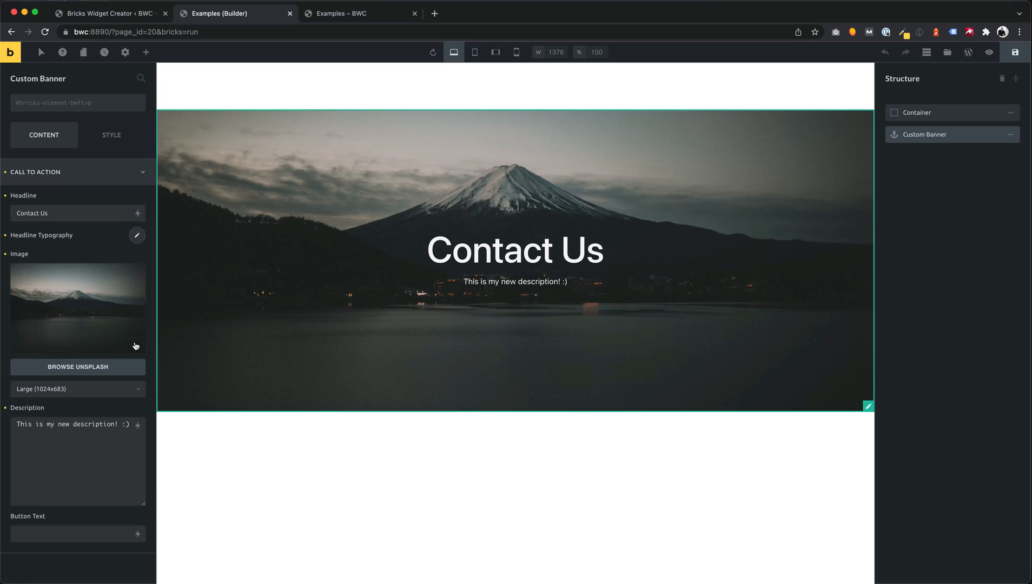
pyautogui.click(72, 534)
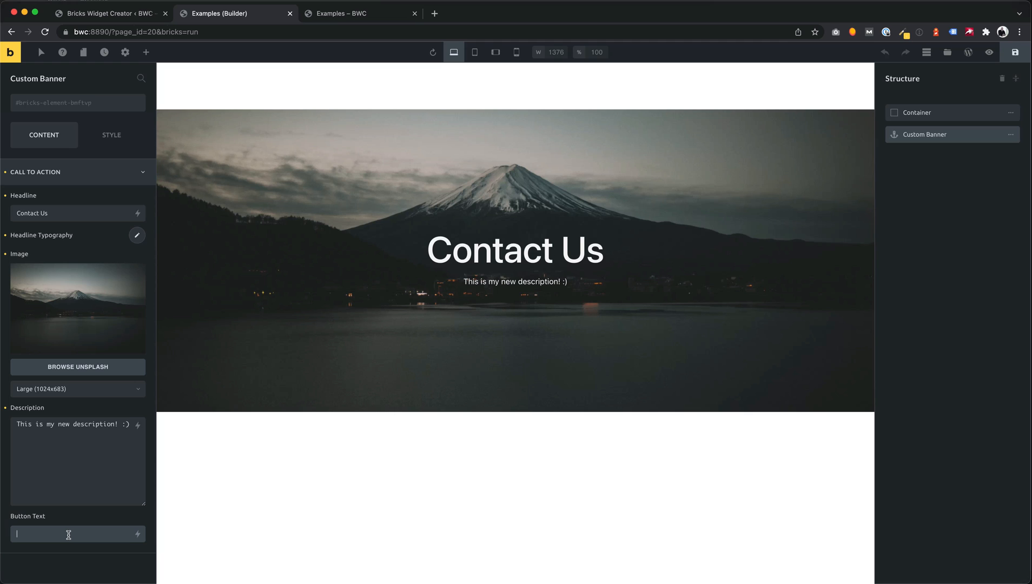
pyautogui.write('My Button')
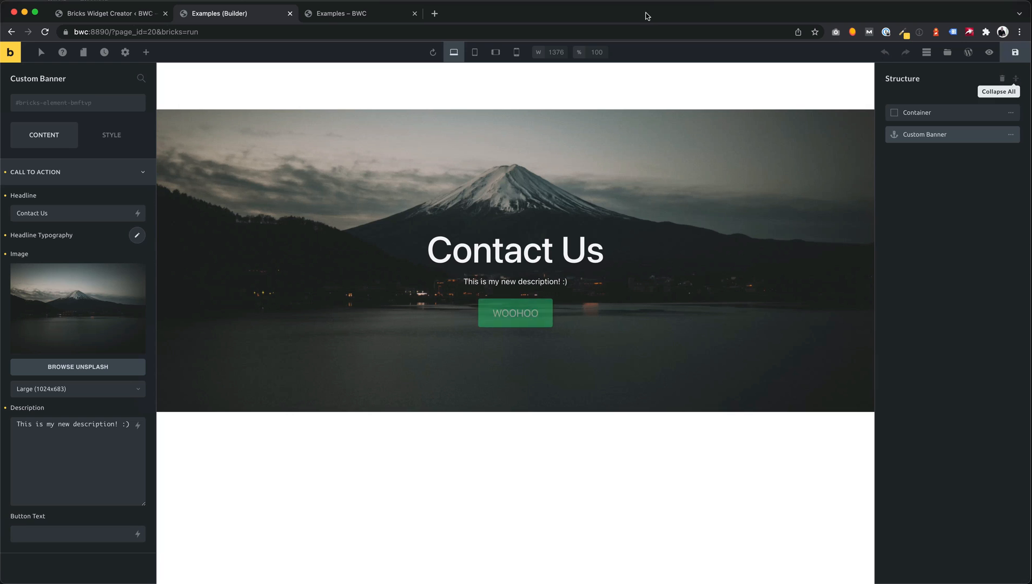
pyautogui.click(108, 13)
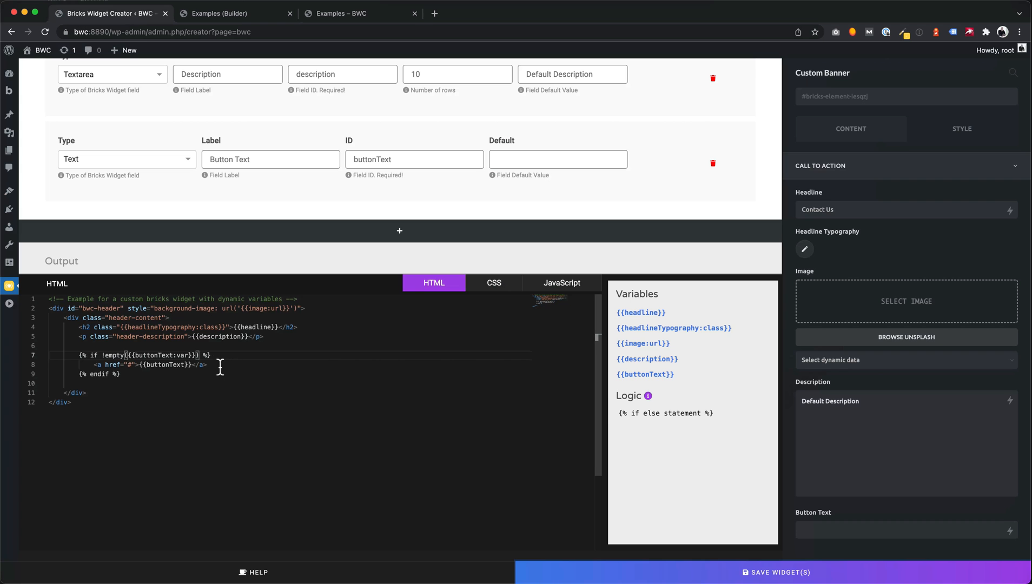
# Step: Add a Checkbox field 'Show Button Text' with ID 'showButtonText', default False
pyautogui.scroll(-3)
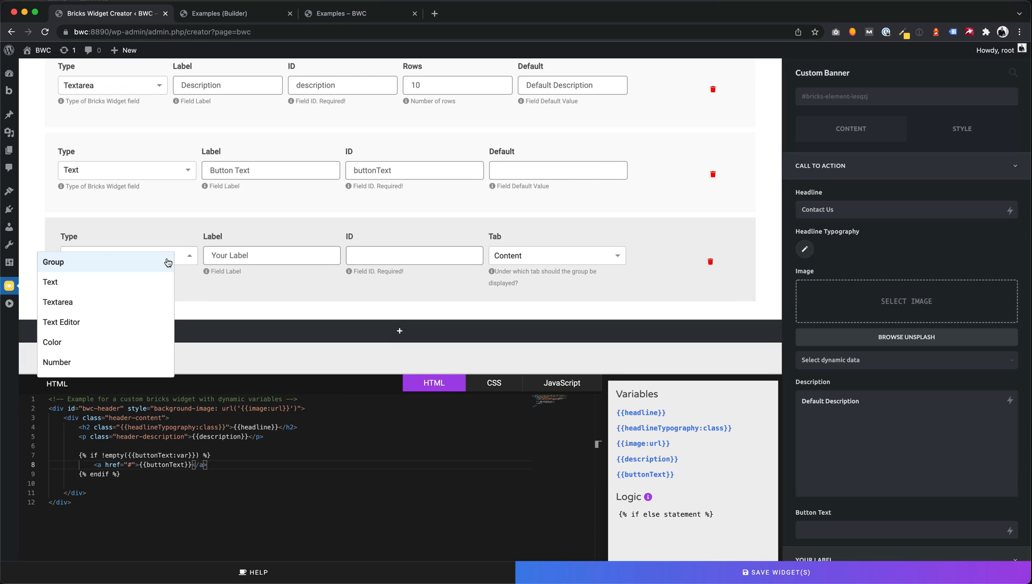
pyautogui.scroll(-3)
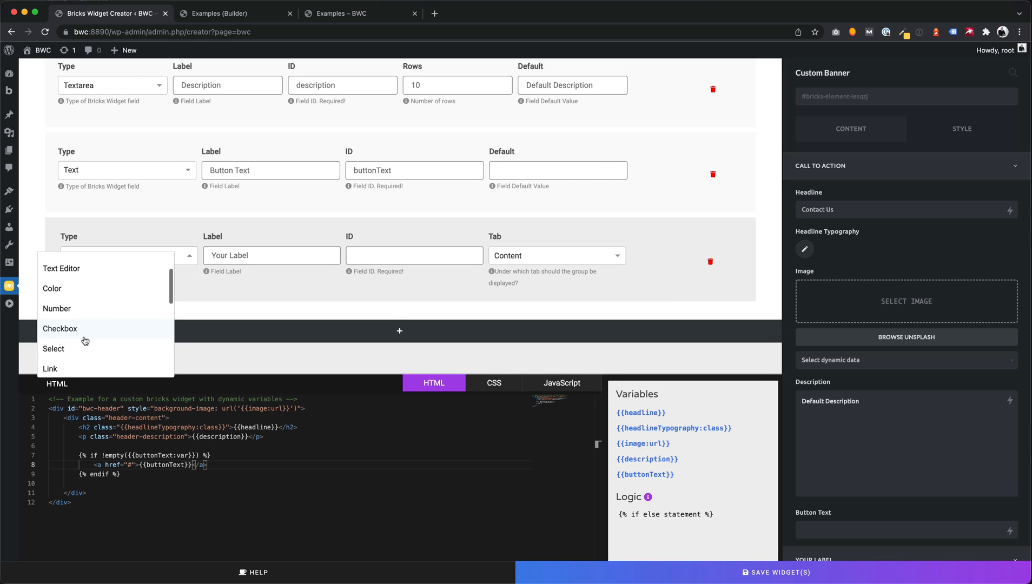
pyautogui.click(59, 328)
pyautogui.write('Show Button Text')
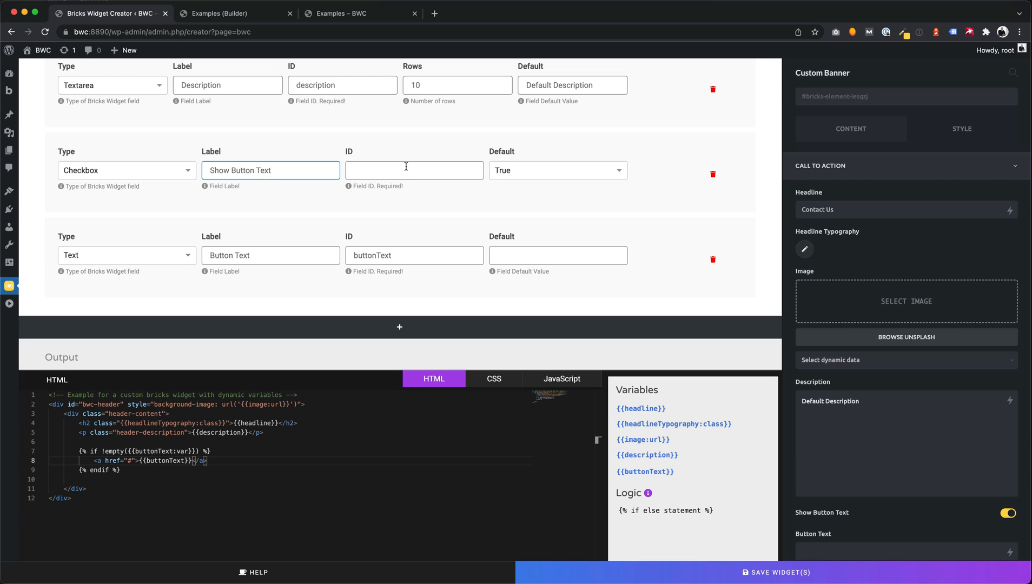
pyautogui.write('showButtonText')
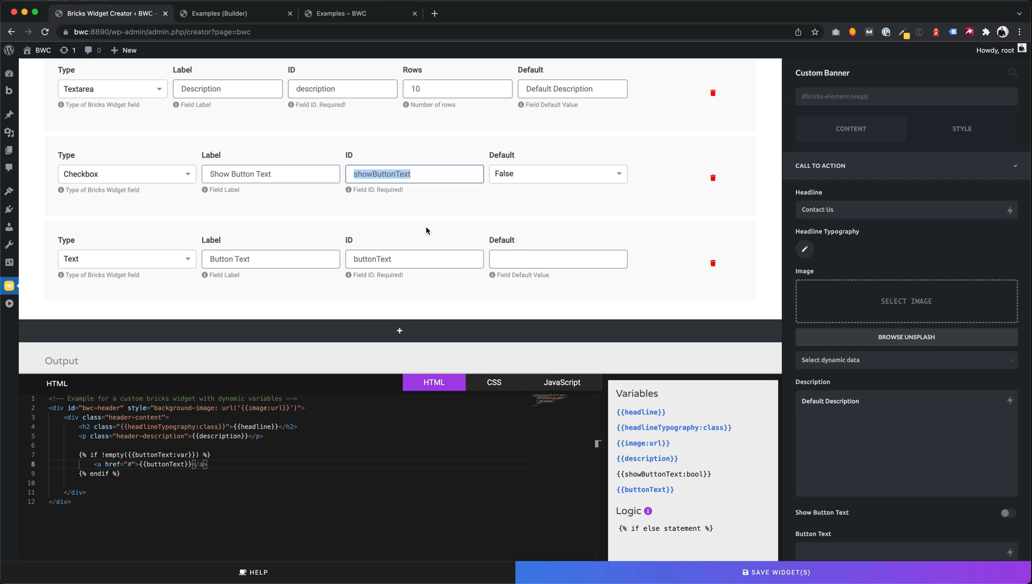
pyautogui.moveTo(422, 210)
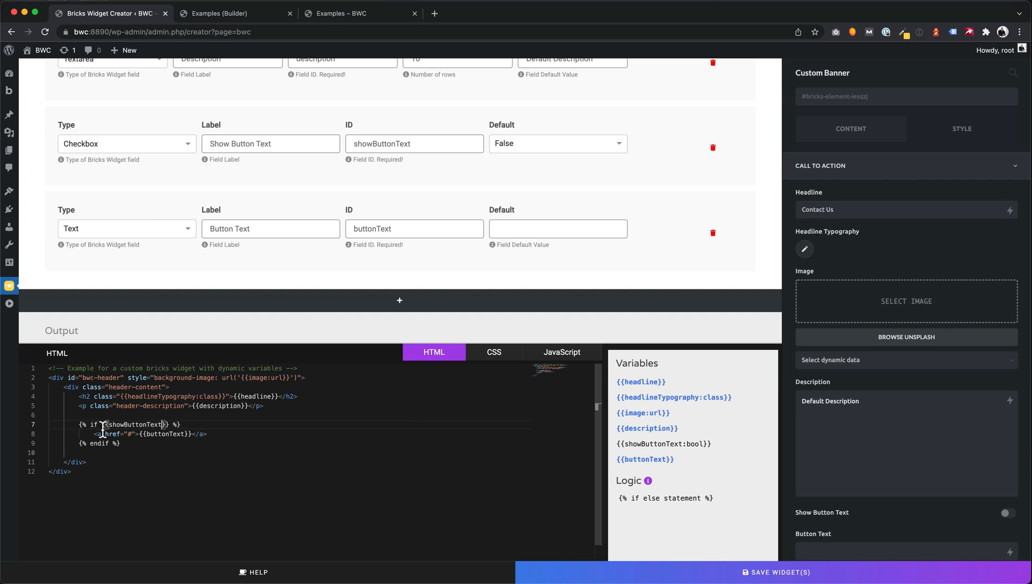
# Step: Make the if/else test showButtonText with a 'no button text' else message, save, and switch to the builder
pyautogui.write(':var')
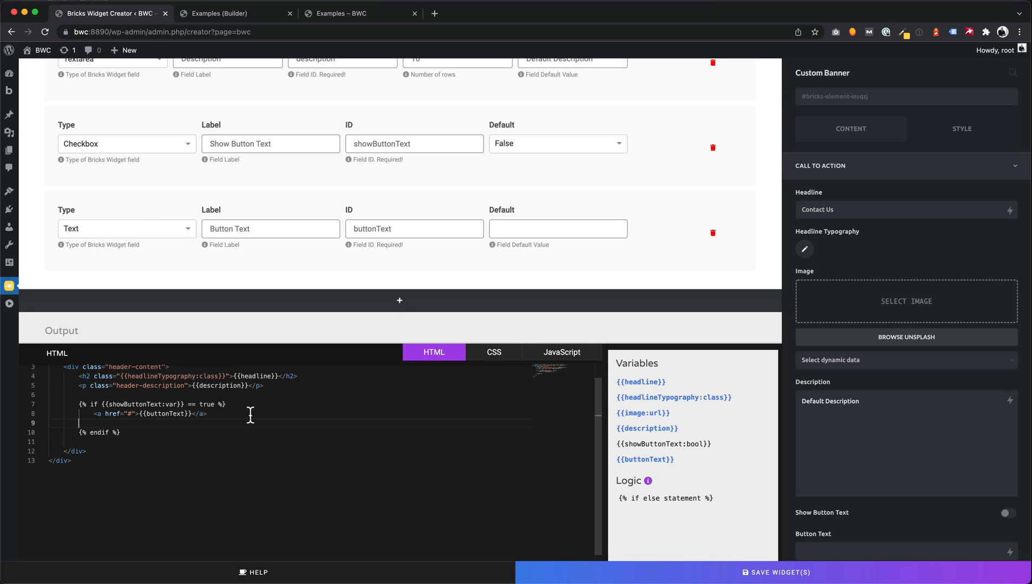
pyautogui.write('{}')
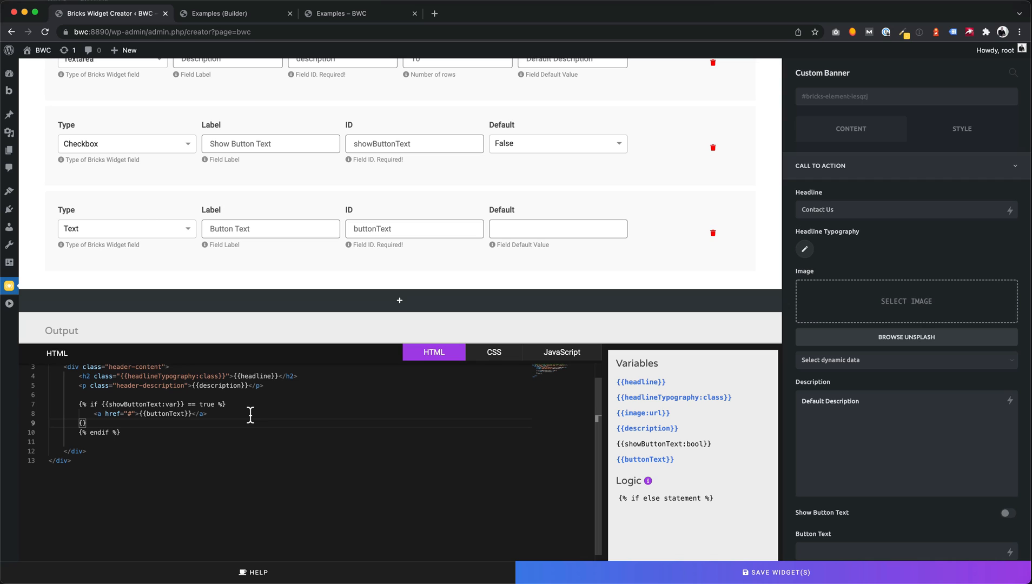
pyautogui.write('% else %')
pyautogui.write('Please show')
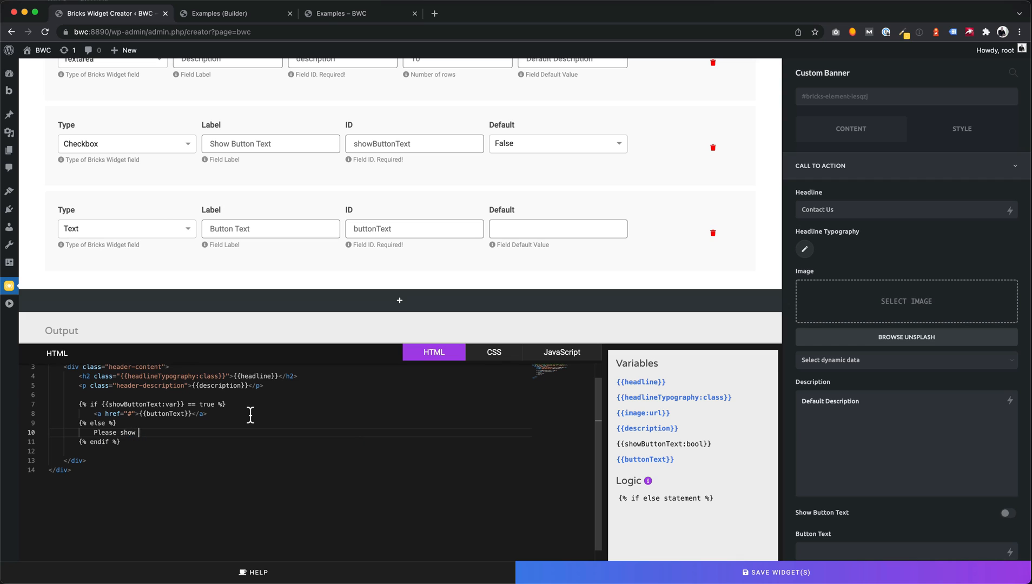
pyautogui.write('no button text')
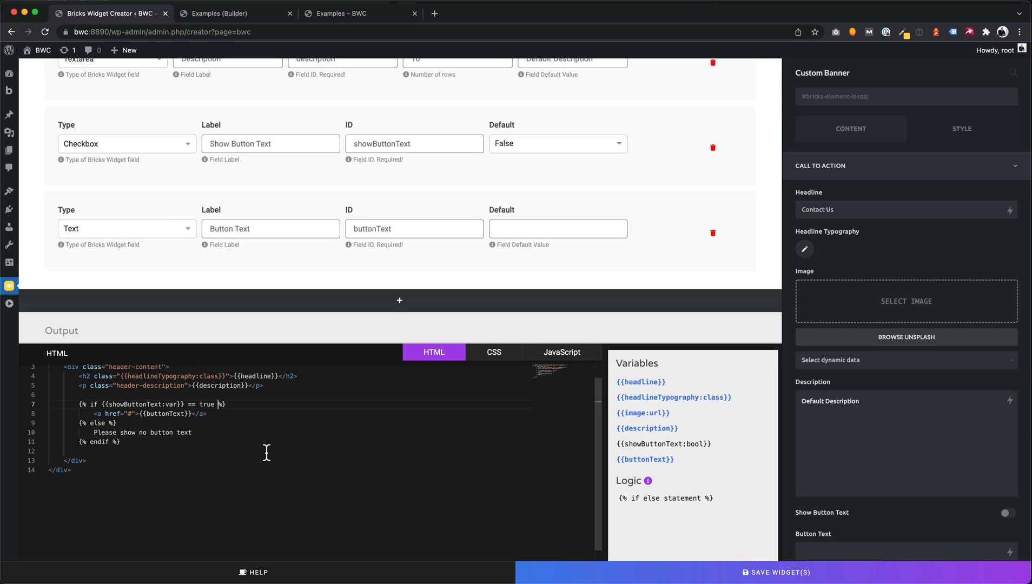
pyautogui.click(776, 573)
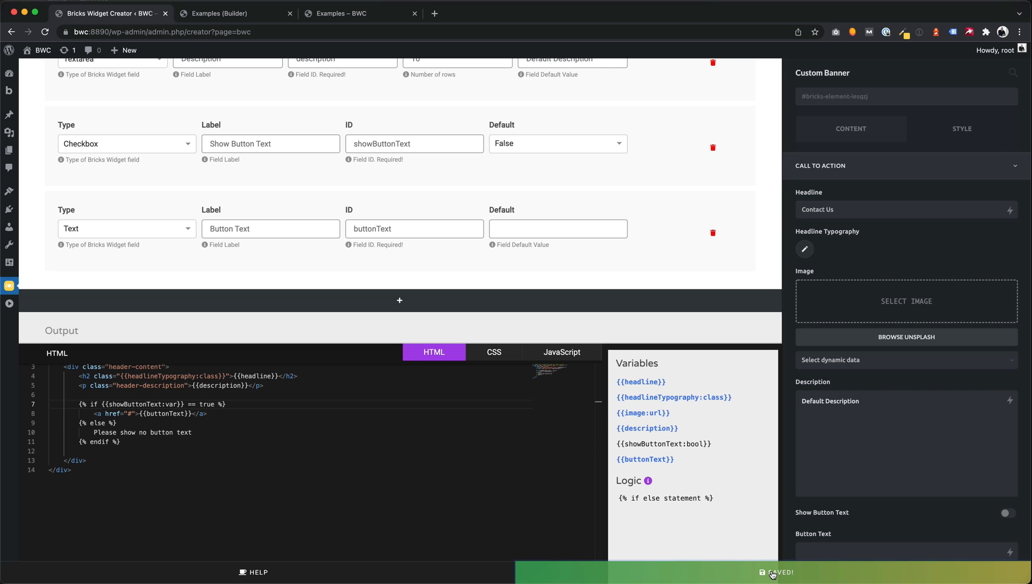
pyautogui.click(228, 13)
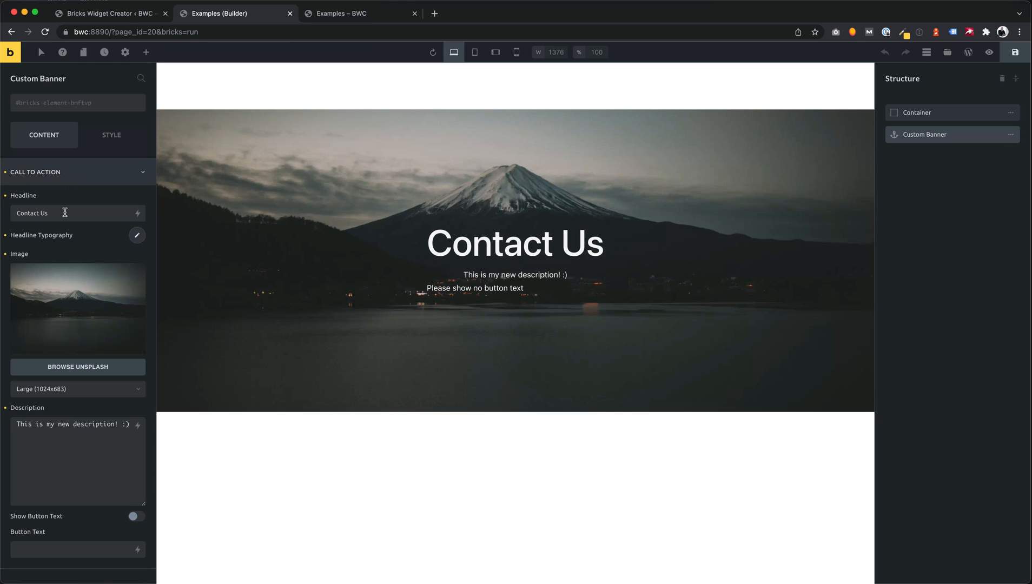
pyautogui.moveTo(64, 520)
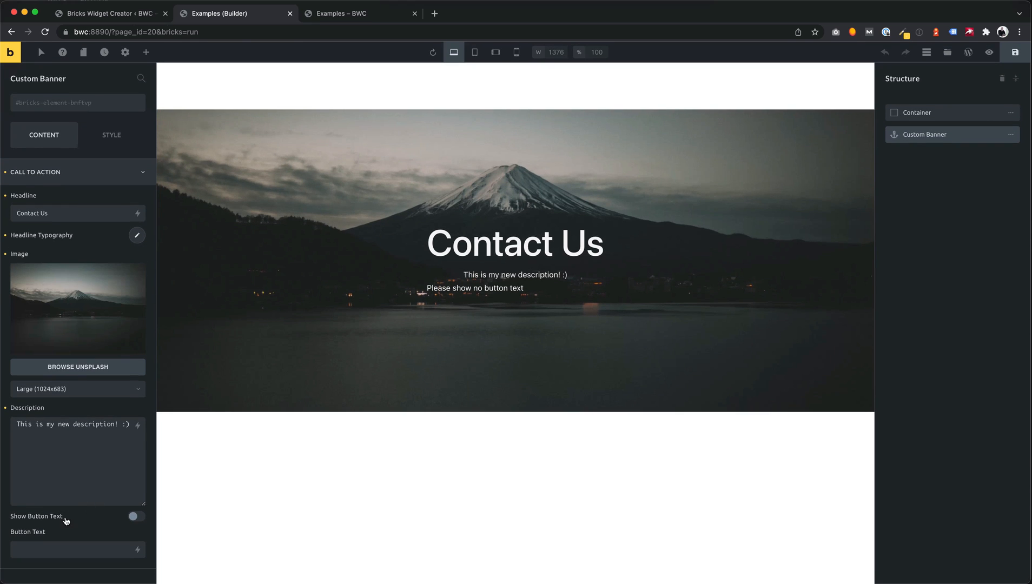
# Step: Enter 'My Button Text', toggle Show Button Text on and off to confirm the fallback, and save the page
pyautogui.click(135, 517)
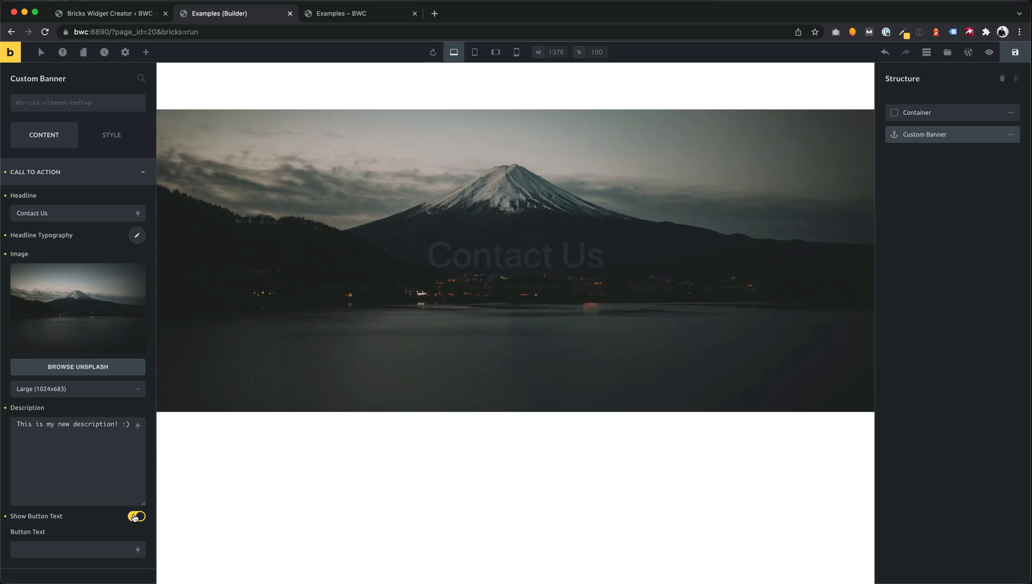
pyautogui.click(135, 517)
pyautogui.write('My Button Text')
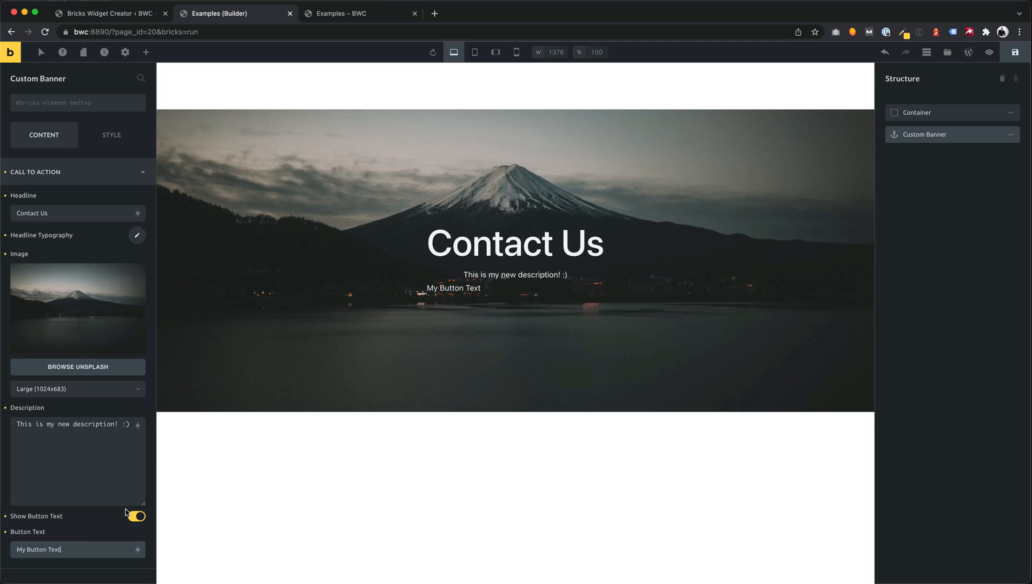
pyautogui.click(136, 516)
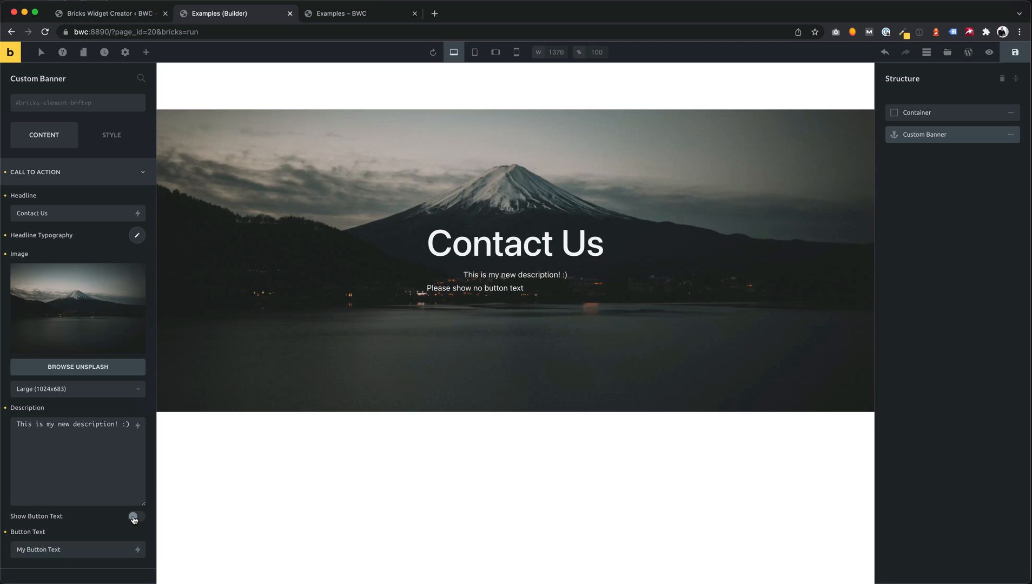
pyautogui.click(136, 516)
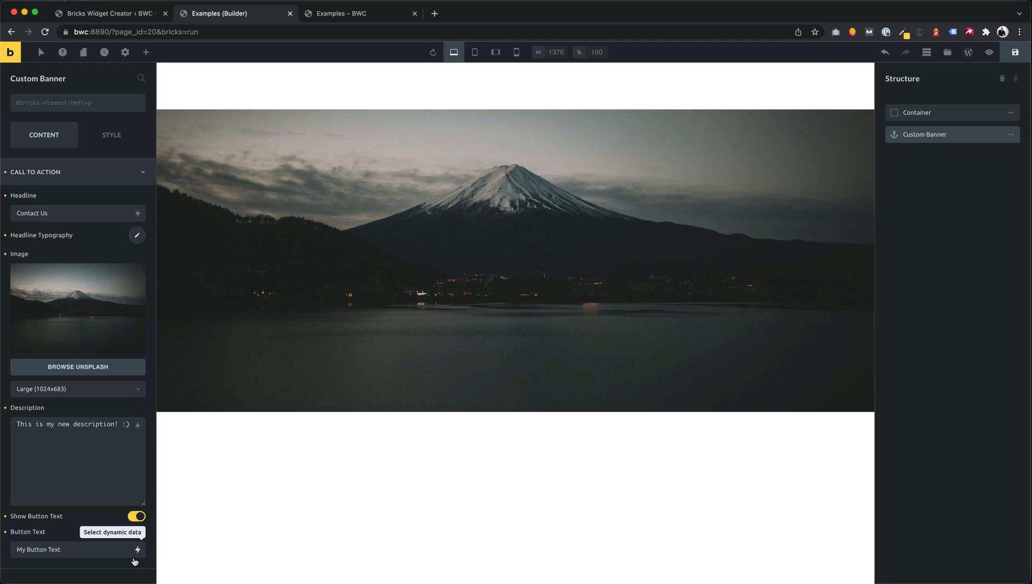
pyautogui.click(137, 516)
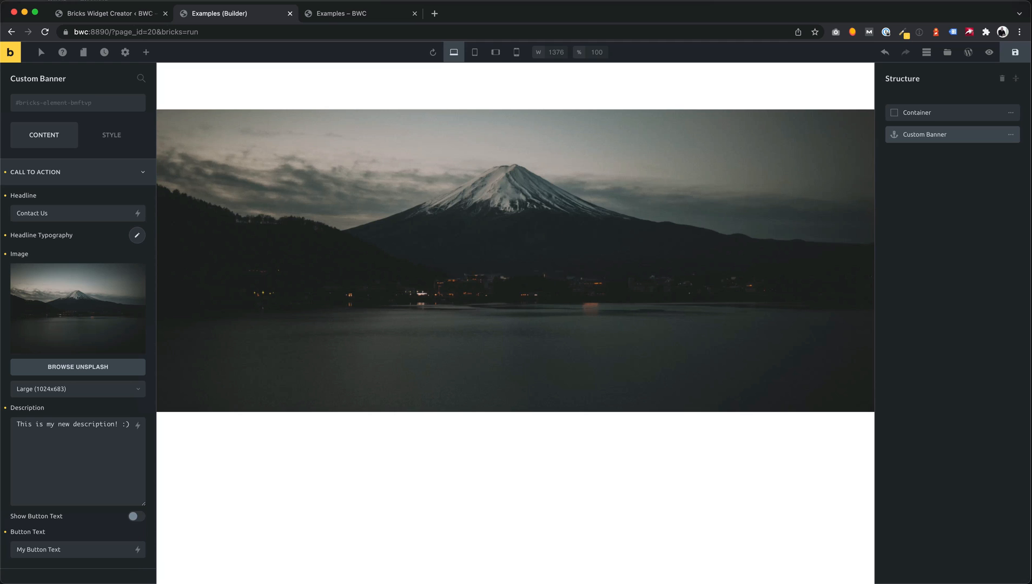
pyautogui.click(1015, 52)
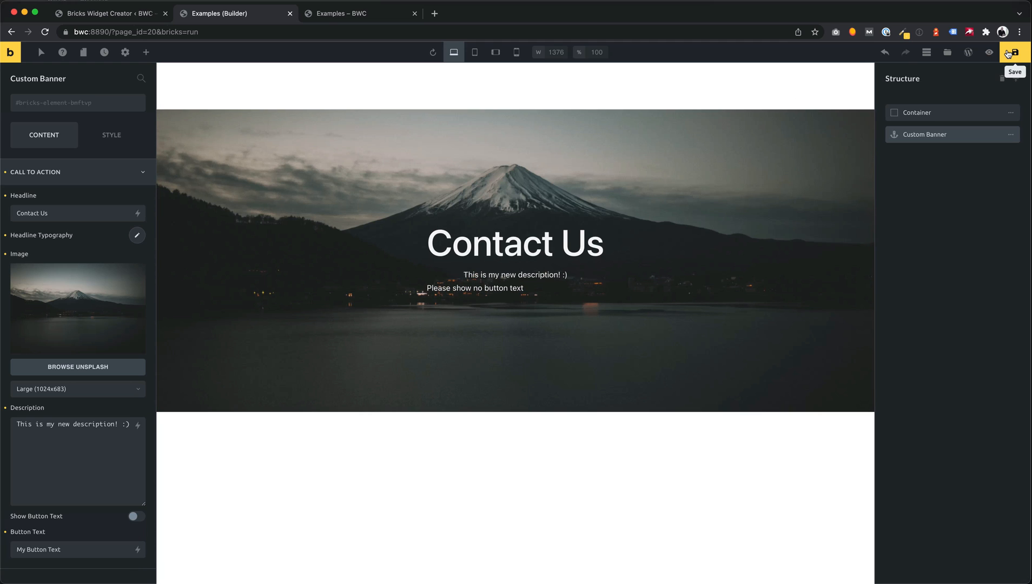
pyautogui.click(109, 13)
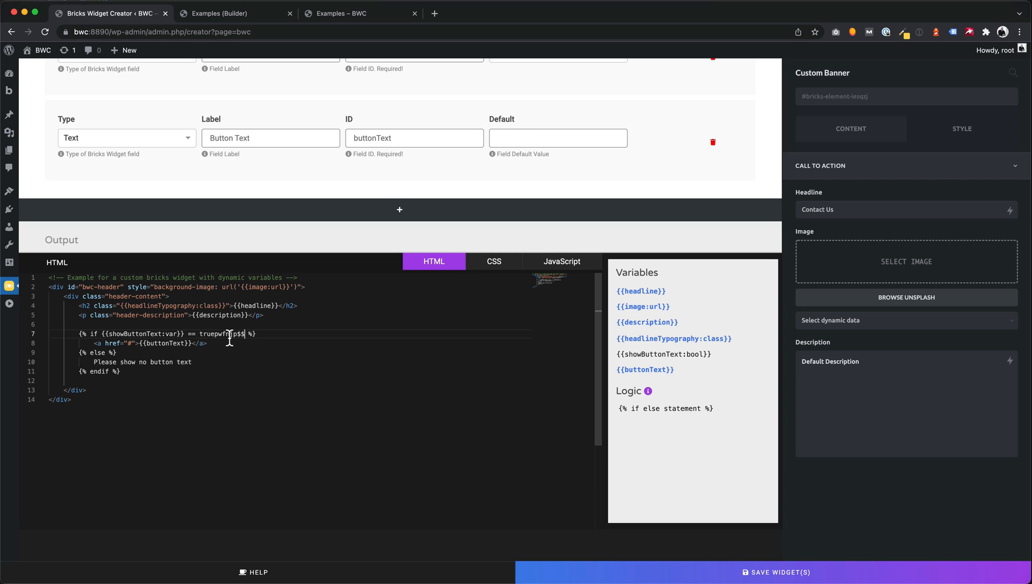
# Step: Put stray characters 'pespsio' in the if condition, attempt saving, review the syntax error code and close it
pyautogui.write('pespsio')
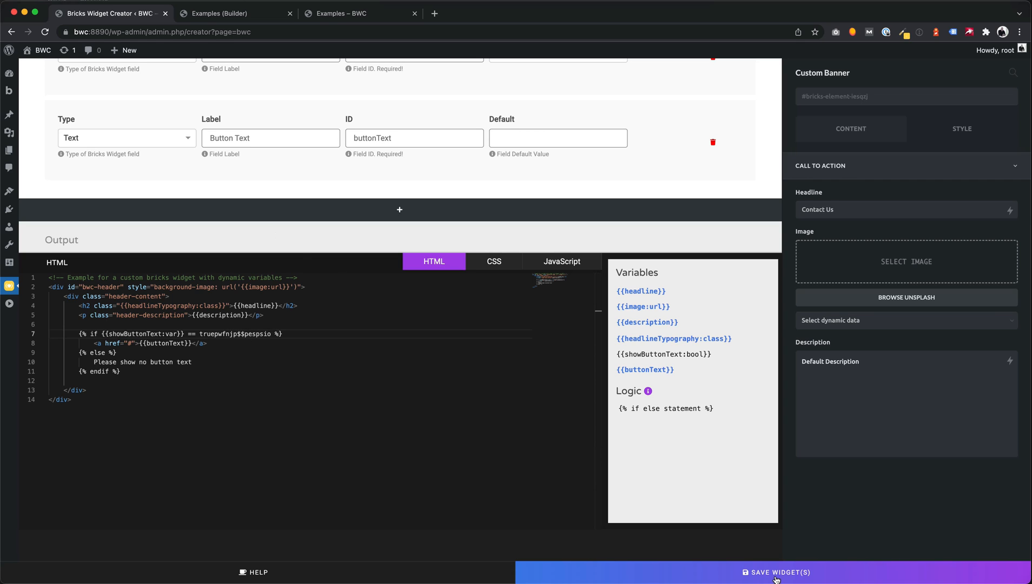
pyautogui.click(775, 572)
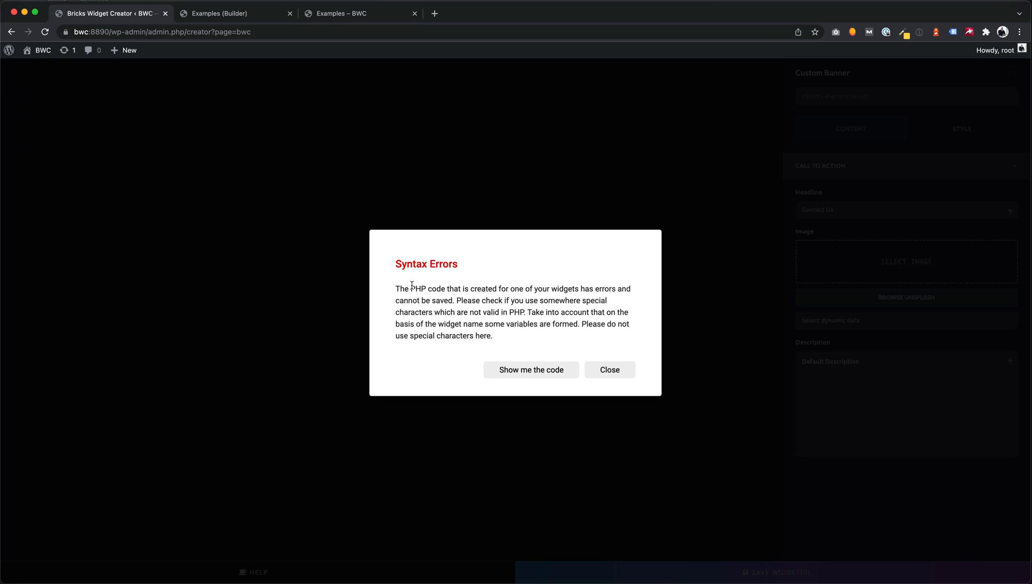
pyautogui.moveTo(557, 309)
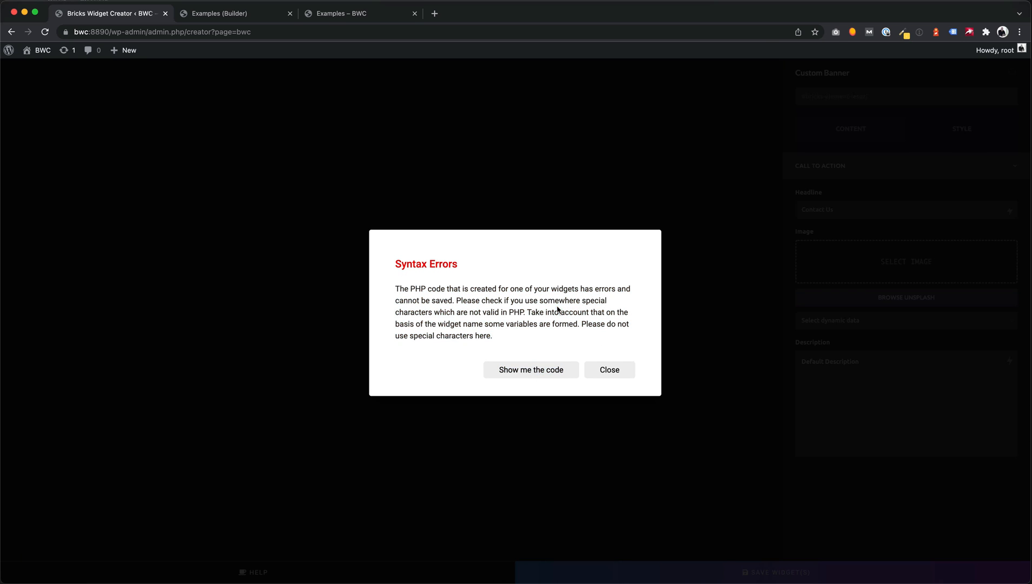
pyautogui.click(530, 370)
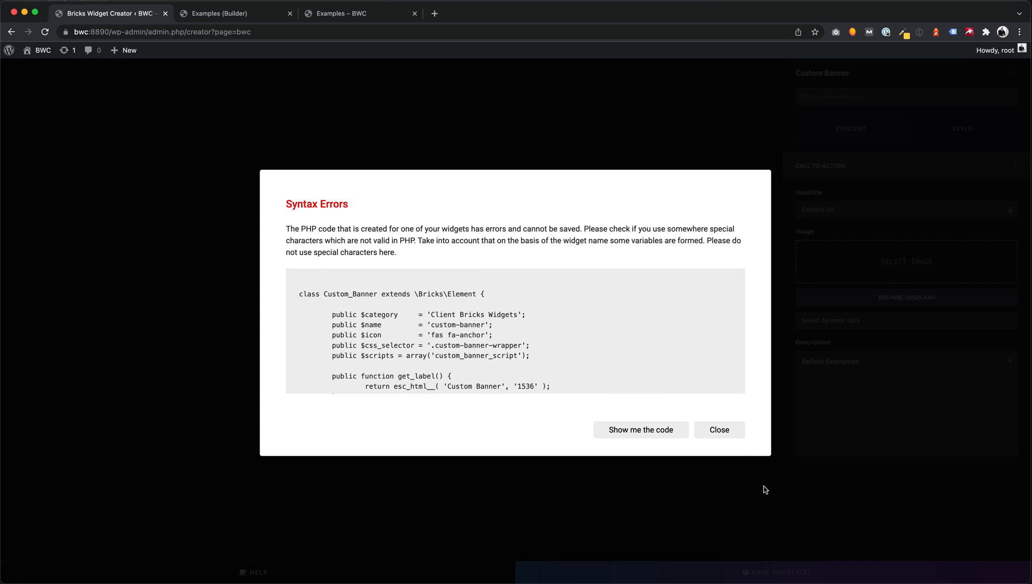
pyautogui.click(719, 430)
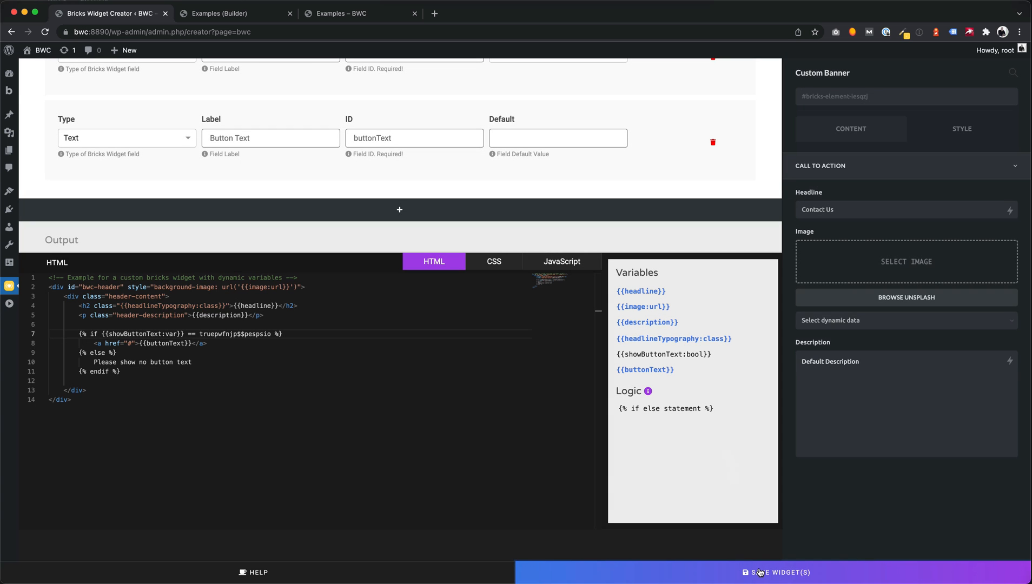
pyautogui.moveTo(655, 442)
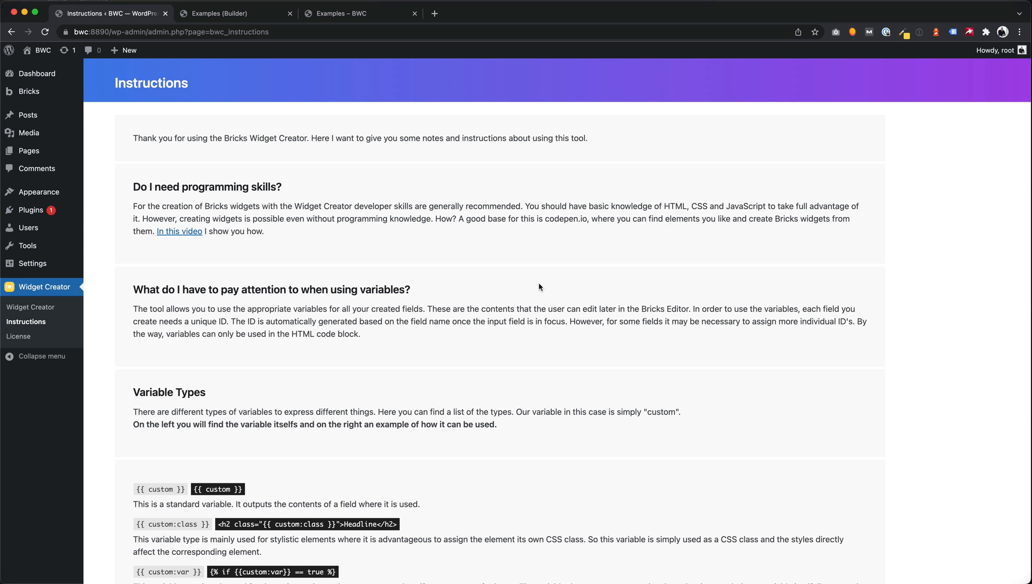
# Step: Scroll through the Variable Types and If Else Statement sections of the Instructions page
pyautogui.scroll(-3)
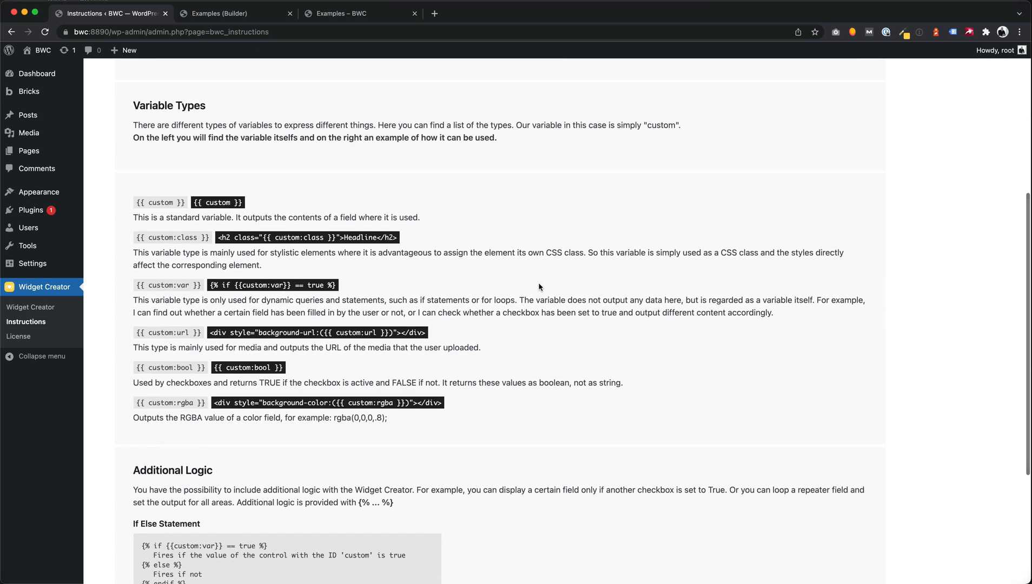
pyautogui.scroll(-3)
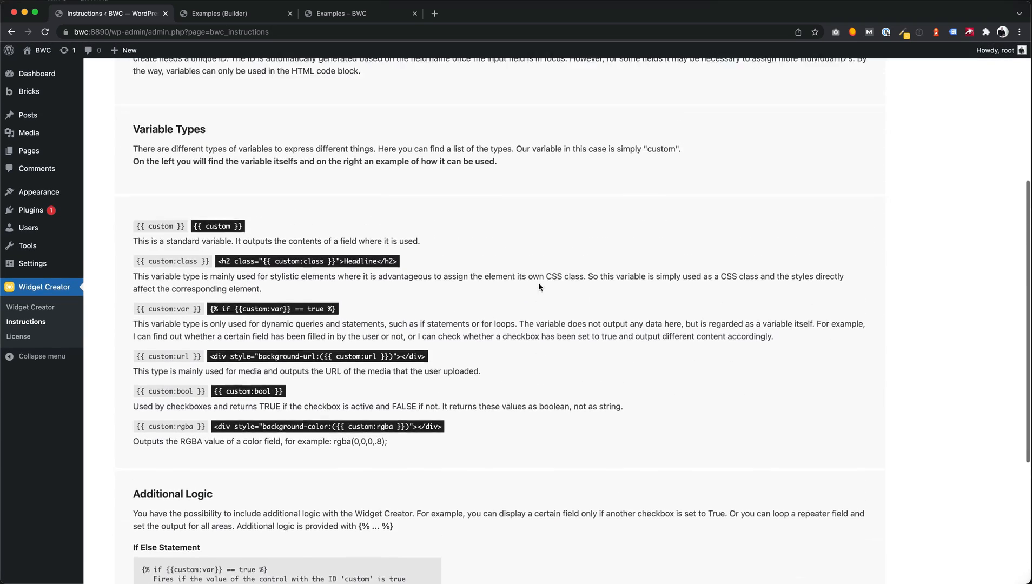
pyautogui.scroll(3)
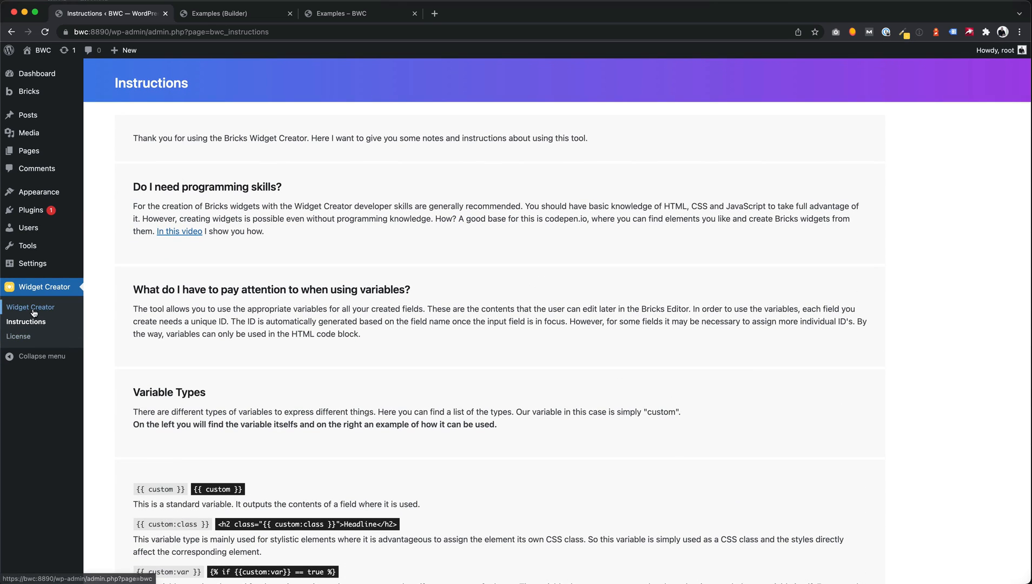
# Step: Return to the widget editor, add the blank widget Custom Widget Name 2 and save
pyautogui.click(44, 286)
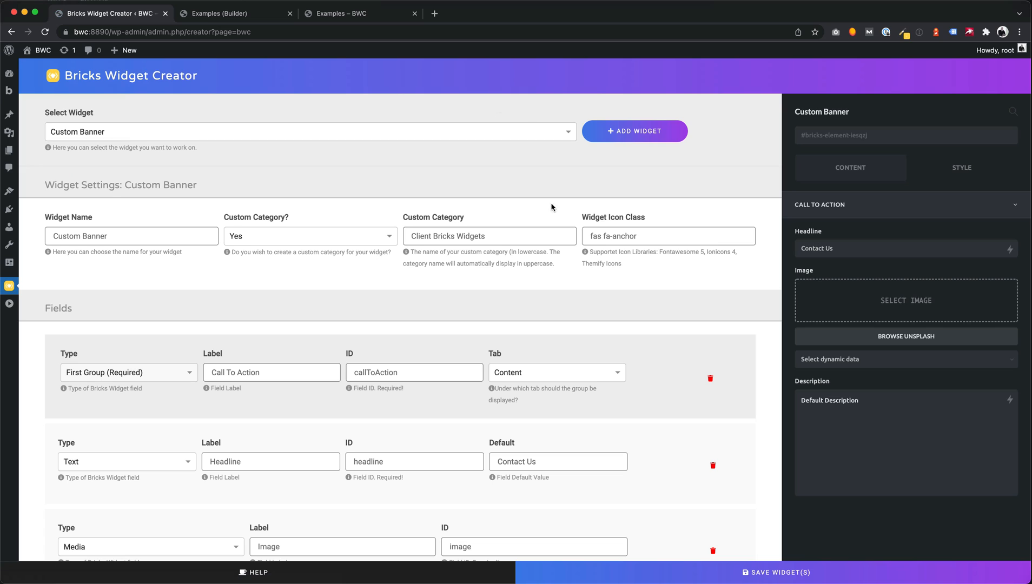
pyautogui.click(308, 131)
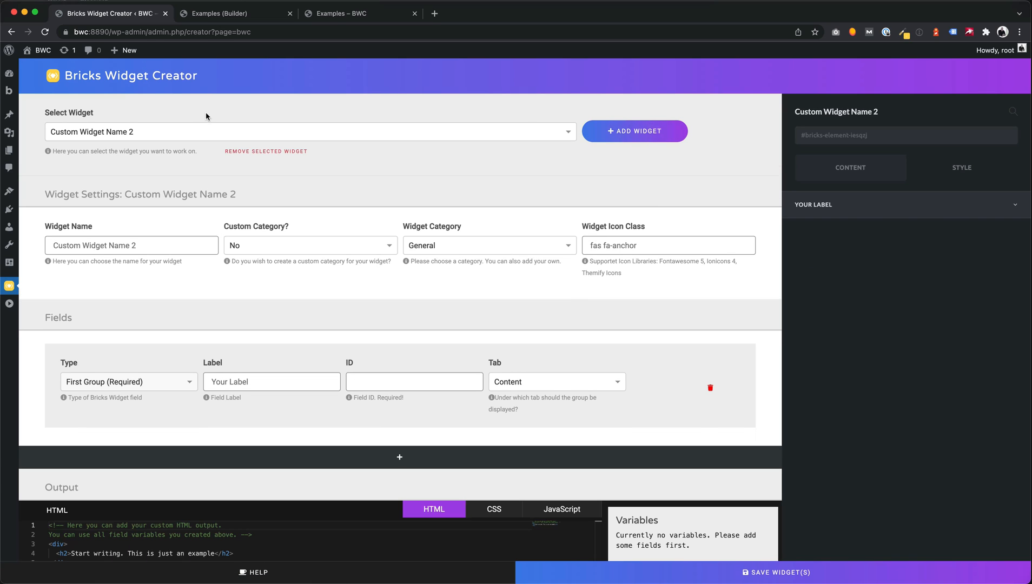
pyautogui.click(775, 571)
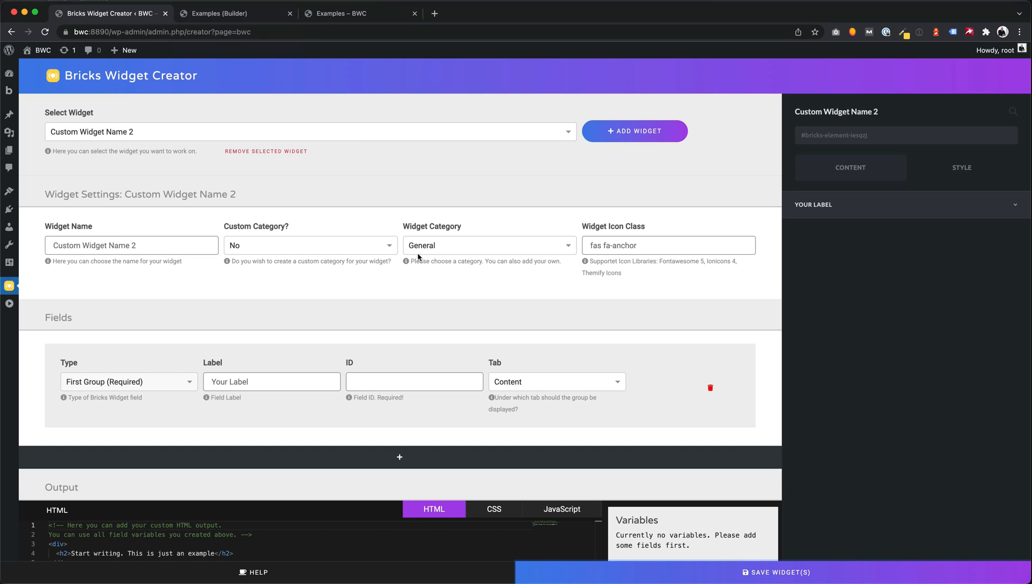
pyautogui.moveTo(153, 52)
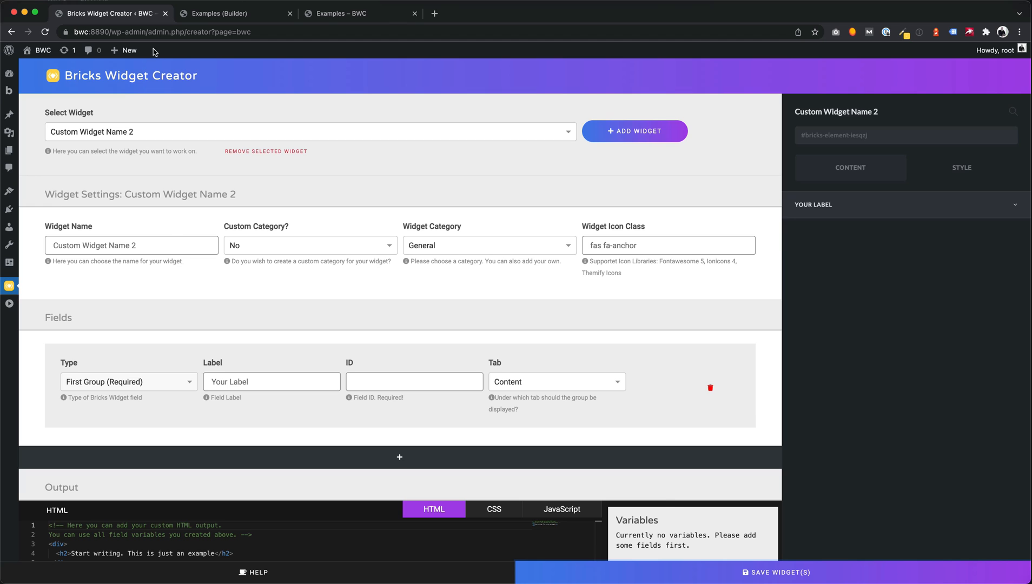
# Step: Reload the builder and locate the Custom Widget element in the General section of the element list
pyautogui.click(218, 13)
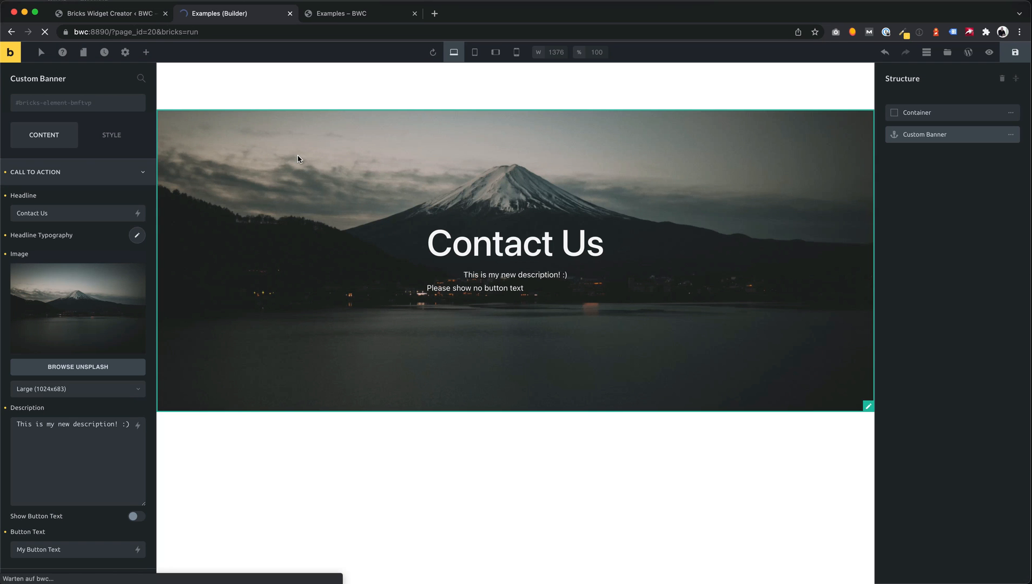
pyautogui.click(145, 52)
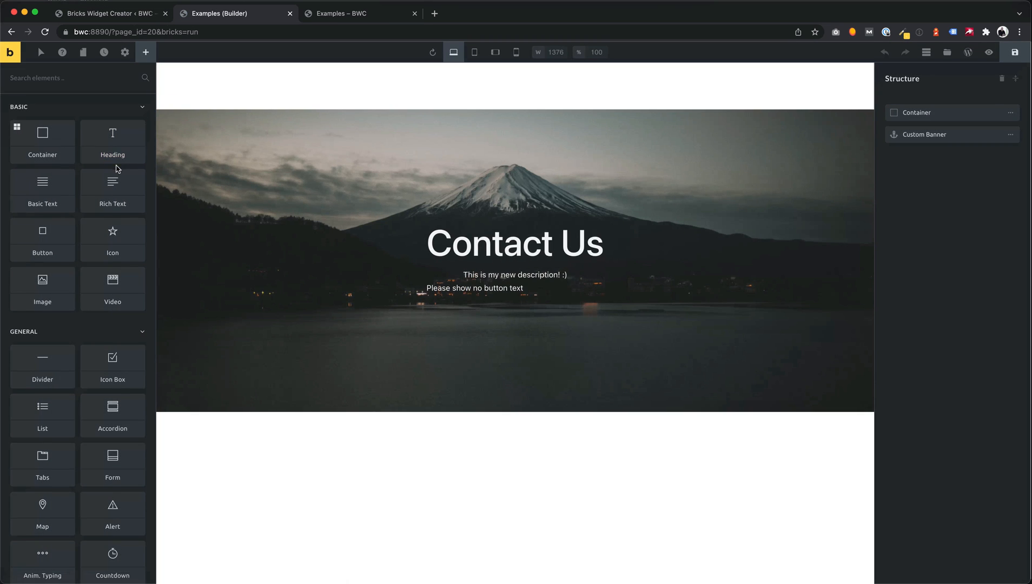
pyautogui.scroll(-3)
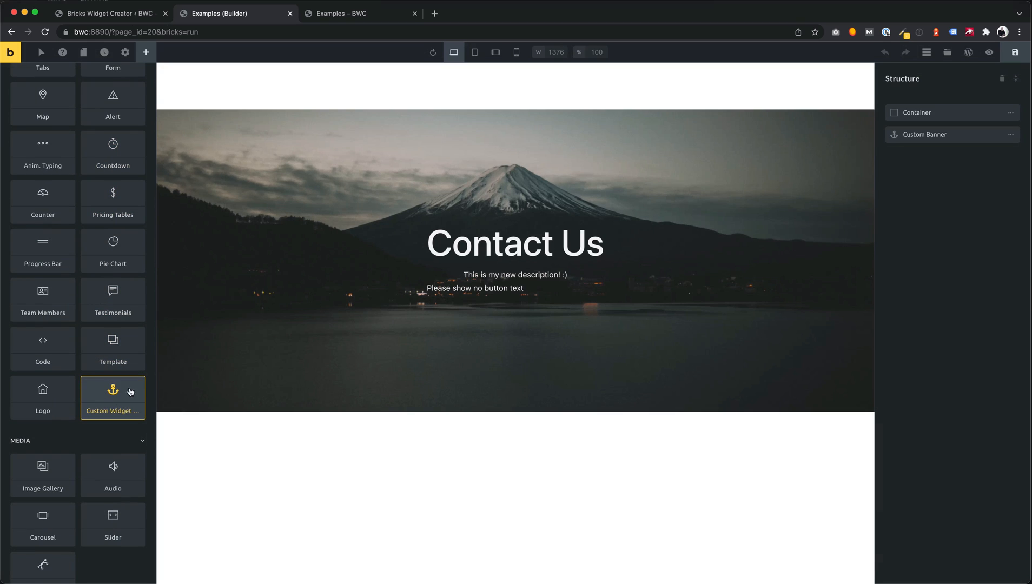